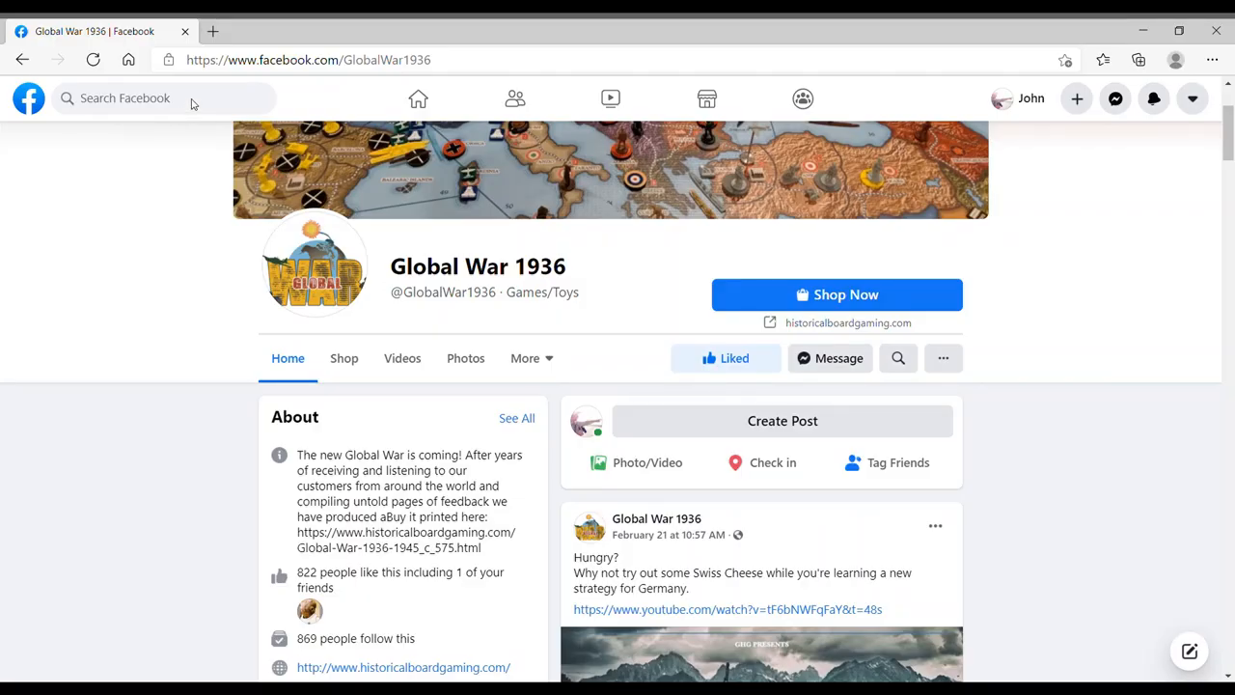
pyautogui.moveTo(1186, 118)
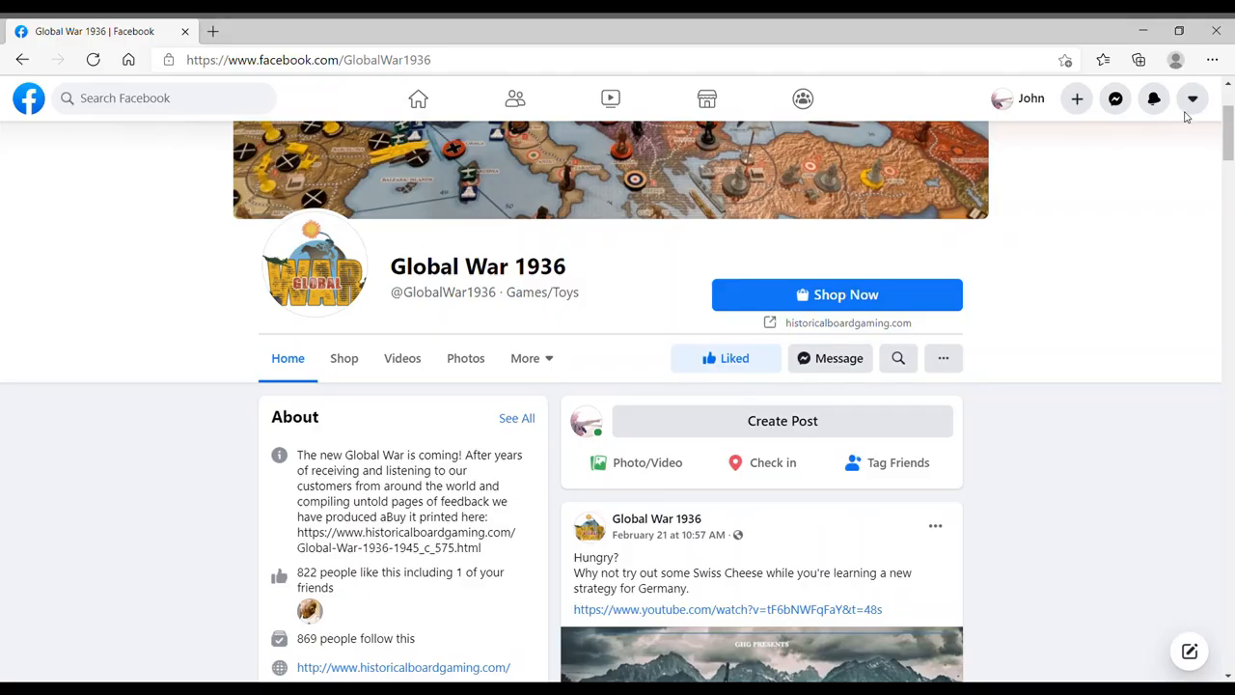
pyautogui.moveTo(1183, 459)
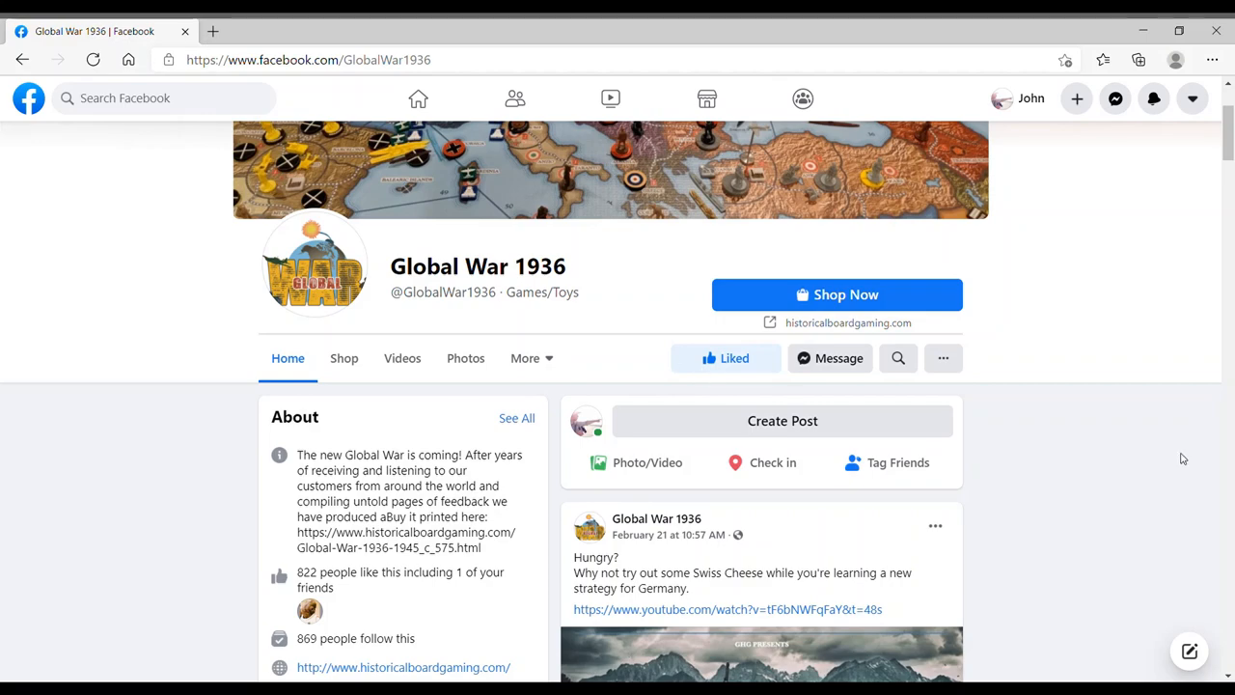
# Scroll down through the Global War 1936 Facebook page posts
pyautogui.scroll(-3)
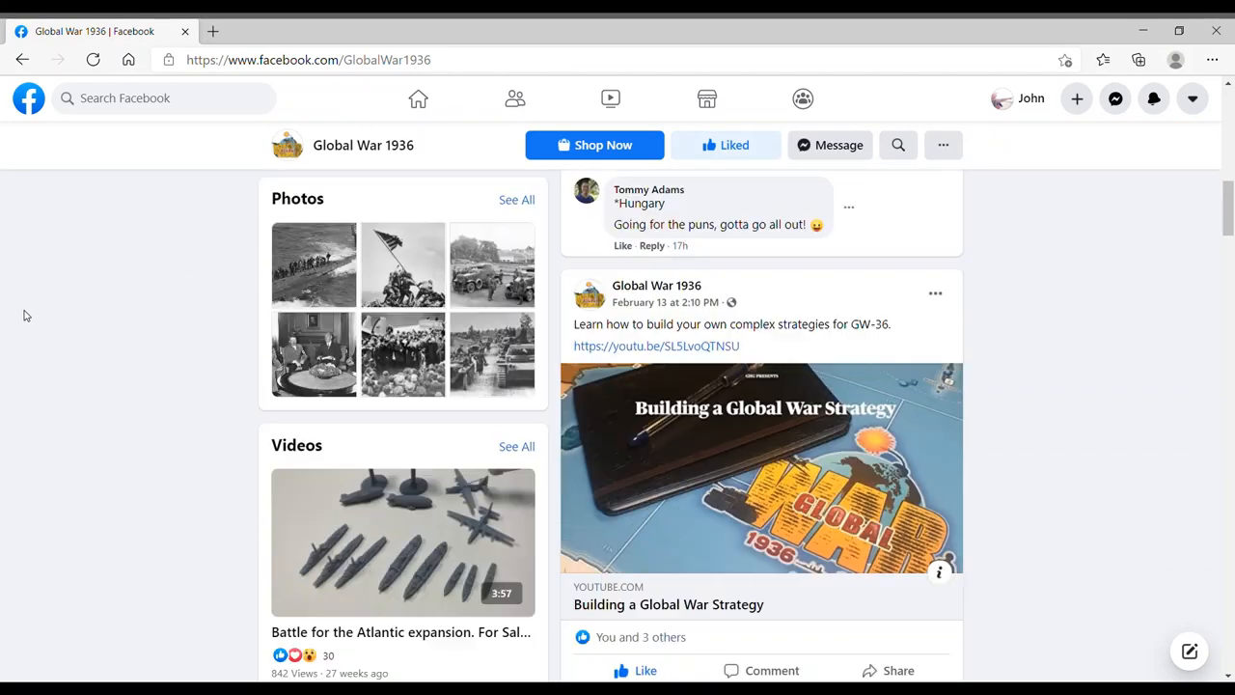
pyautogui.scroll(-3)
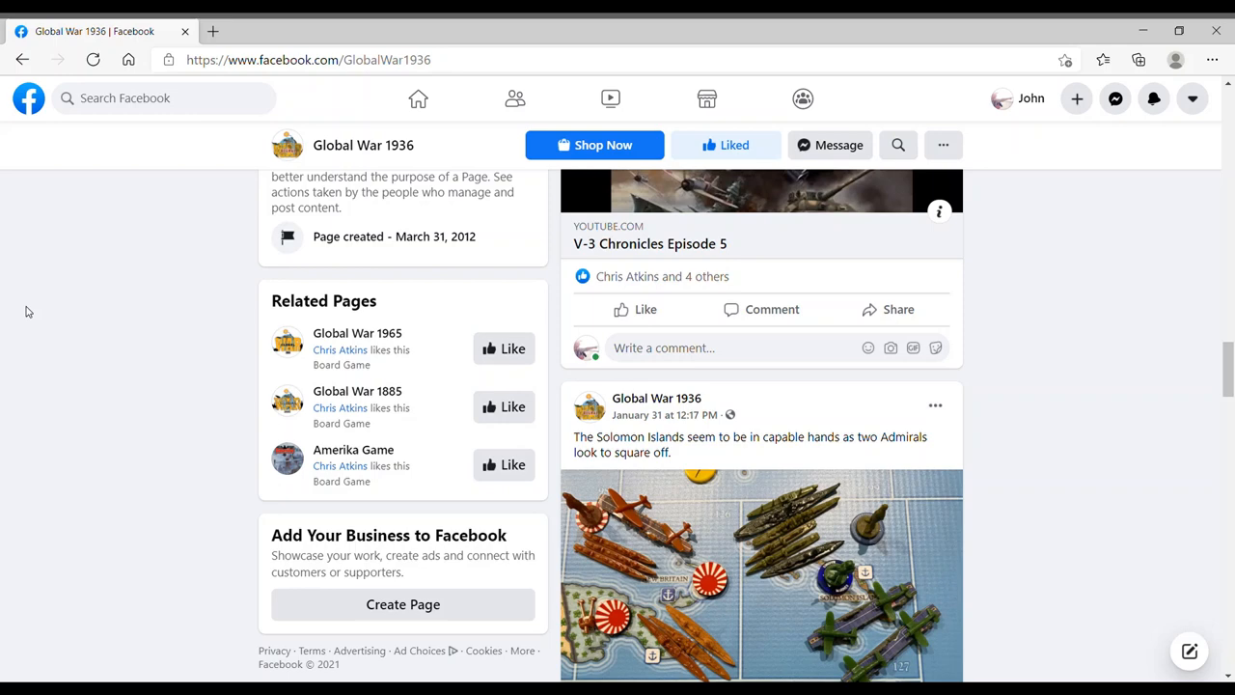
pyautogui.scroll(-3)
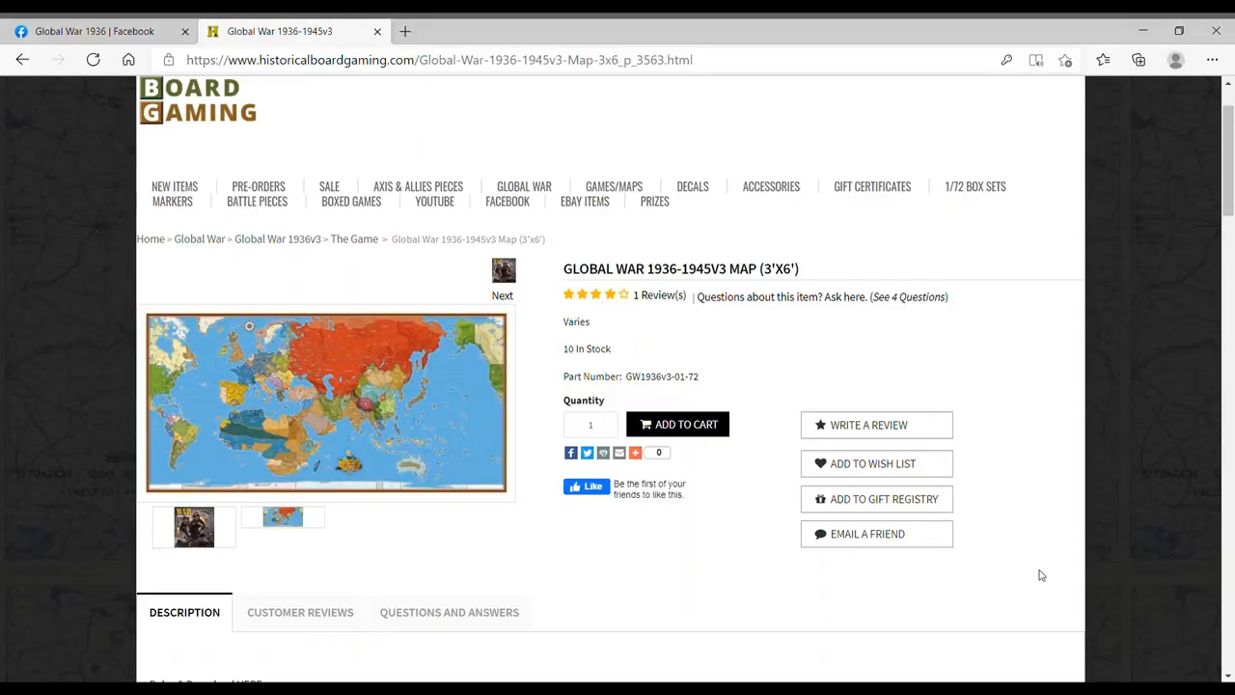
# Add the Global War 1936-1945v3 Map (3'x6') to the cart and view the cart
pyautogui.click(677, 424)
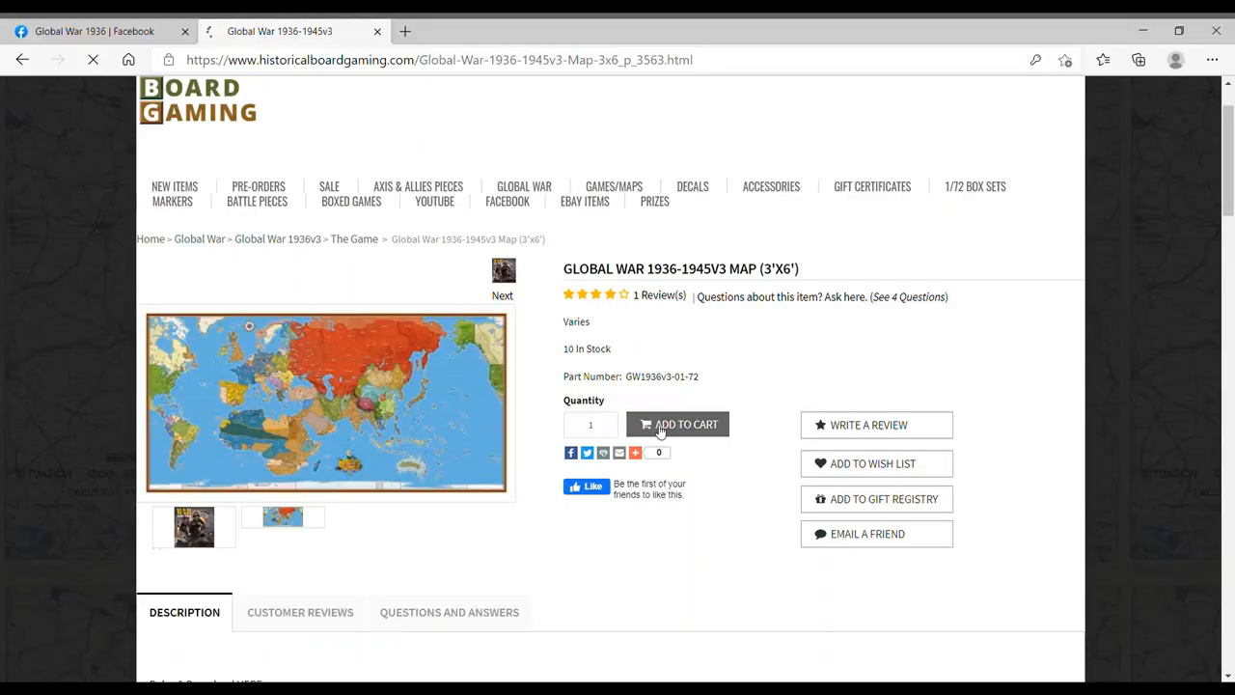
pyautogui.click(678, 425)
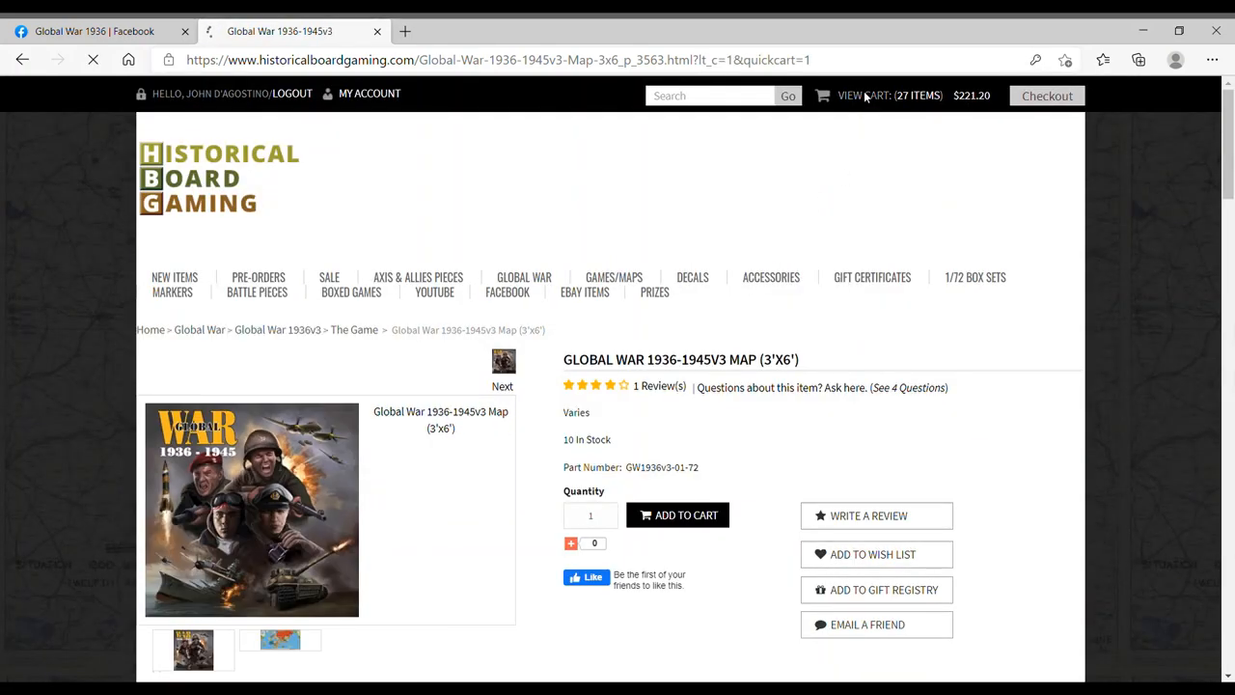
pyautogui.click(888, 94)
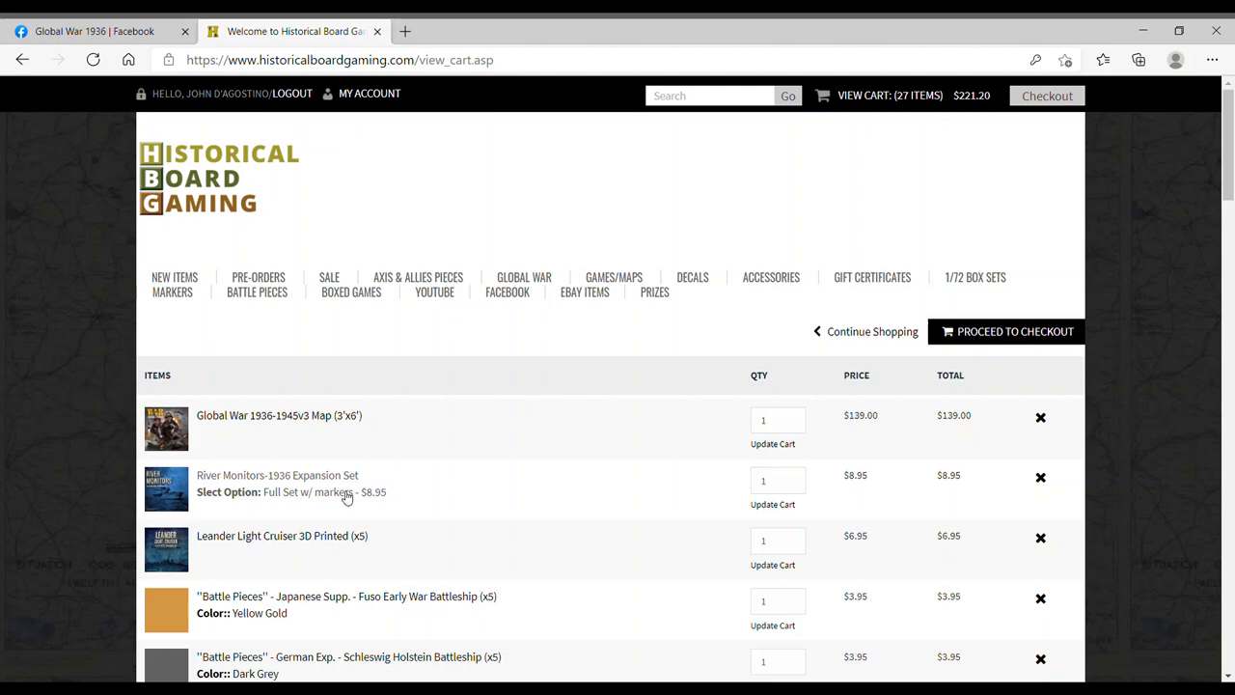
pyautogui.moveTo(1006, 332)
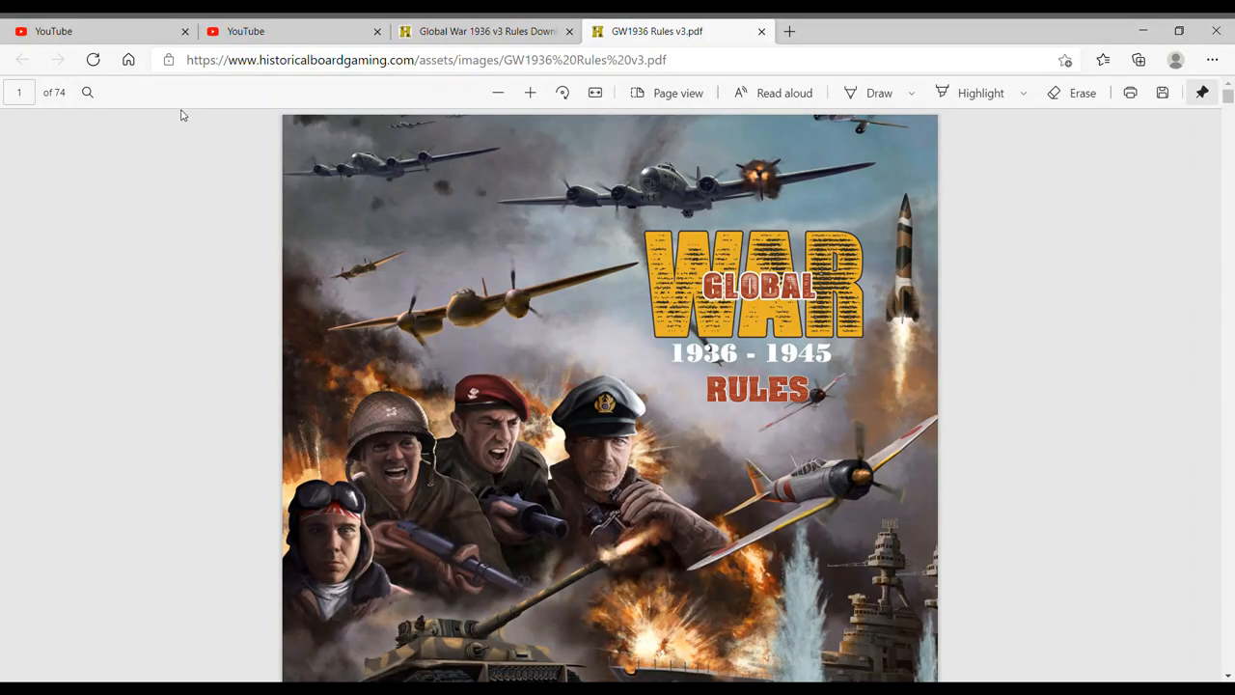
# Page down through the Global War 1936 rules v3 PDF
pyautogui.scroll(-3)
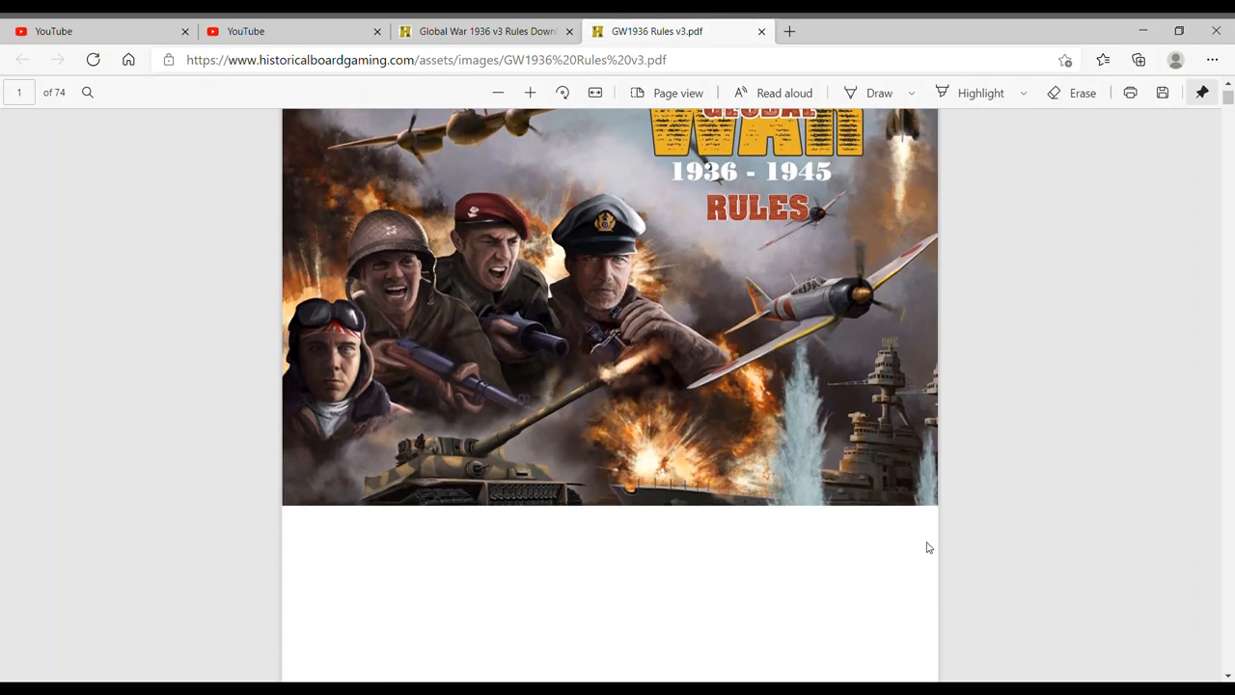
pyautogui.scroll(-3)
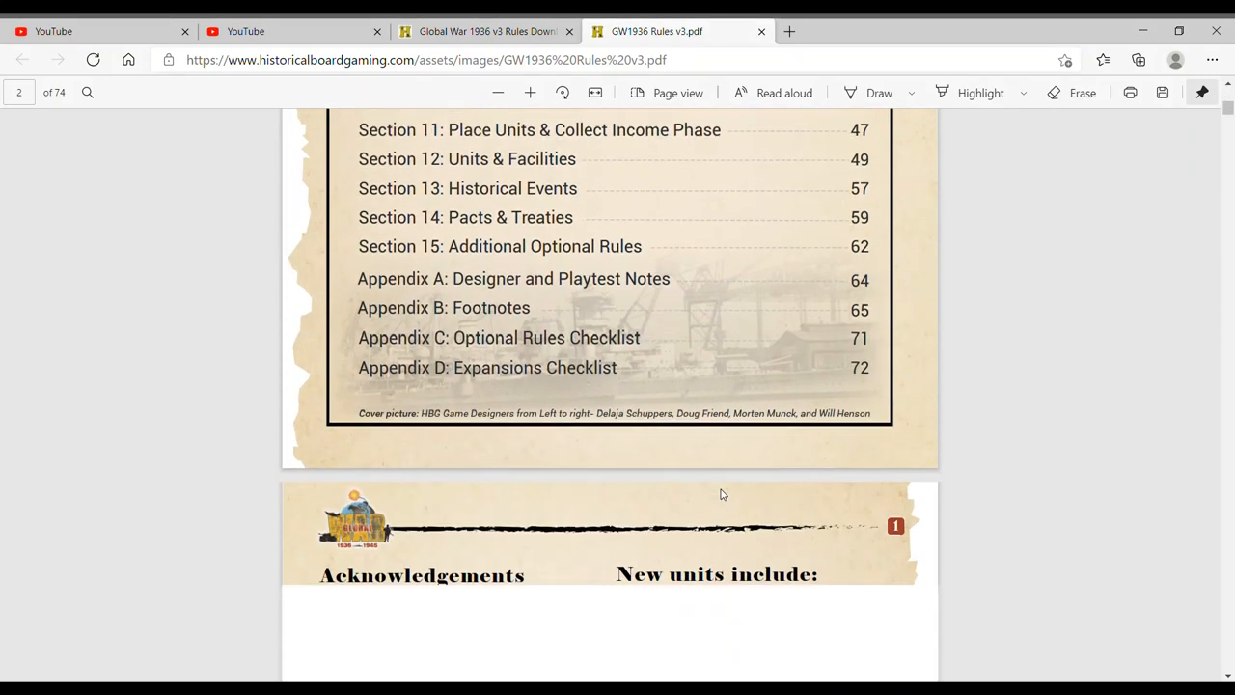
pyautogui.scroll(-3)
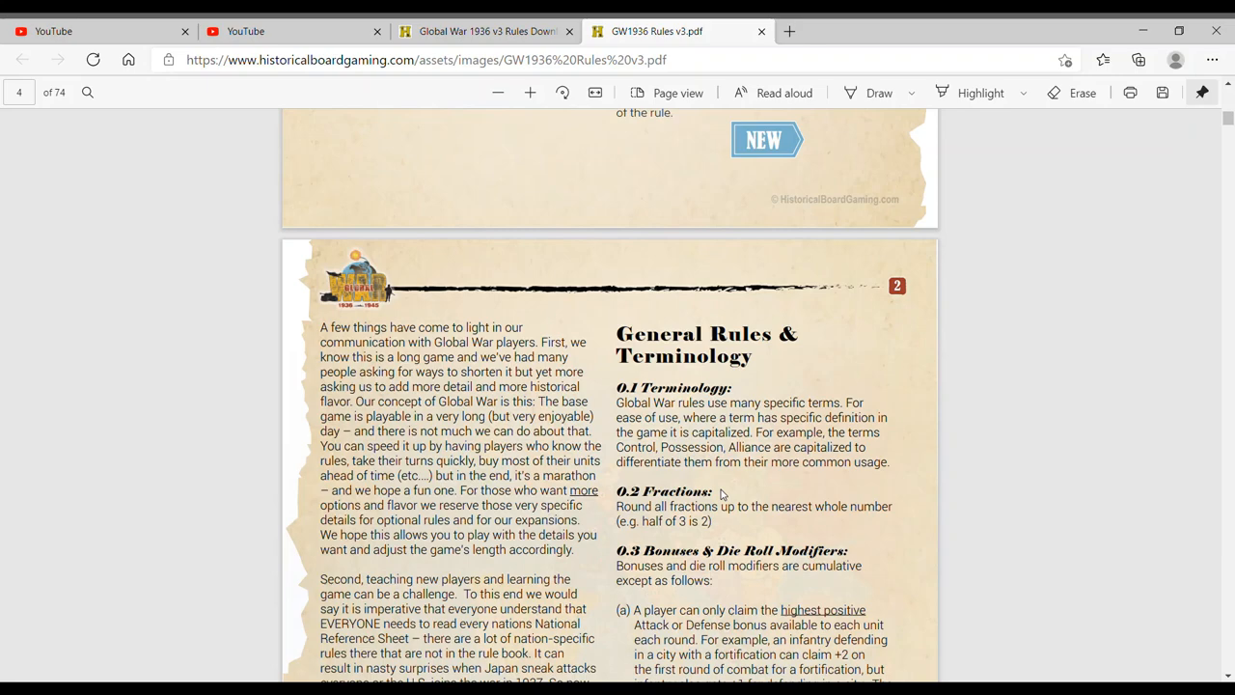
pyautogui.scroll(-3)
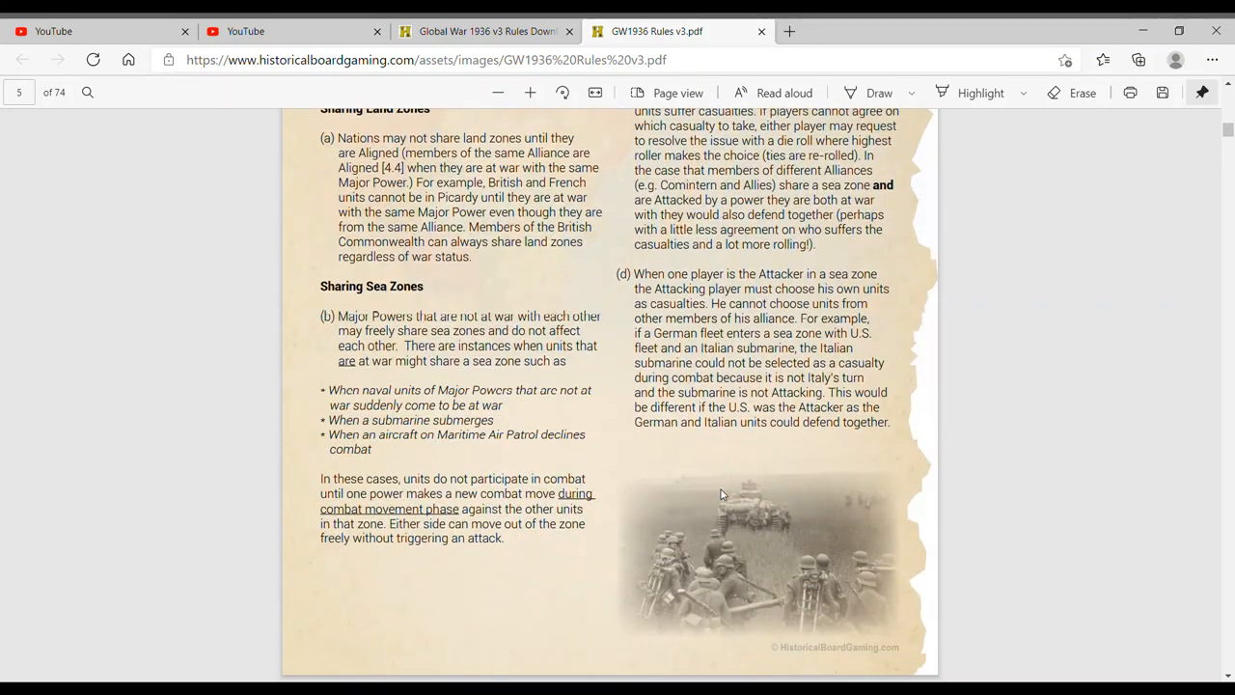
pyautogui.scroll(-3)
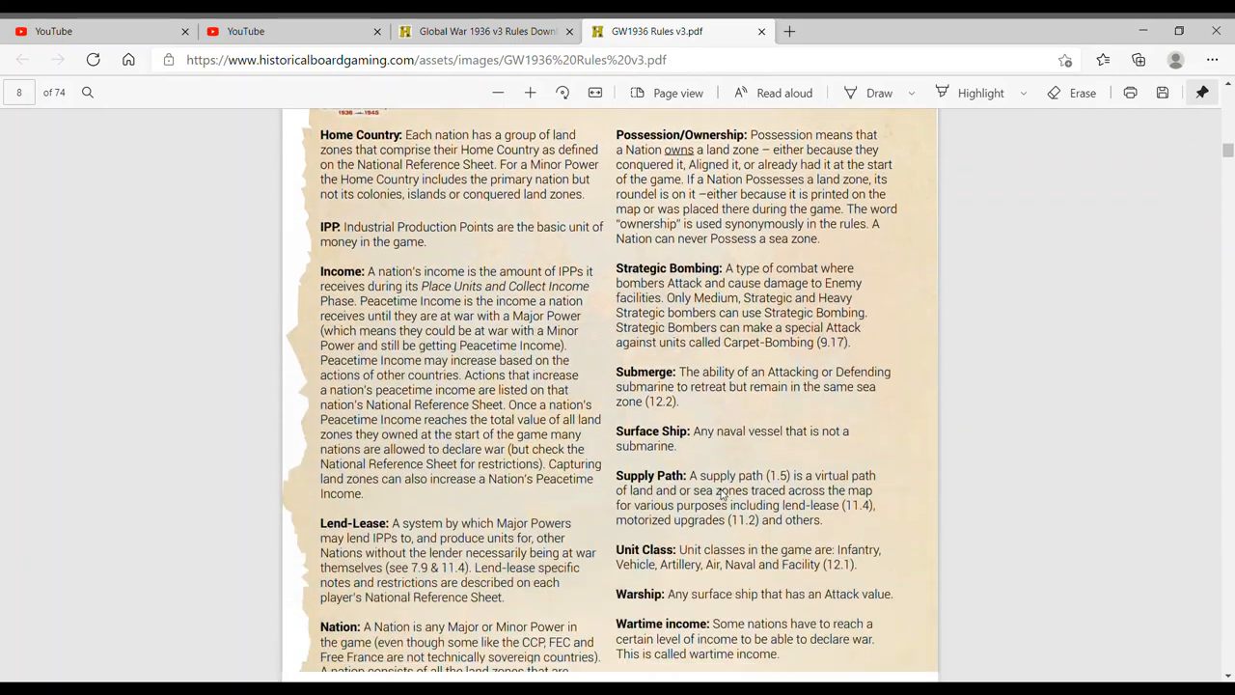
pyautogui.scroll(-3)
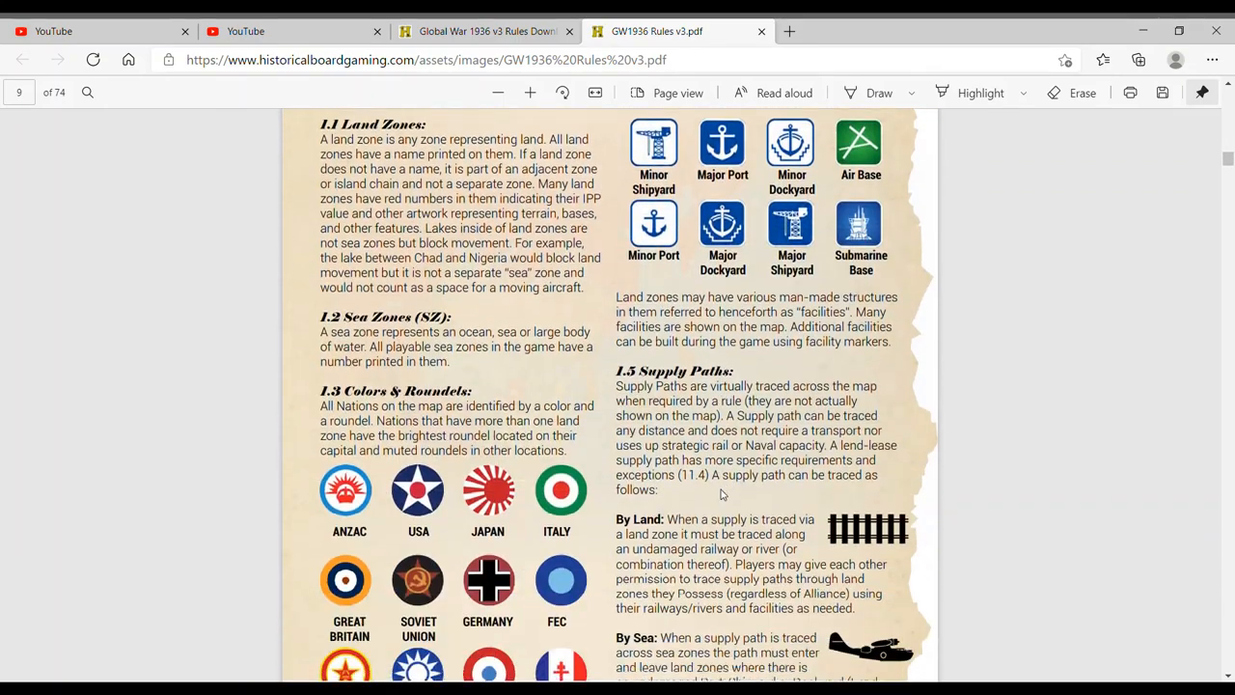
pyautogui.scroll(-3)
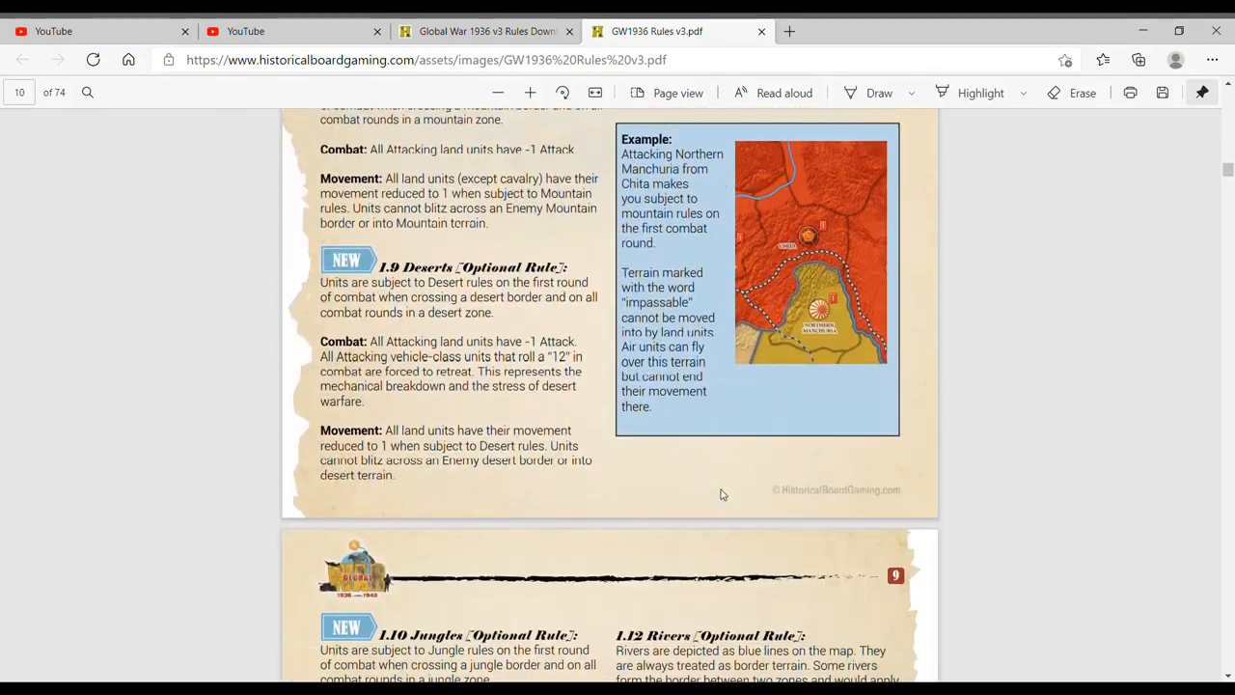
pyautogui.scroll(-3)
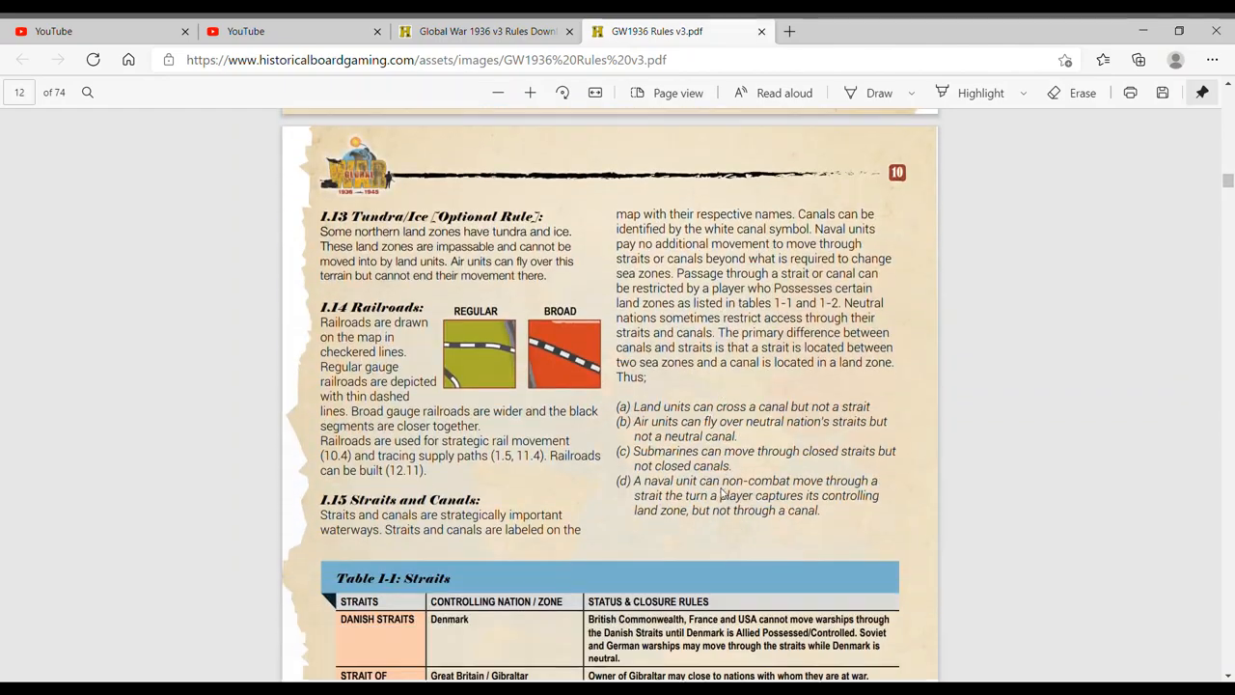
pyautogui.scroll(-3)
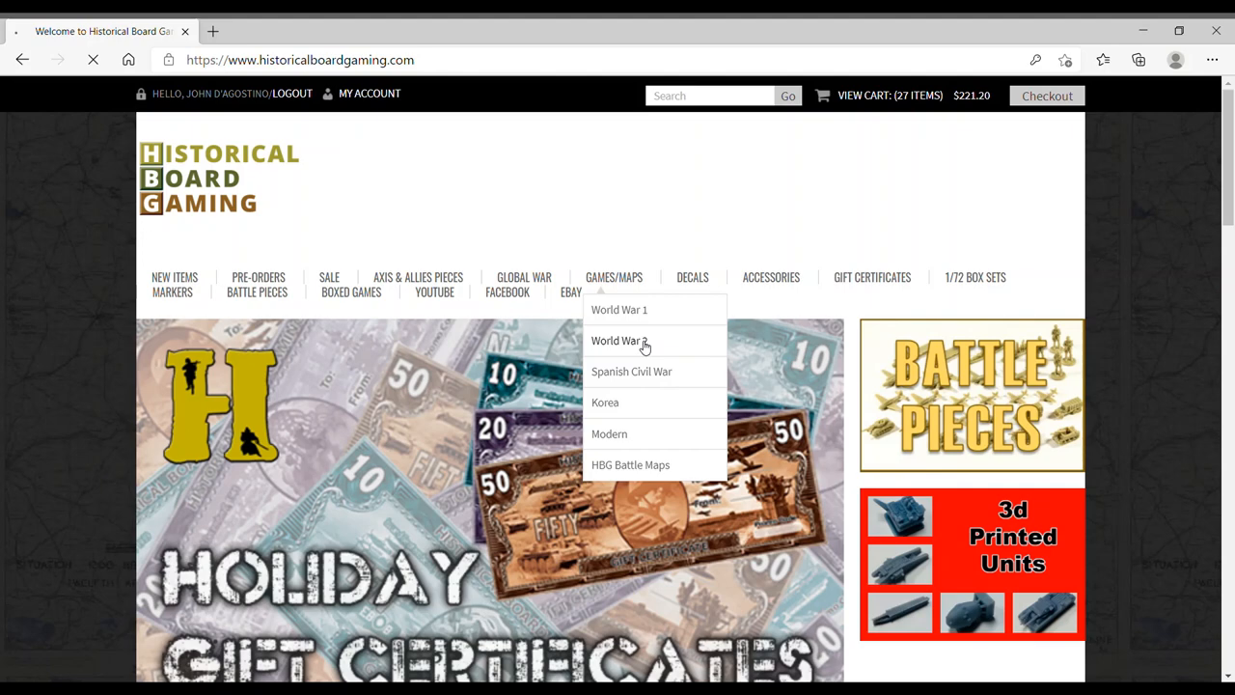
# Navigate World War 2 > Global Maps > Global War 1936v3 to list the map sizes
pyautogui.click(616, 340)
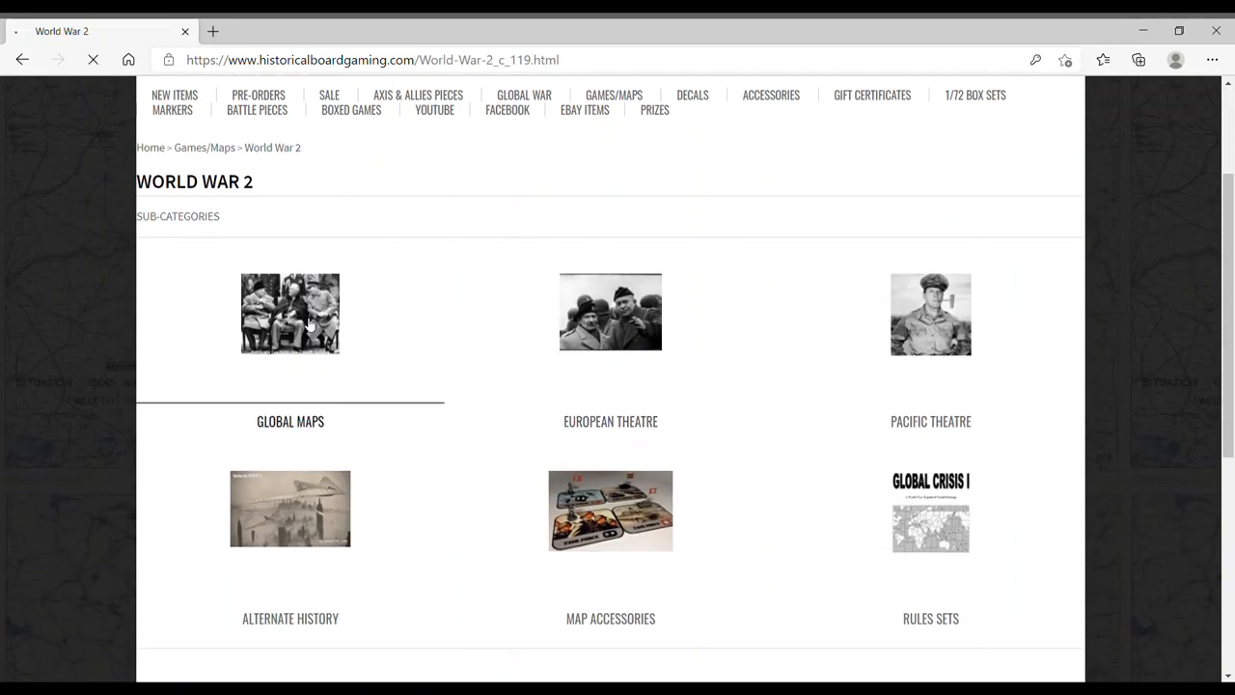
pyautogui.click(290, 312)
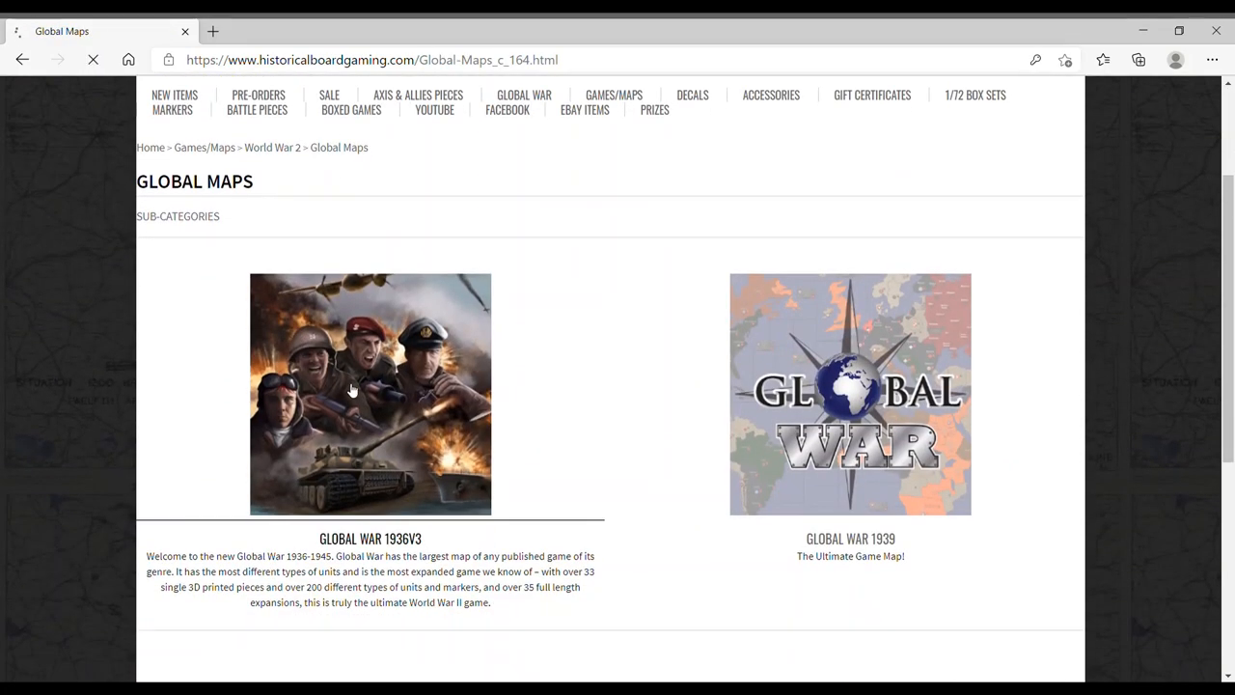
pyautogui.click(370, 393)
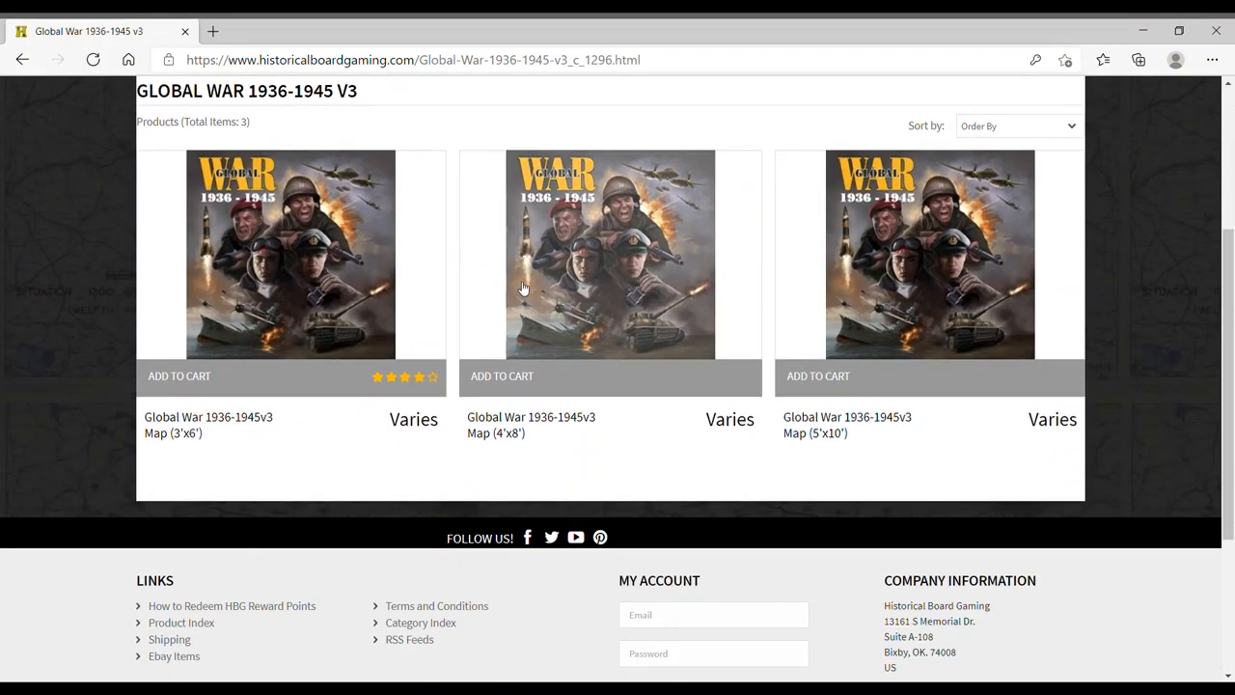
pyautogui.moveTo(982, 293)
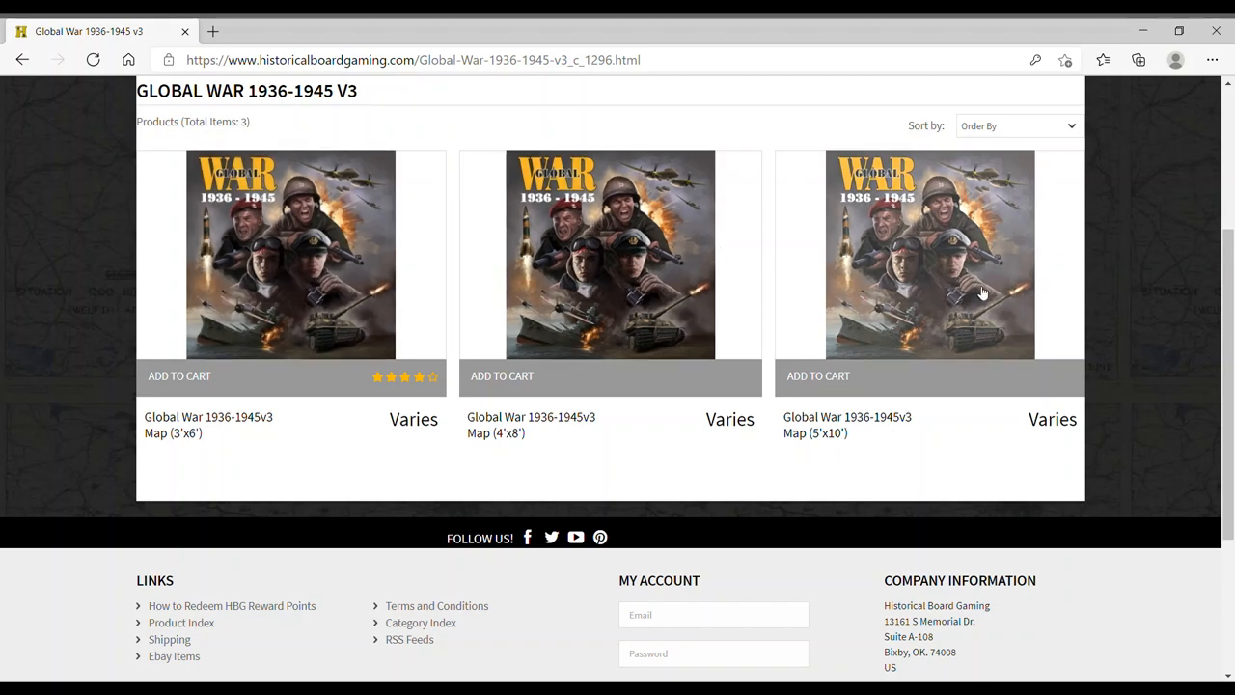
pyautogui.moveTo(125, 236)
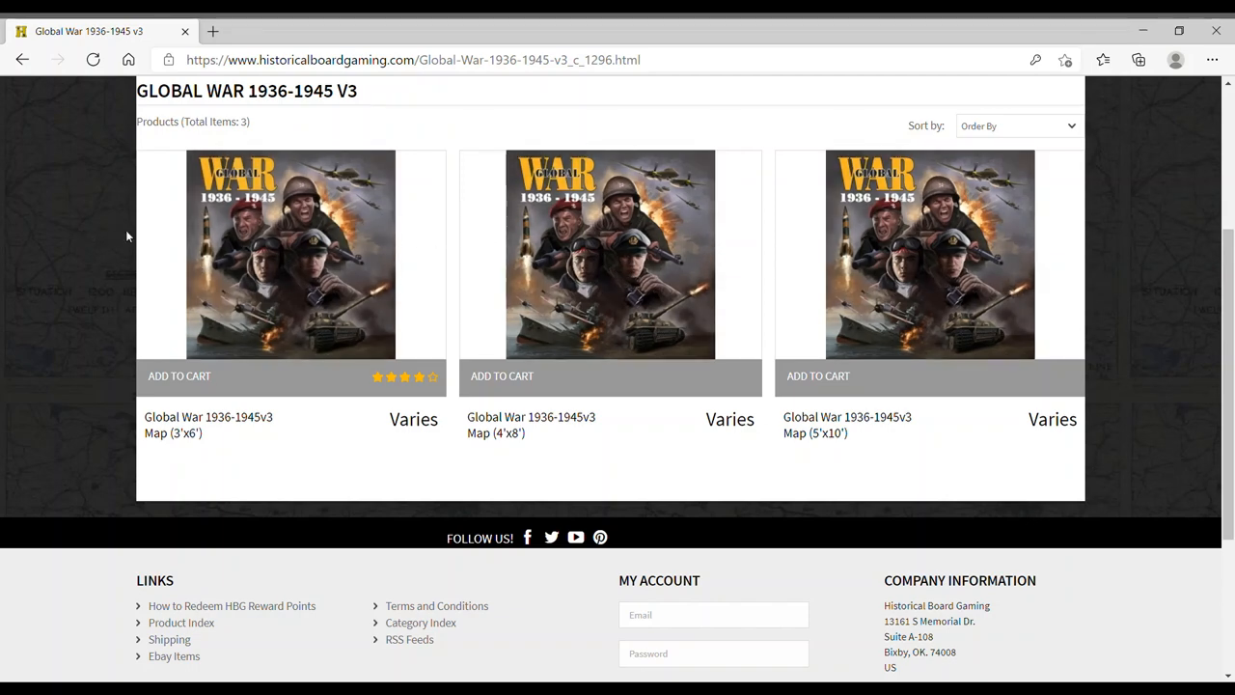
pyautogui.moveTo(1134, 293)
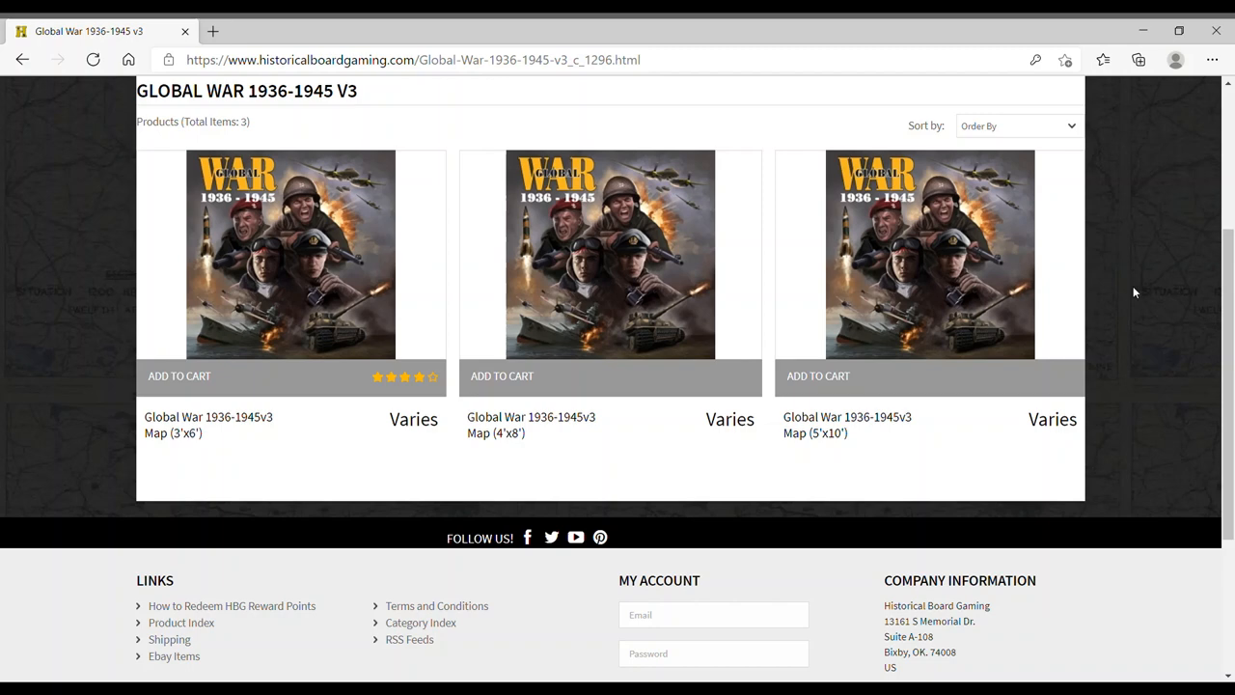
pyautogui.moveTo(386, 266)
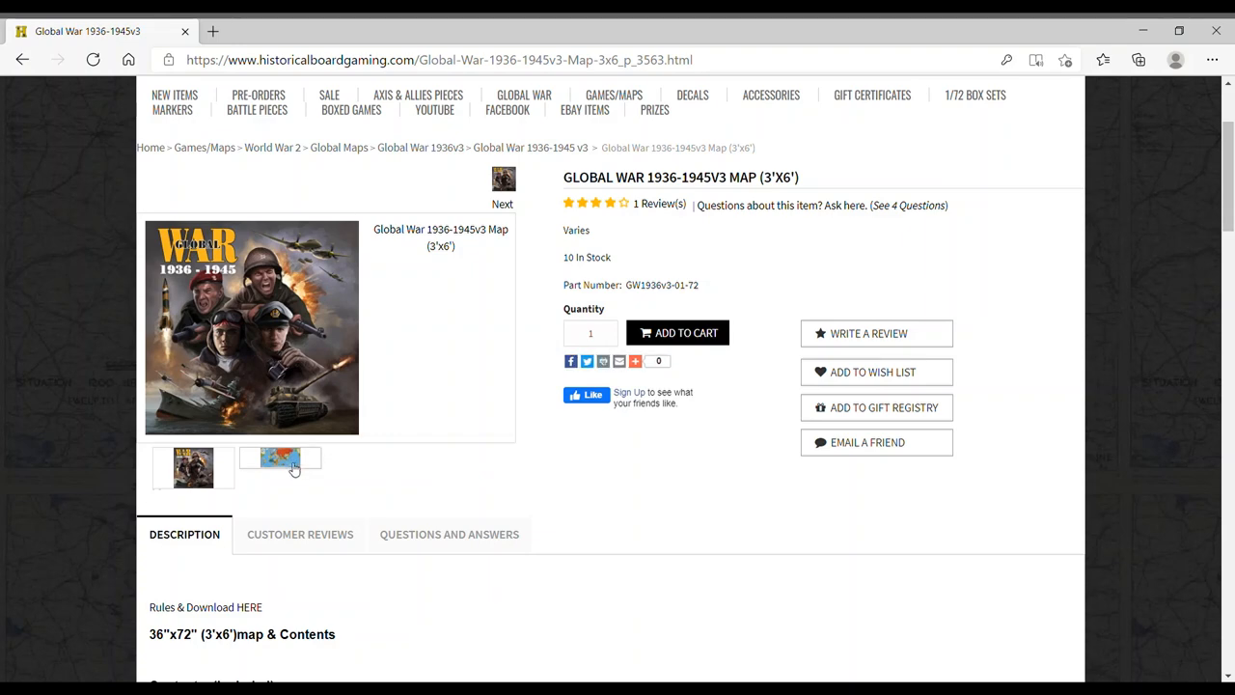
# View the 3'x6' map's artwork image, then return to the V3 category listing the three maps
pyautogui.click(280, 459)
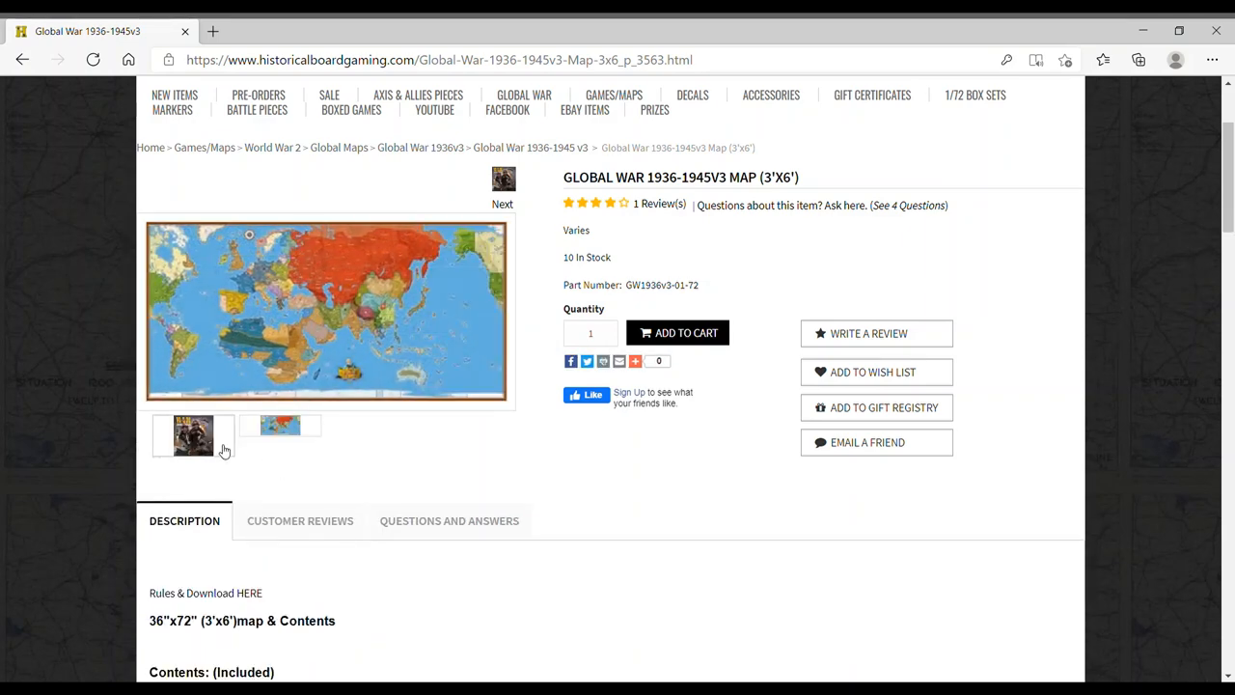
pyautogui.scroll(-3)
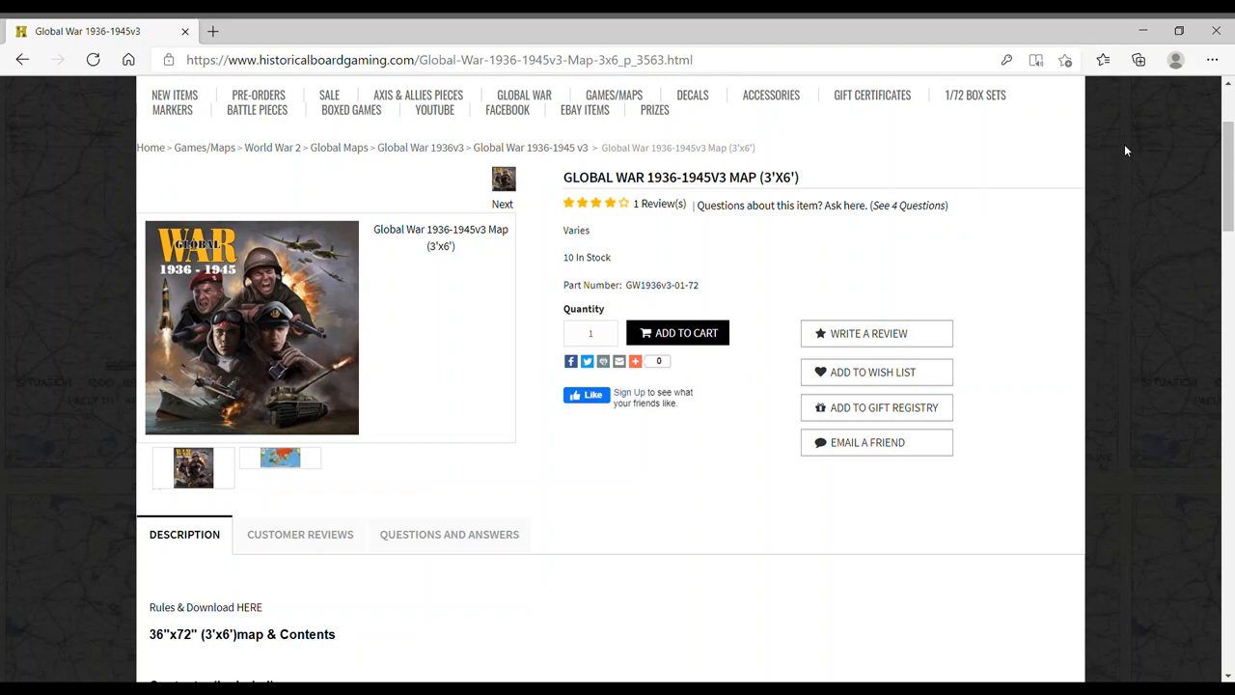
pyautogui.moveTo(1159, 143)
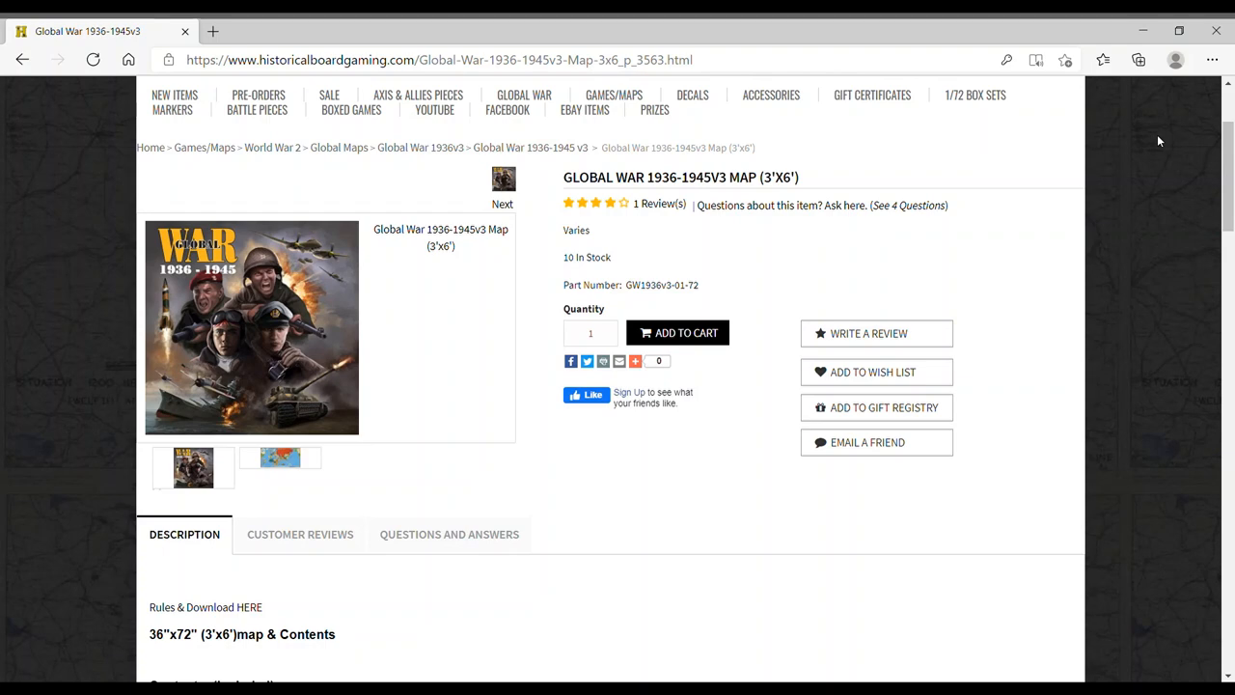
pyautogui.click(528, 147)
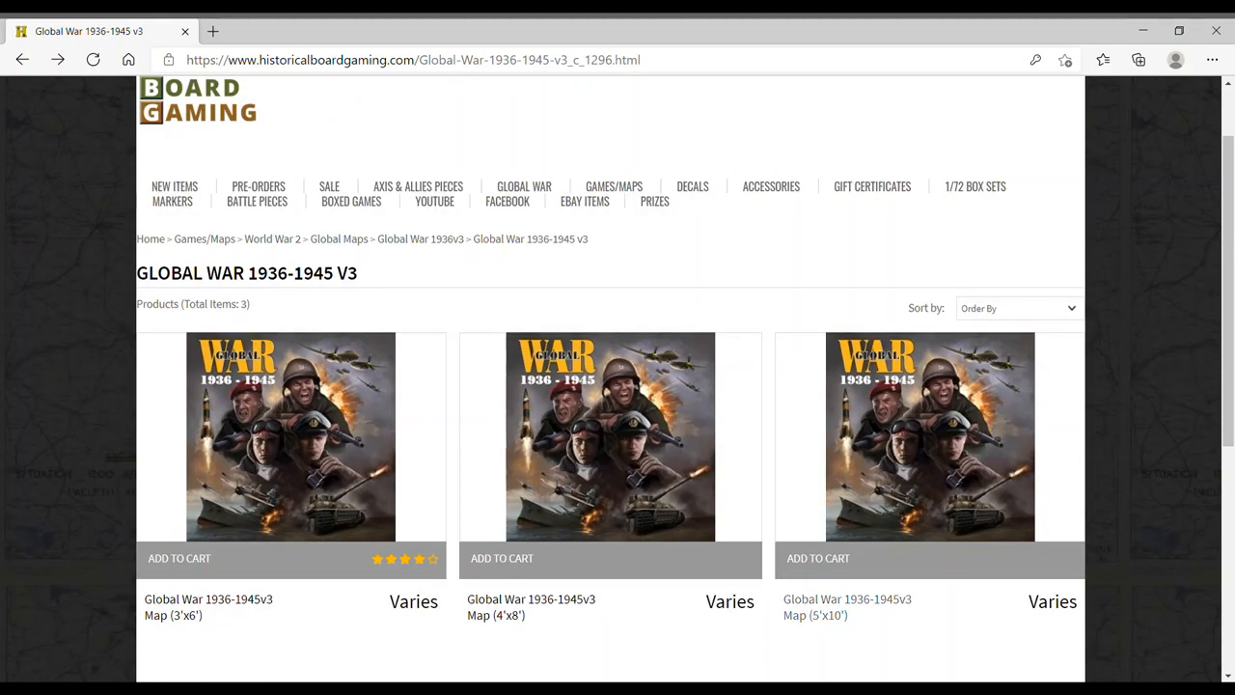
pyautogui.scroll(-3)
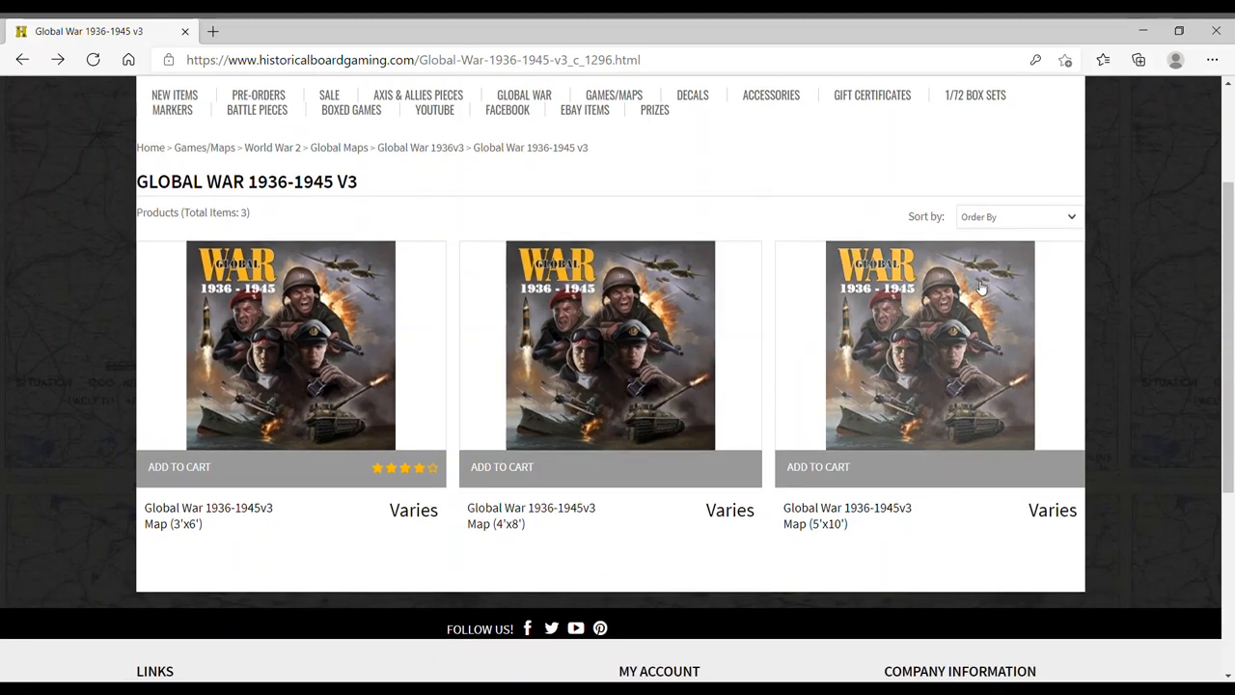
pyautogui.moveTo(942, 336)
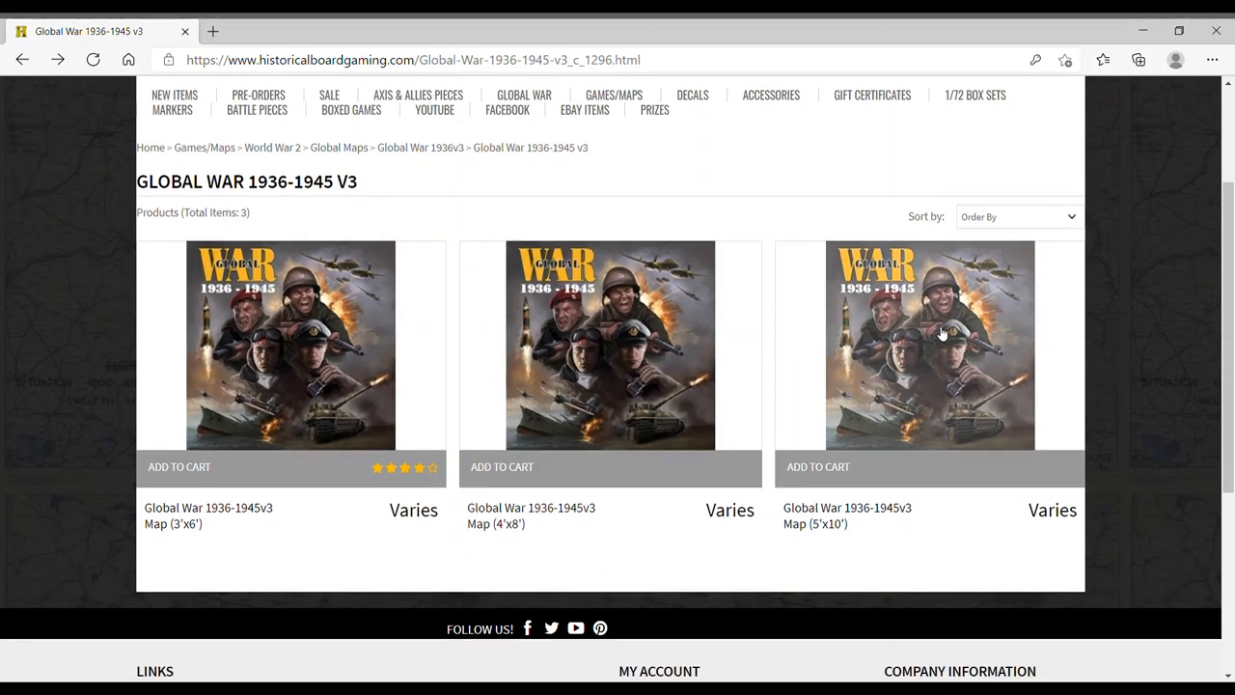
pyautogui.click(930, 344)
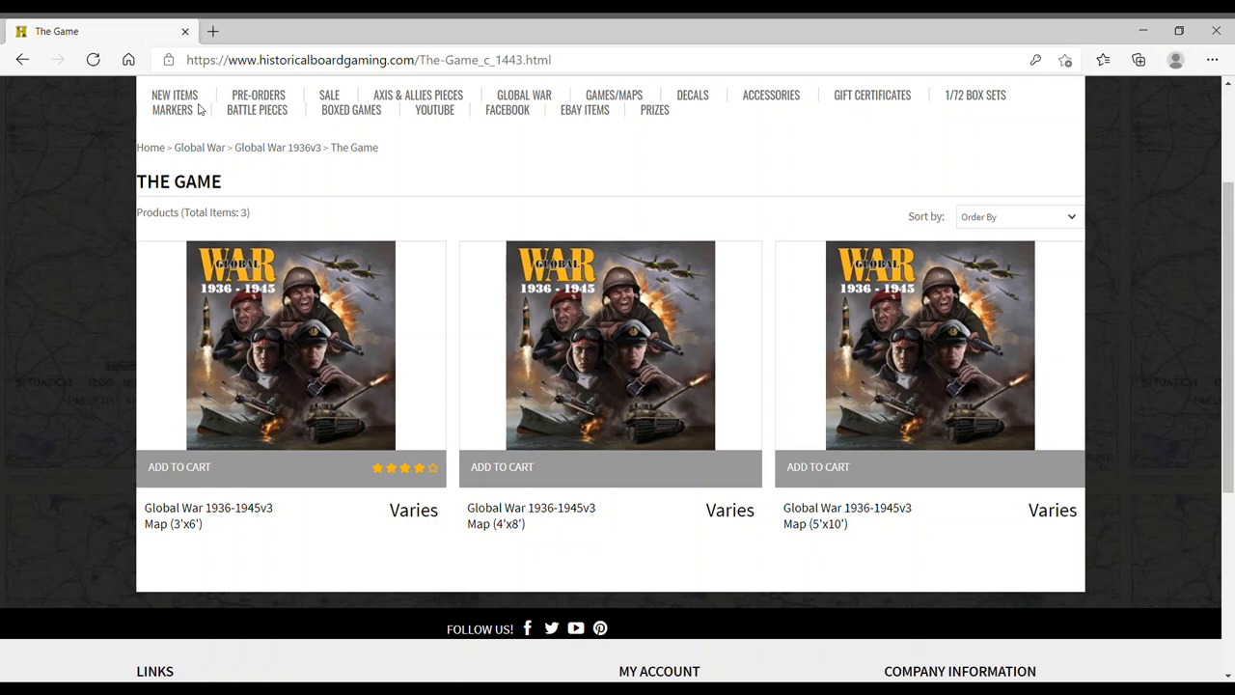
pyautogui.moveTo(3, 502)
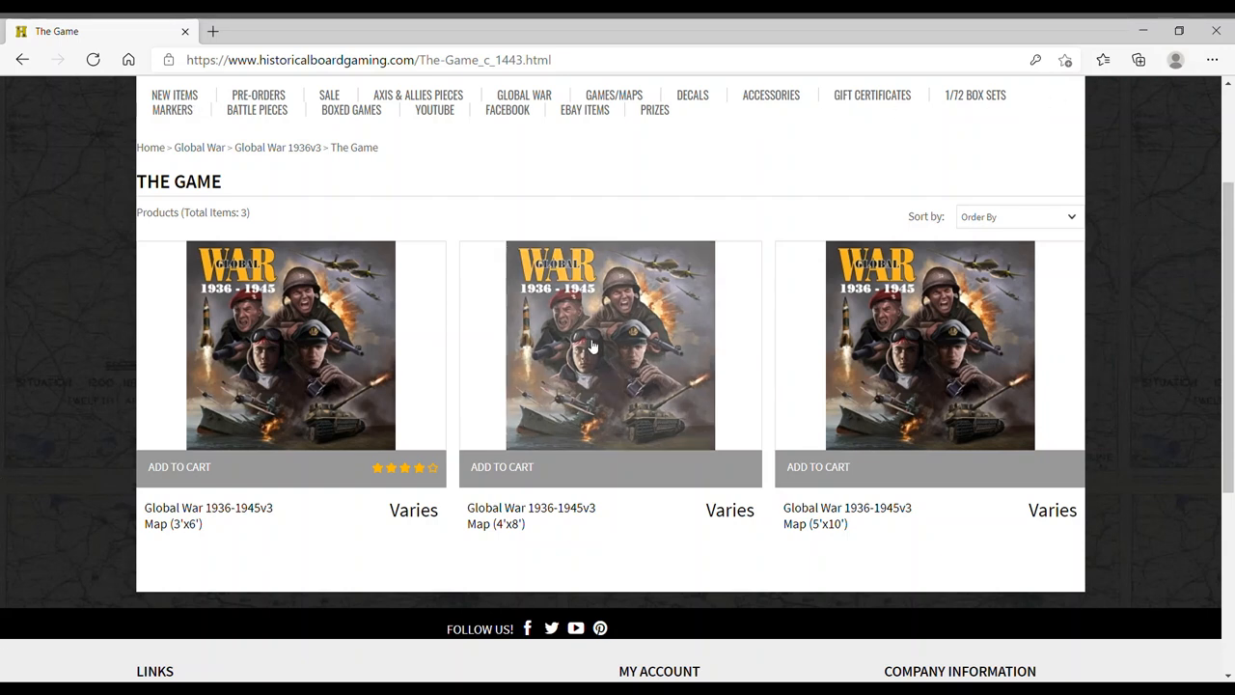
# Open the 4'x8' map product and read down to its Description contents list
pyautogui.click(610, 343)
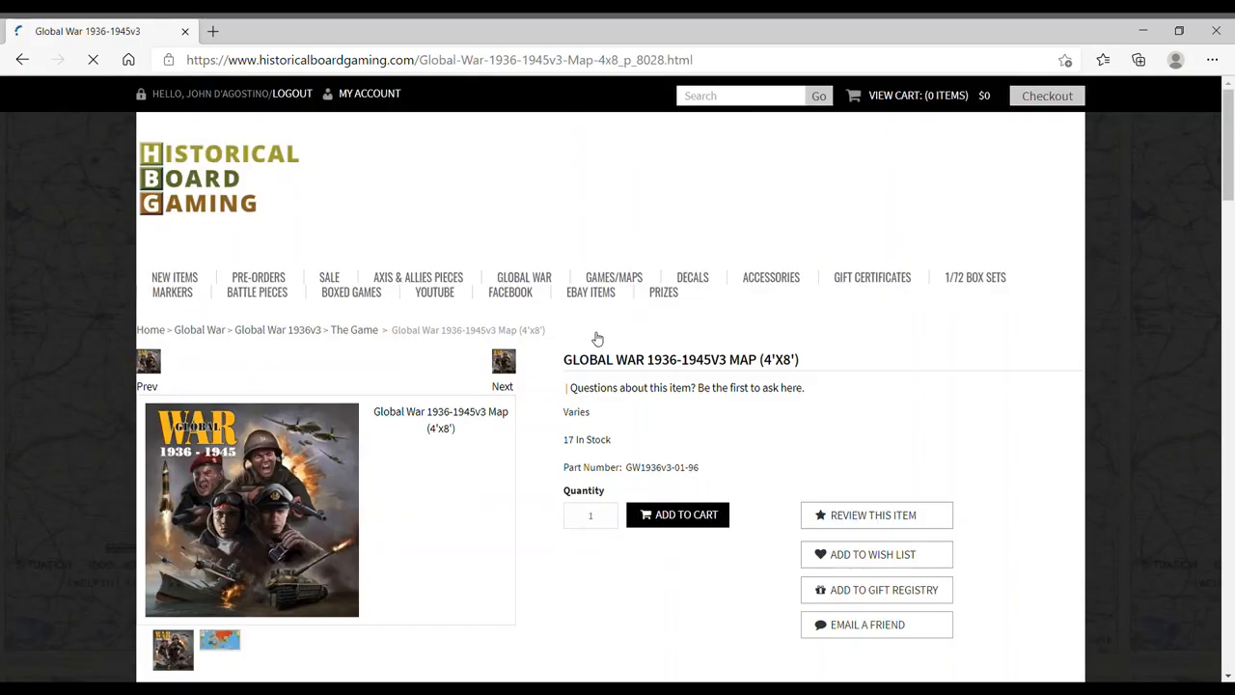
pyautogui.scroll(-3)
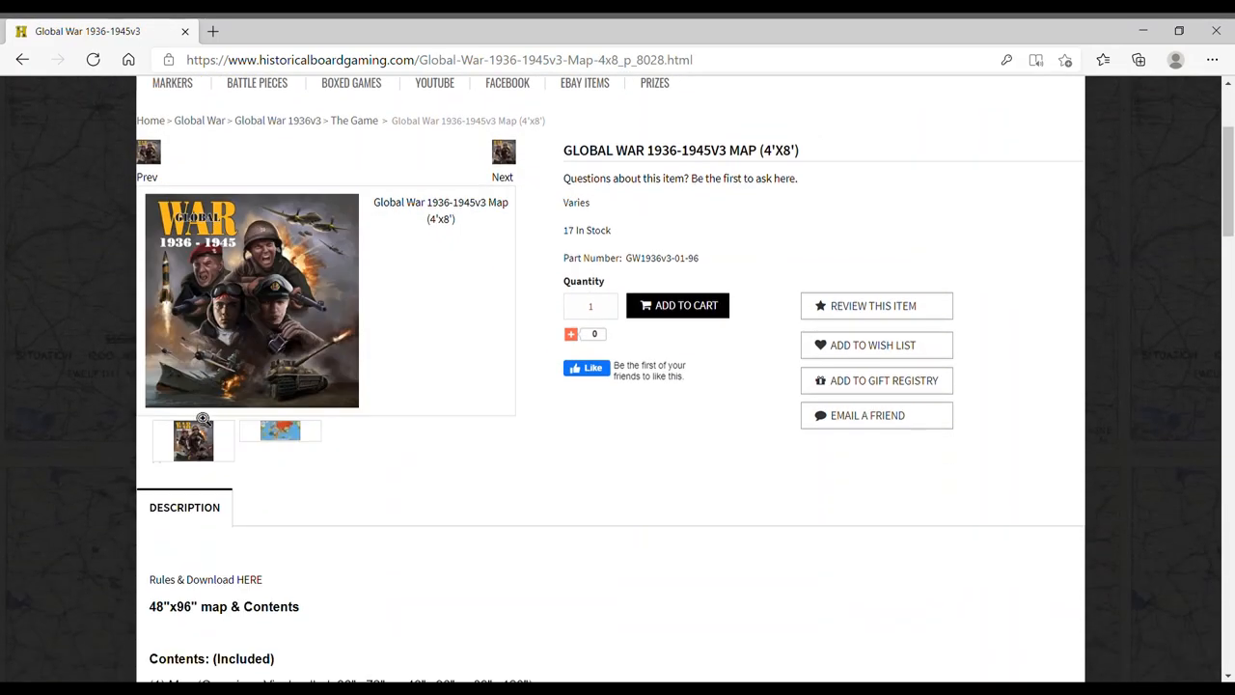
pyautogui.scroll(-3)
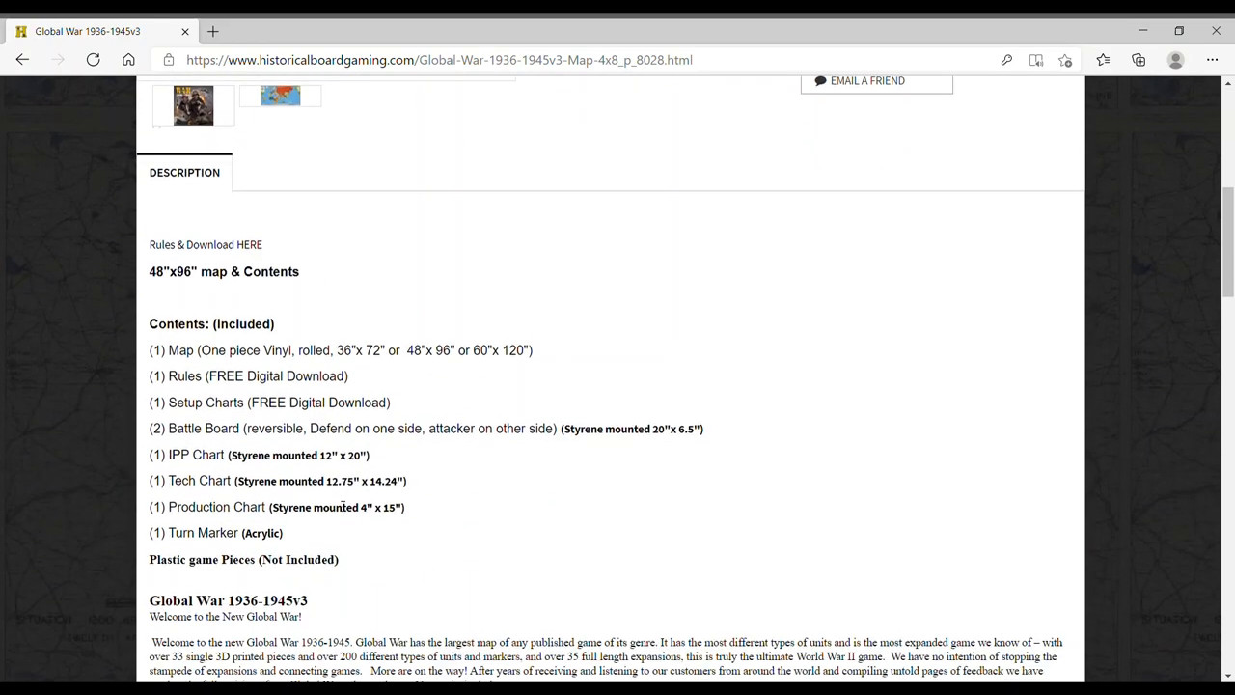
pyautogui.scroll(-3)
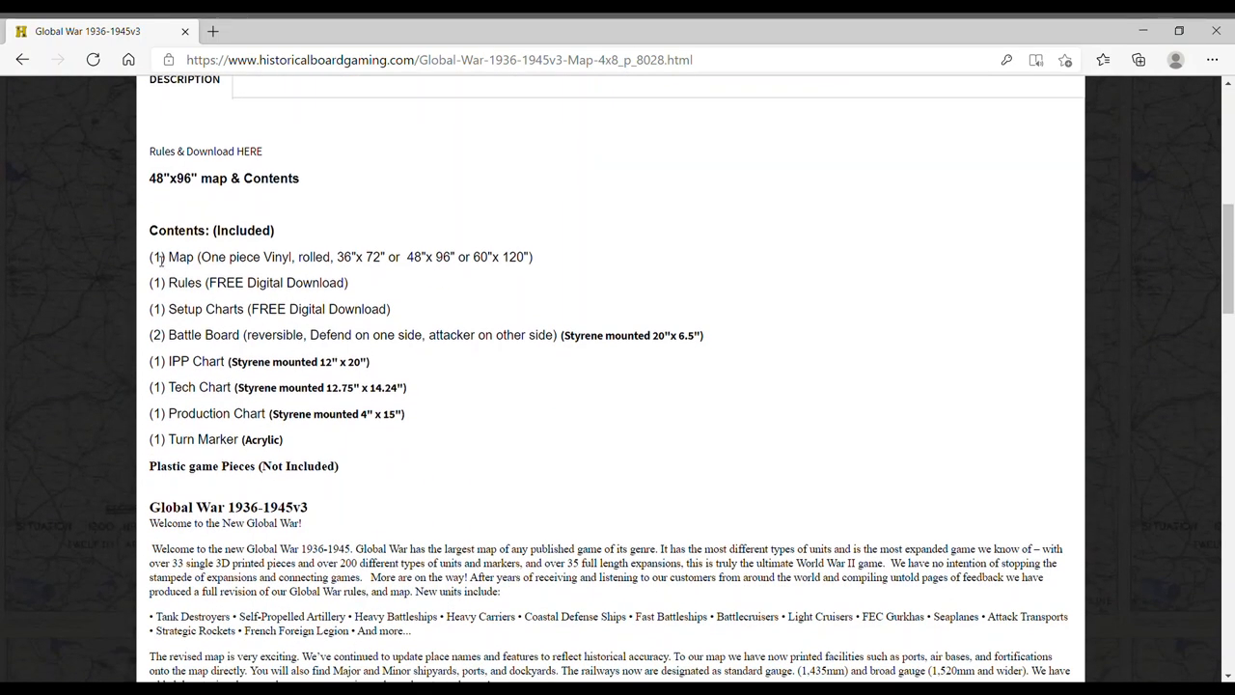
pyautogui.moveTo(155, 257); pyautogui.dragTo(392, 308)
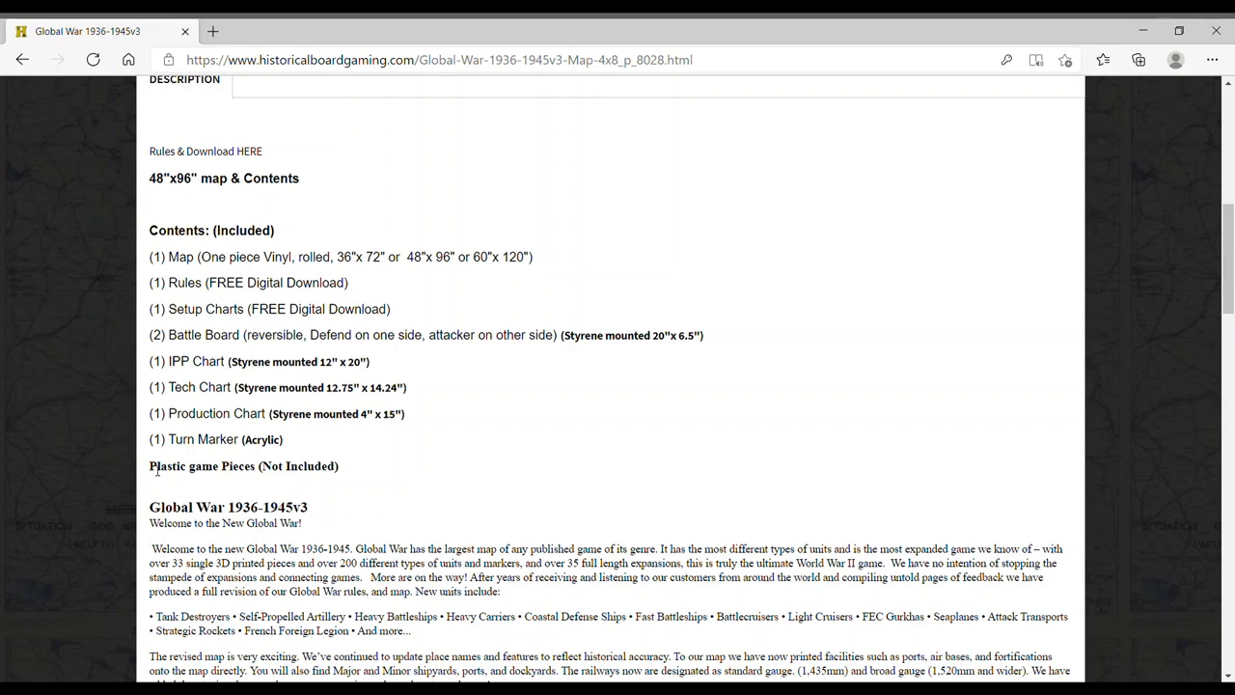
pyautogui.tripleClick(244, 465)
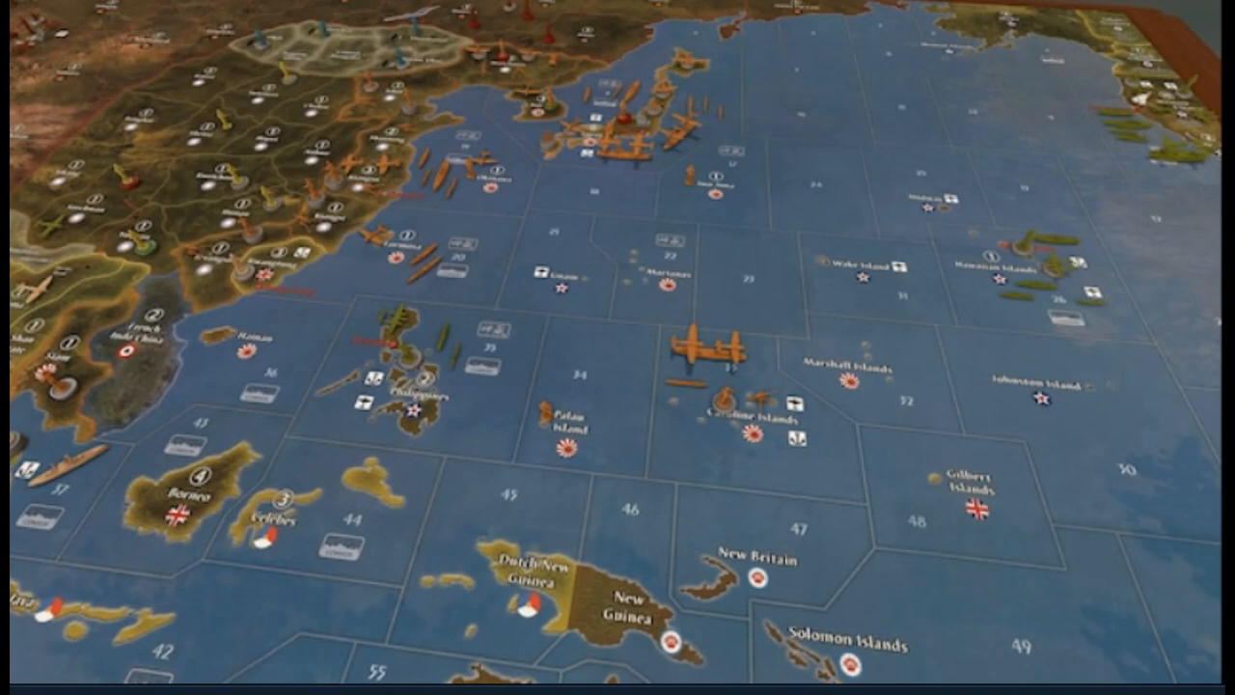
# Enter the historicalboardgaming.com address to load the store home page
pyautogui.write('historicalboardgaming.com')
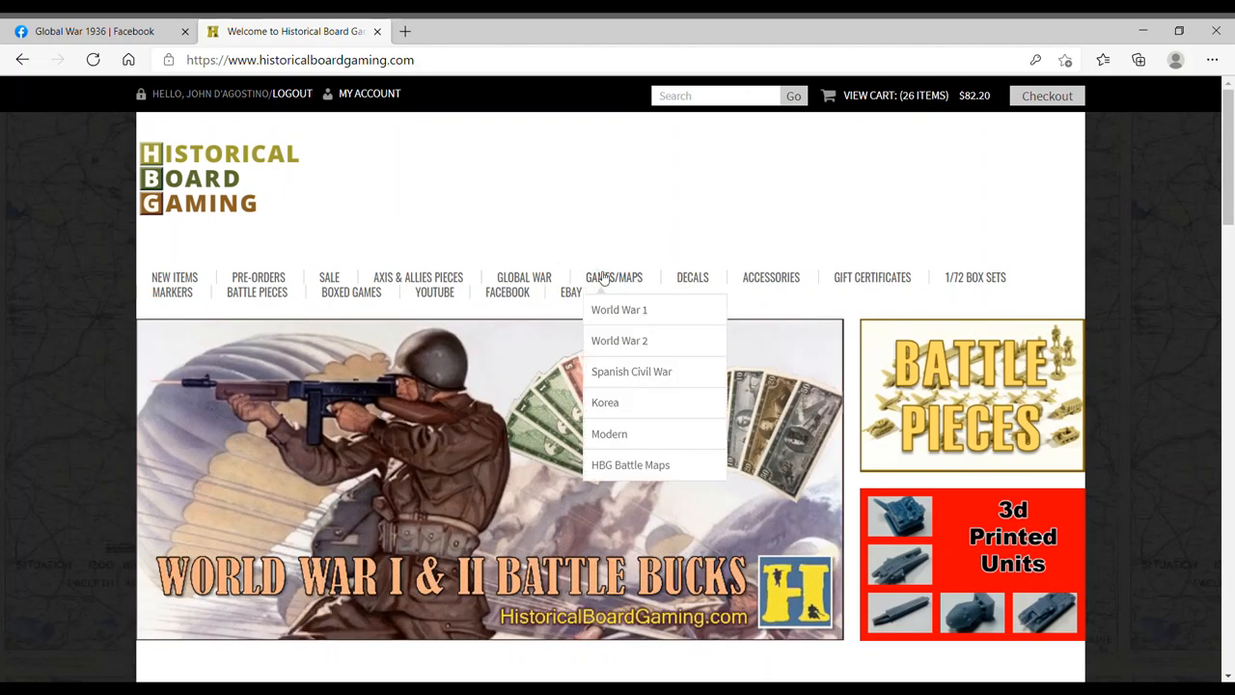
# Open the Needed Units for Global War 36-45 Version 3 PDF
pyautogui.click(524, 278)
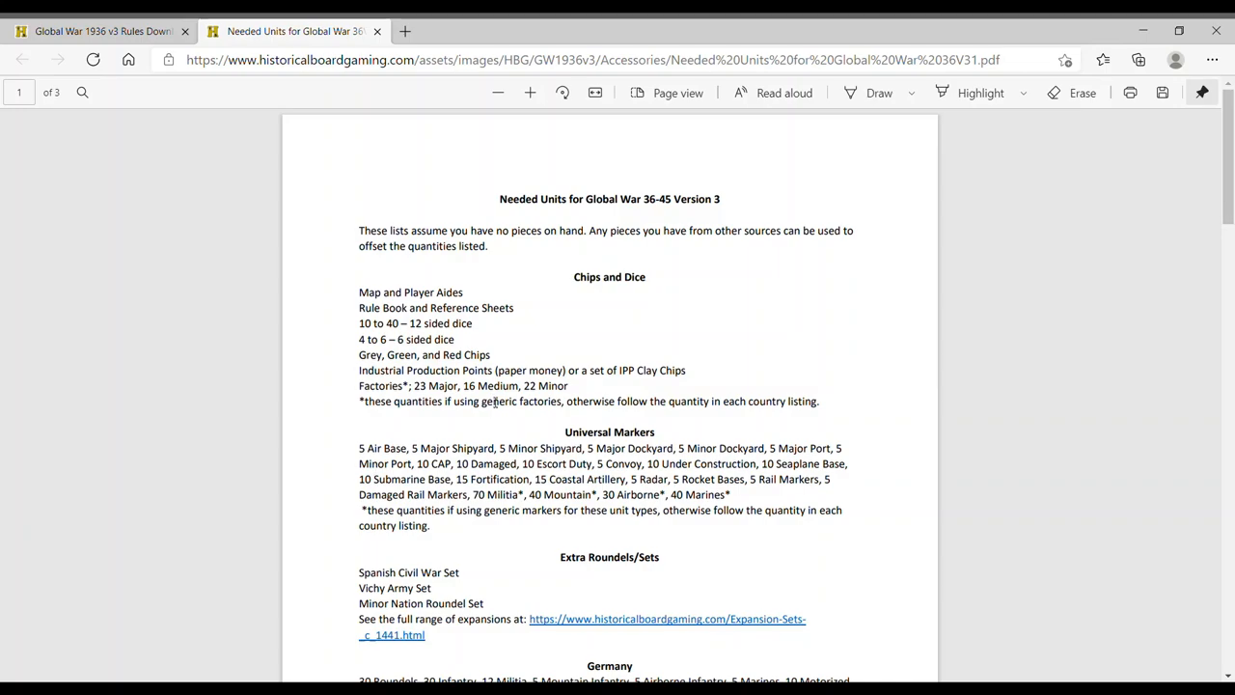
pyautogui.moveTo(945, 309)
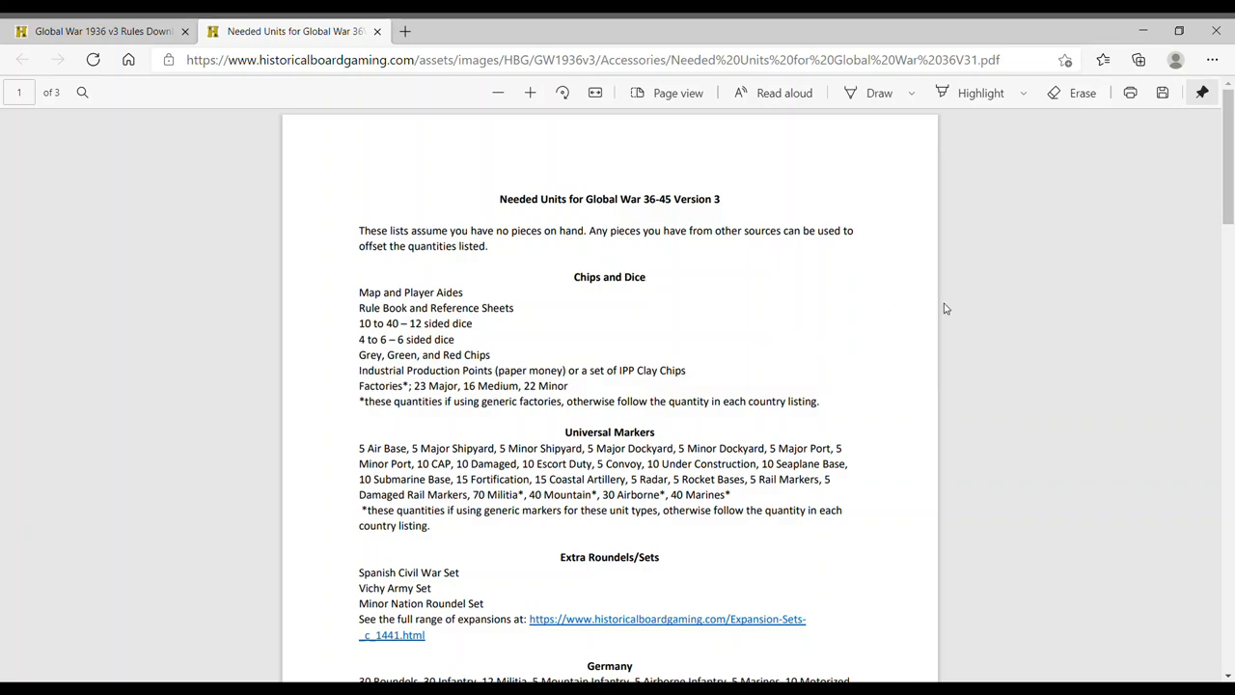
# Page through the needed-units PDF, then enter the World War II 3D printed battle shapes
pyautogui.scroll(-3)
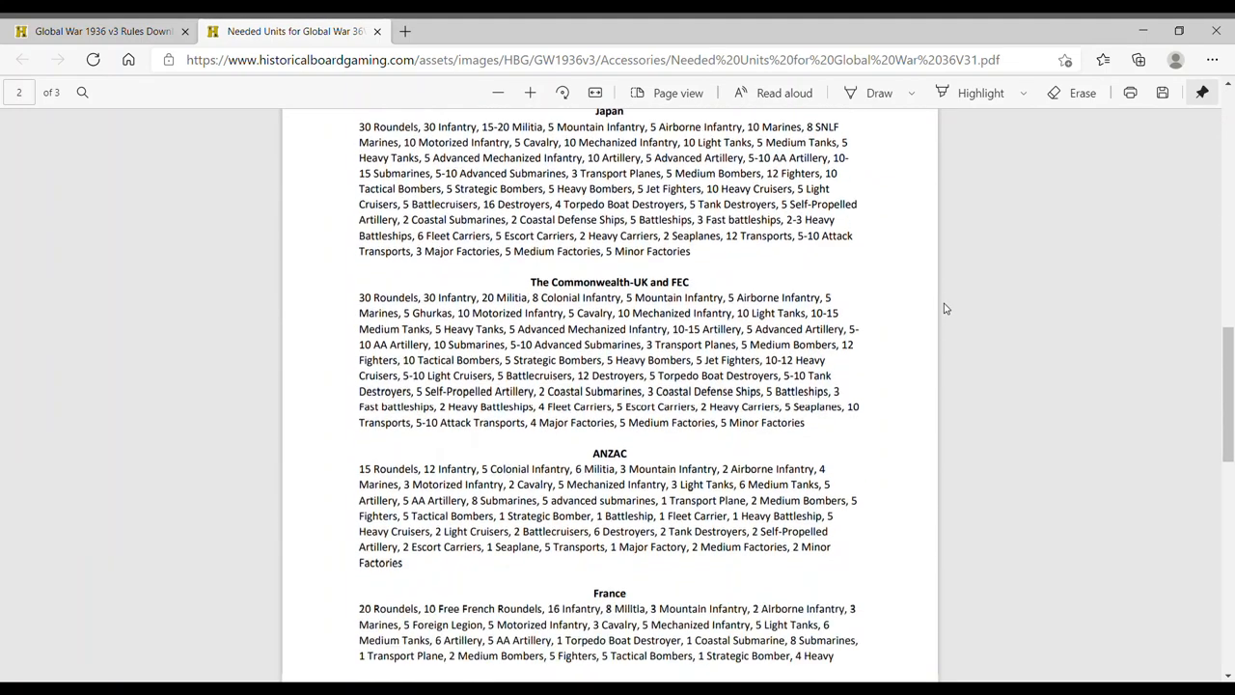
pyautogui.scroll(-3)
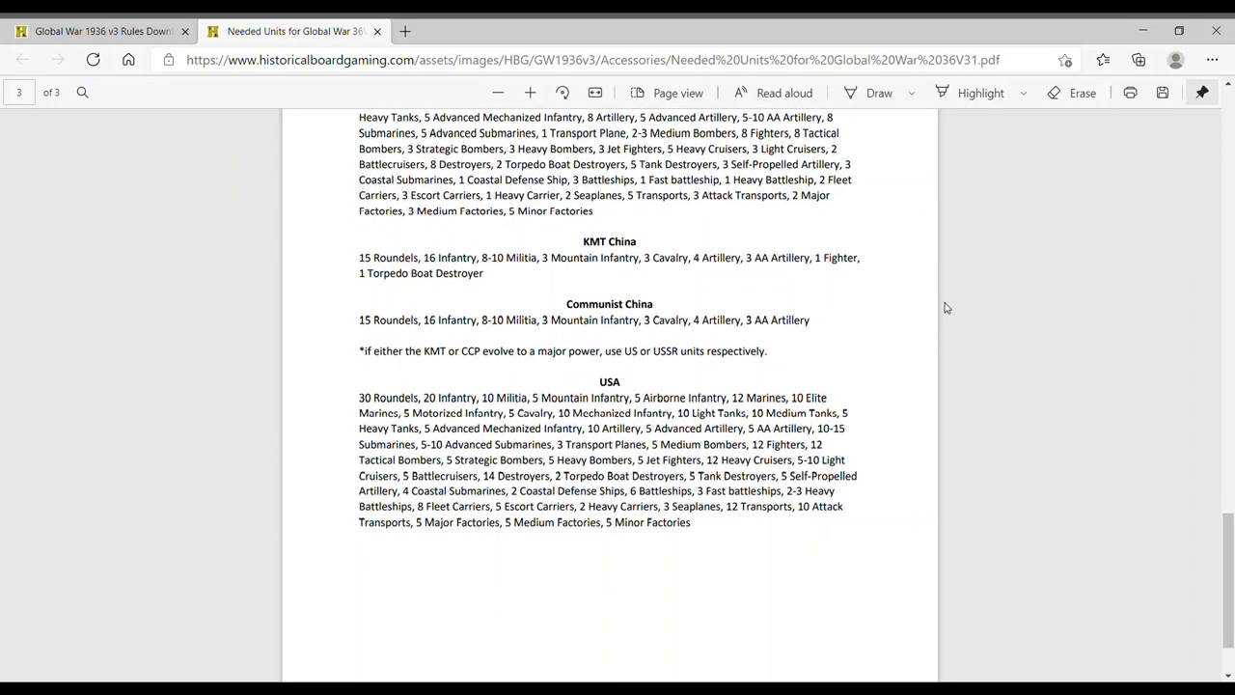
pyautogui.scroll(-3)
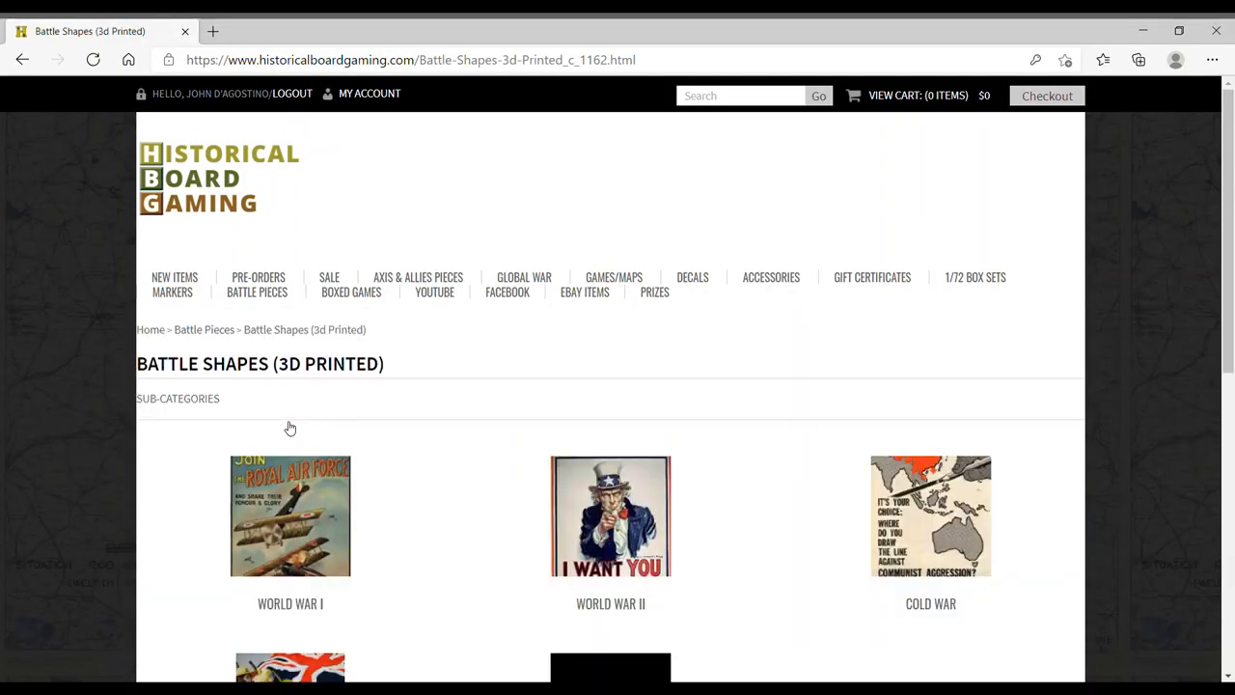
pyautogui.click(609, 517)
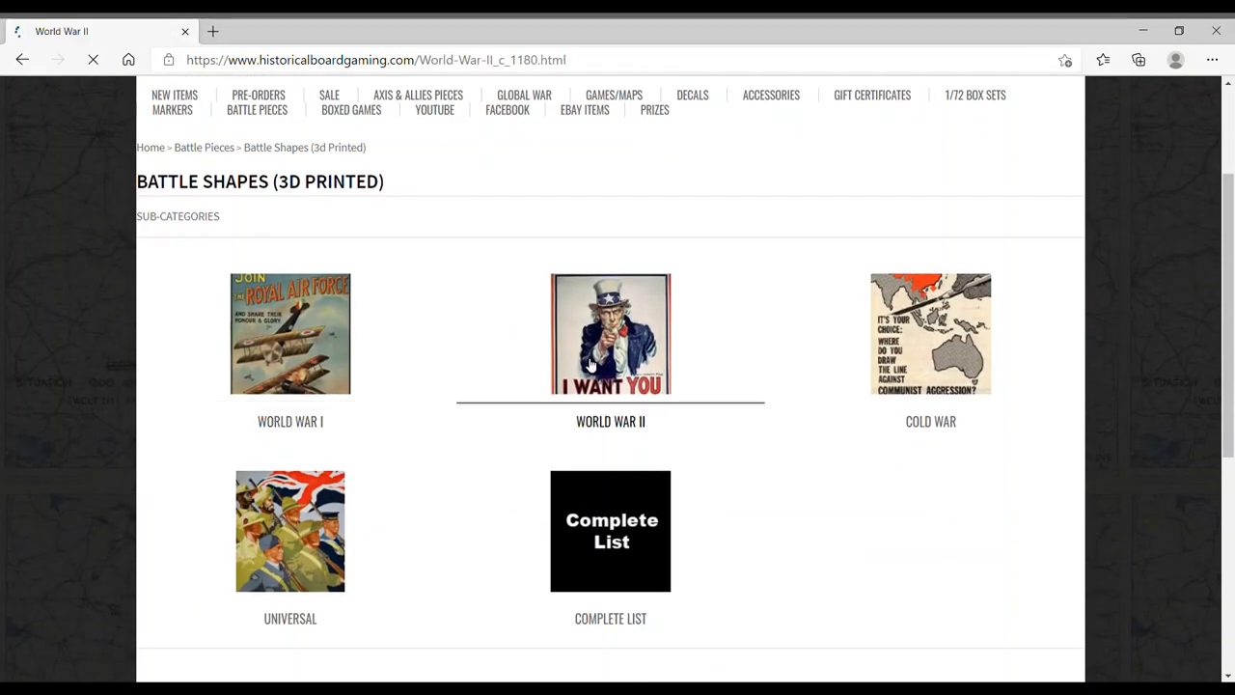
# Open Germany's 3D printed Armor pieces within the World War II shapes
pyautogui.click(610, 332)
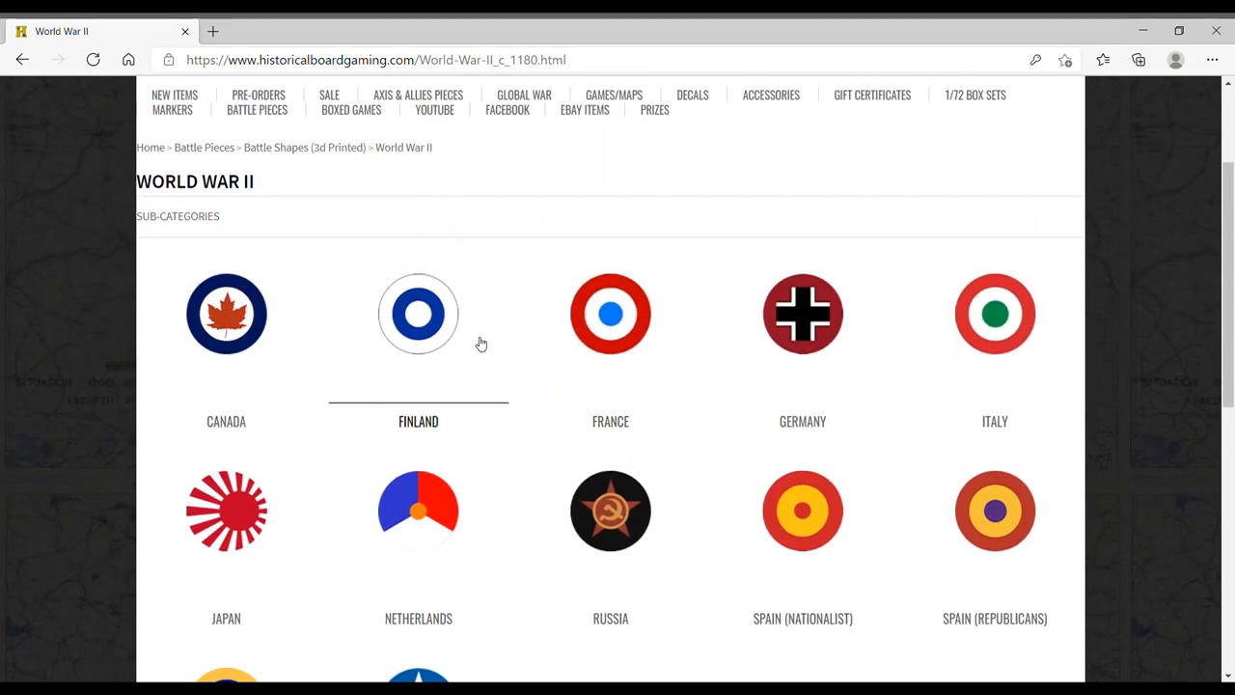
pyautogui.scroll(-3)
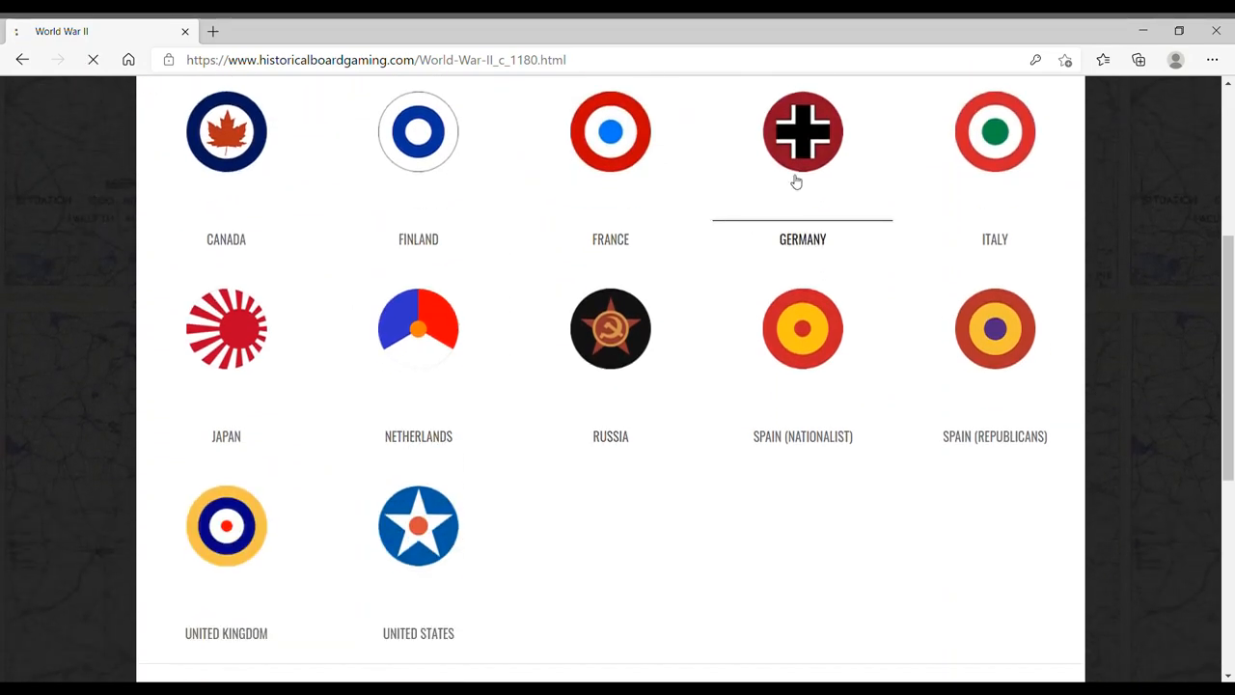
pyautogui.click(803, 132)
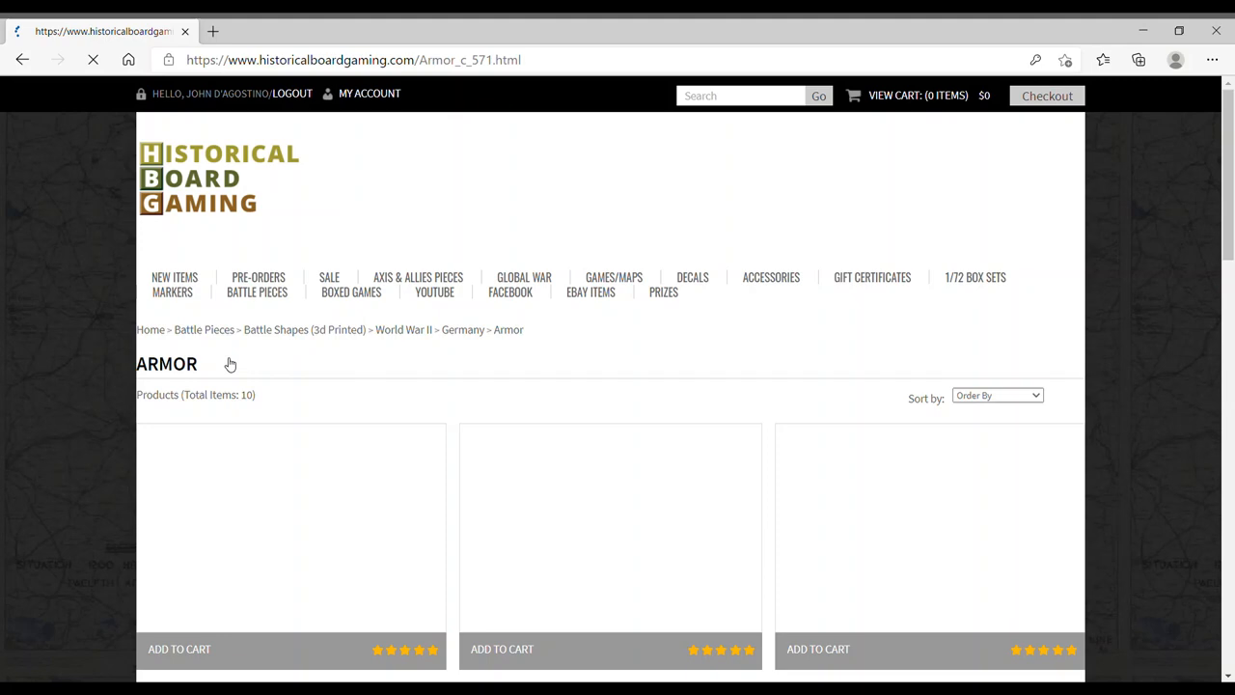
# Scroll through the German tank listings toward the See All Battle Pieces page
pyautogui.scroll(-3)
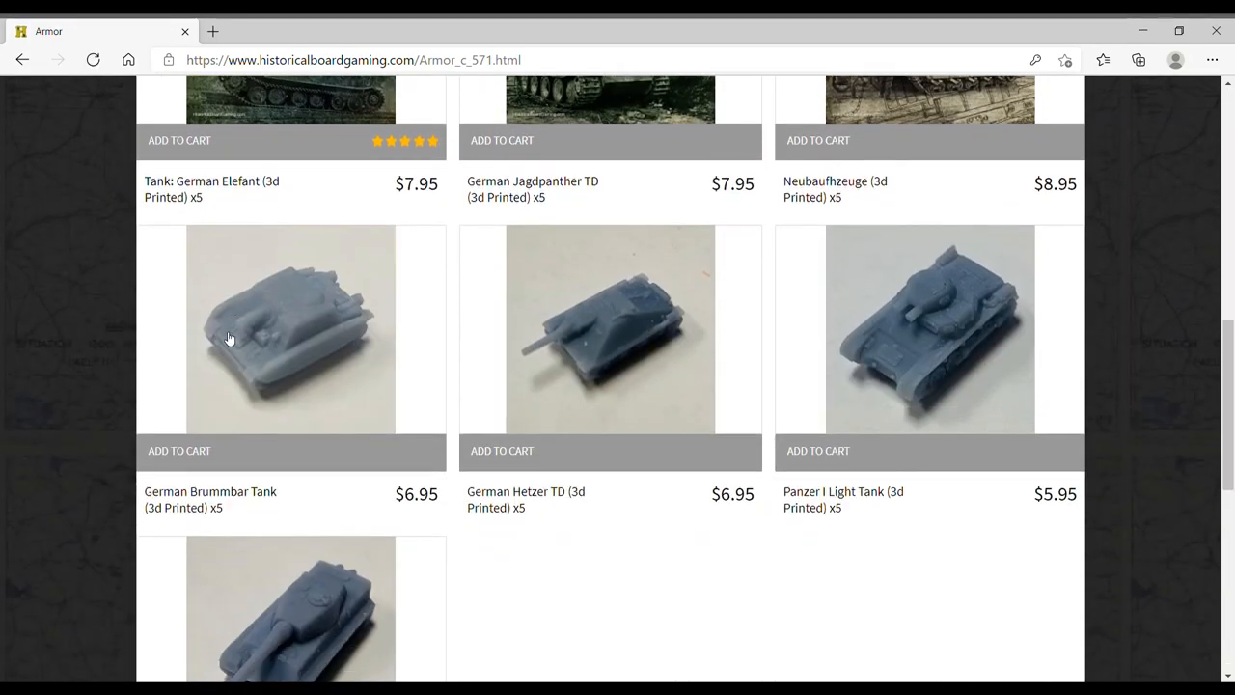
pyautogui.scroll(-3)
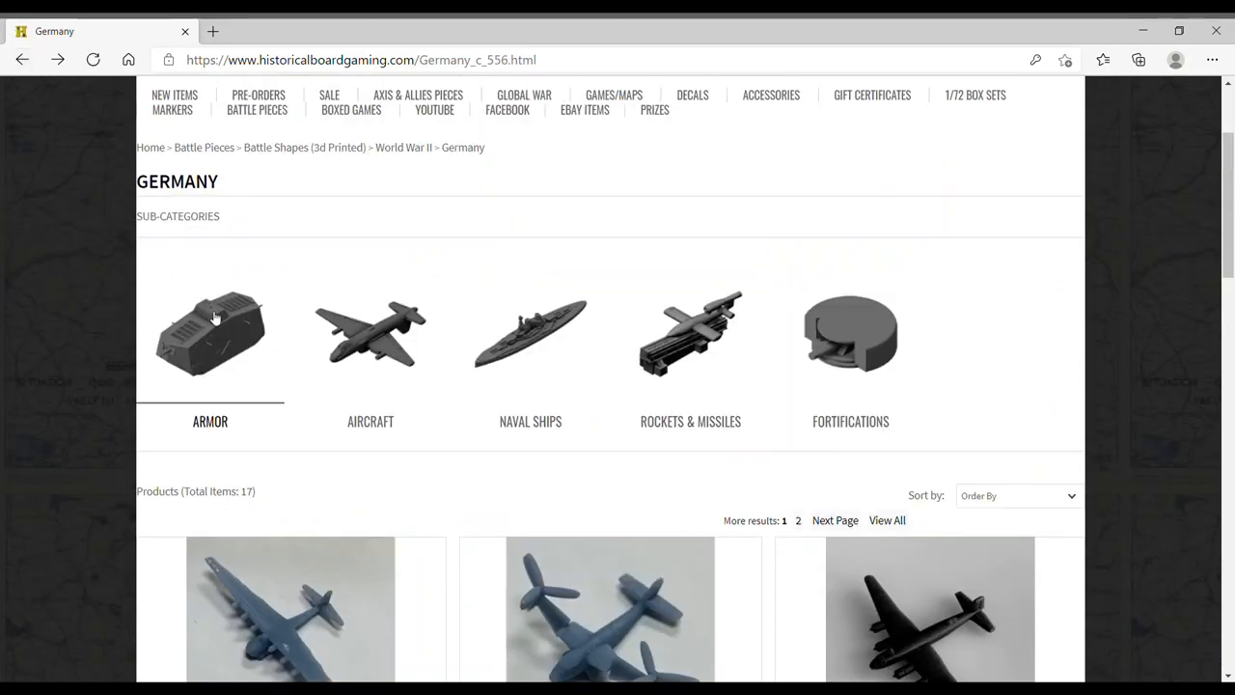
pyautogui.scroll(-3)
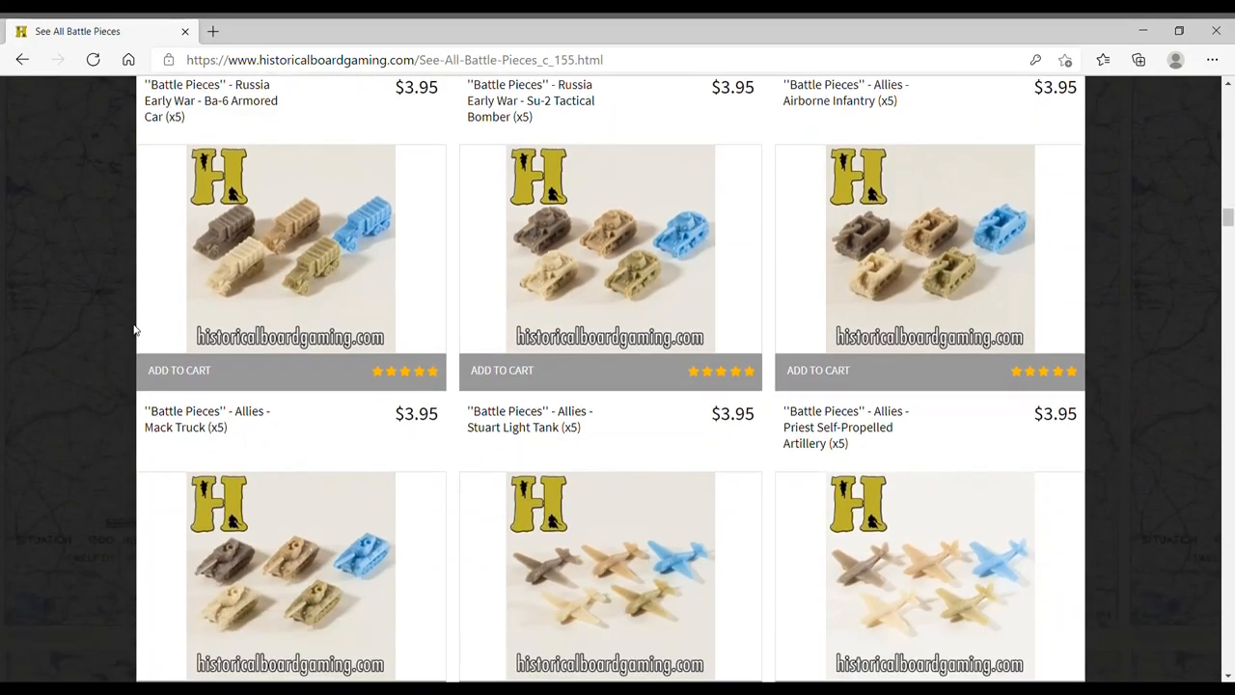
# Scroll through the rest of the battle pieces listing, then go to the Sale page
pyautogui.scroll(-3)
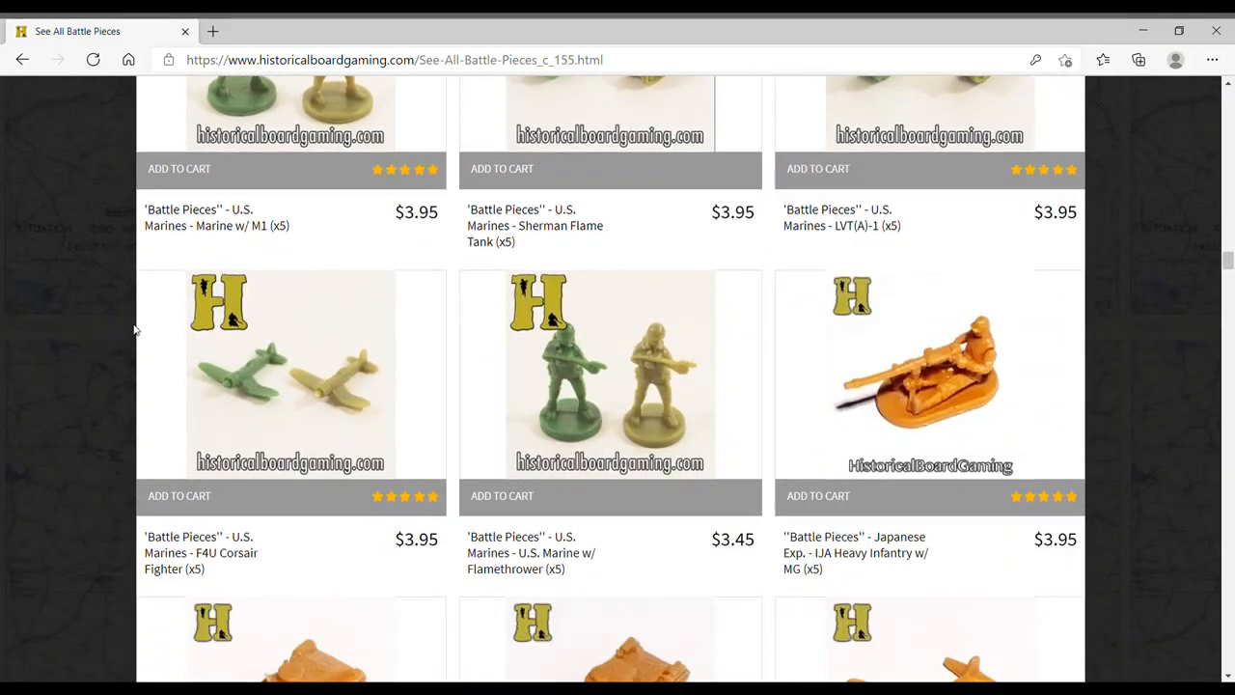
pyautogui.scroll(-3)
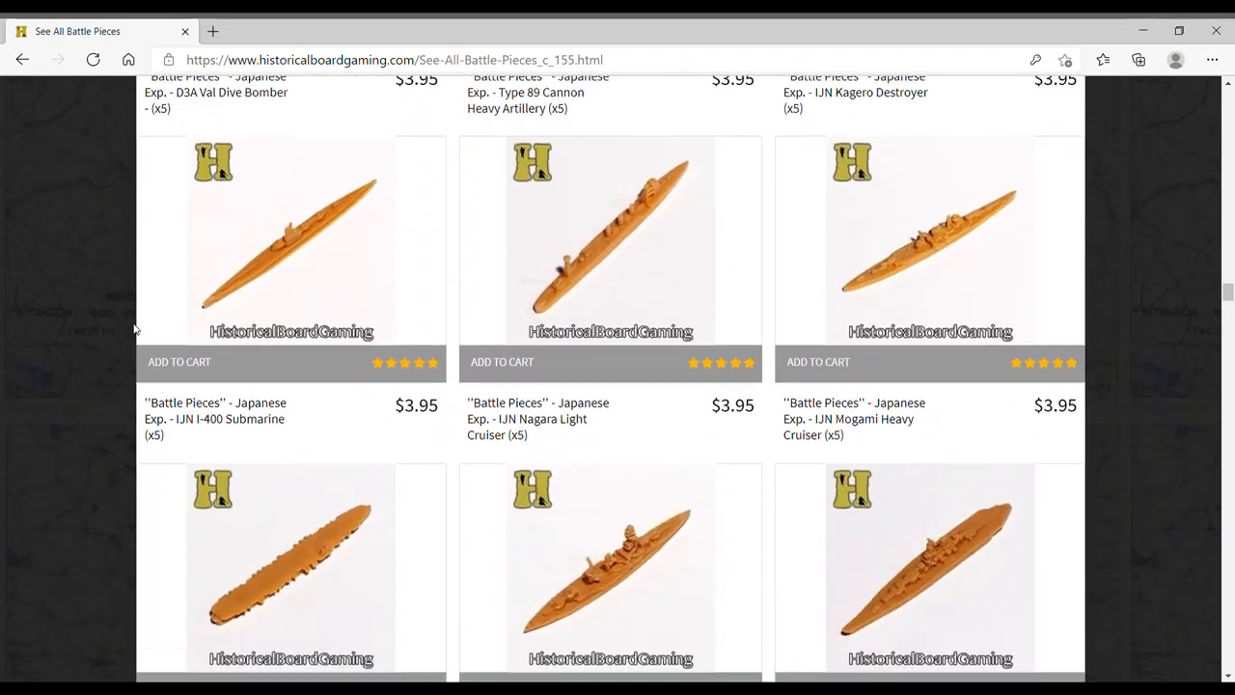
pyautogui.scroll(-3)
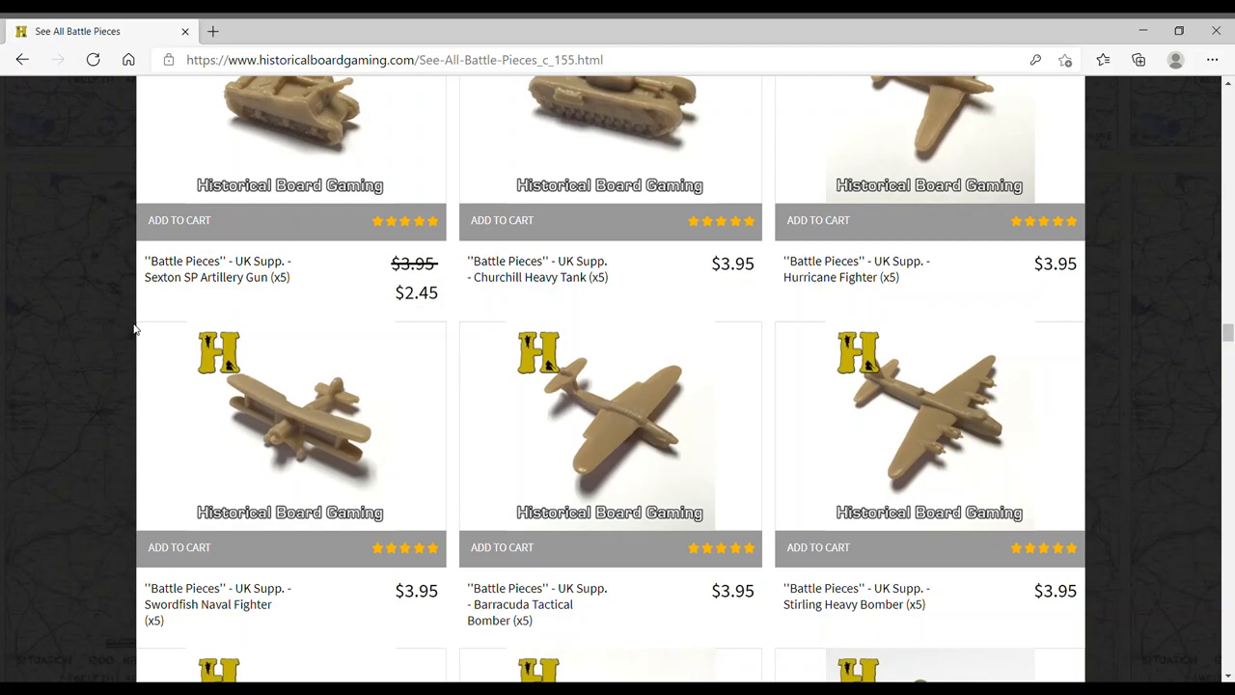
pyautogui.scroll(-3)
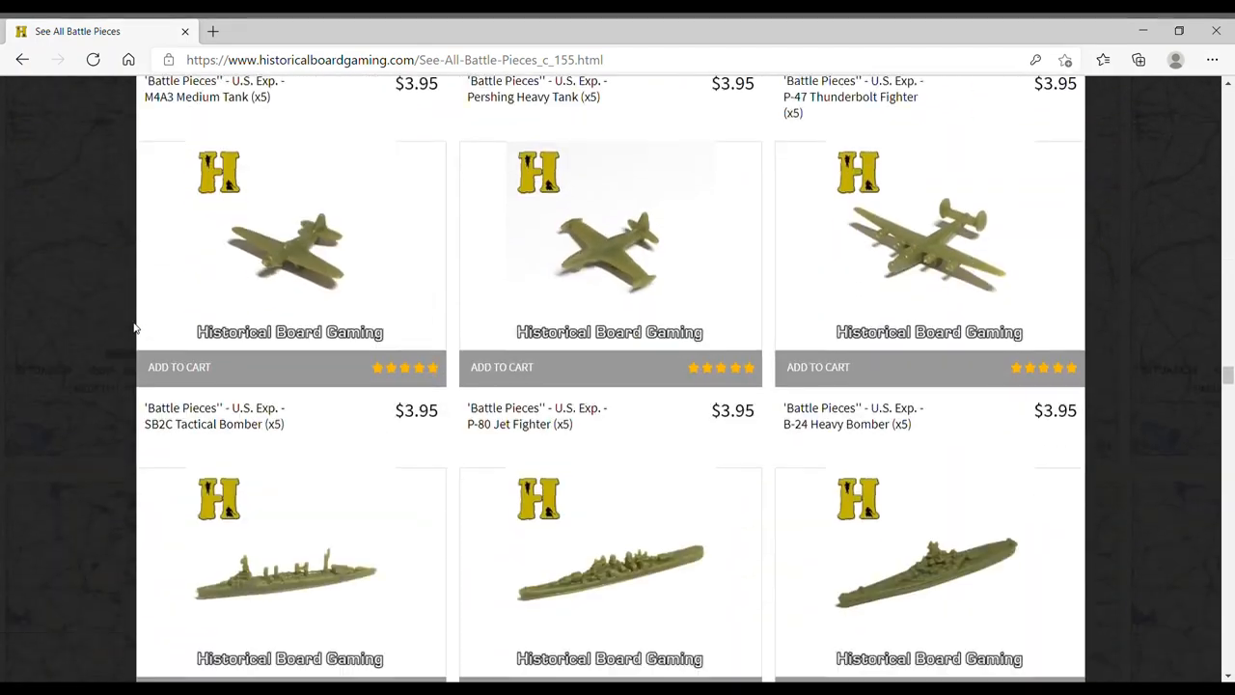
pyautogui.scroll(-3)
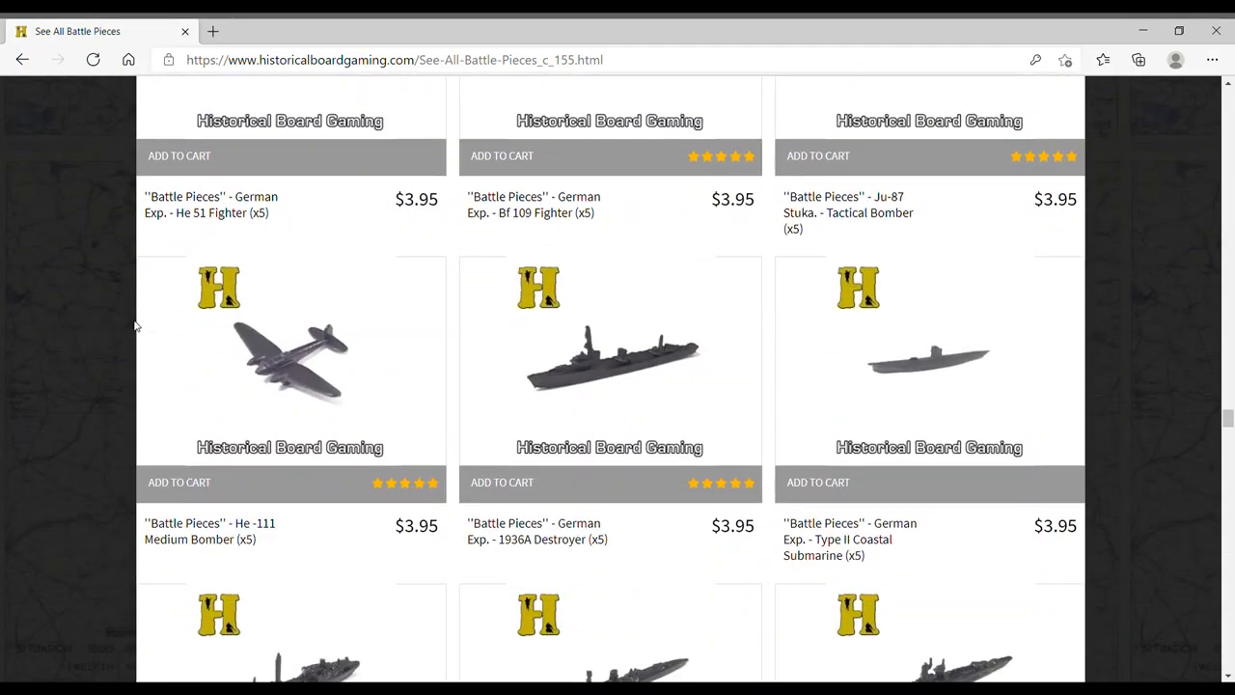
pyautogui.scroll(-3)
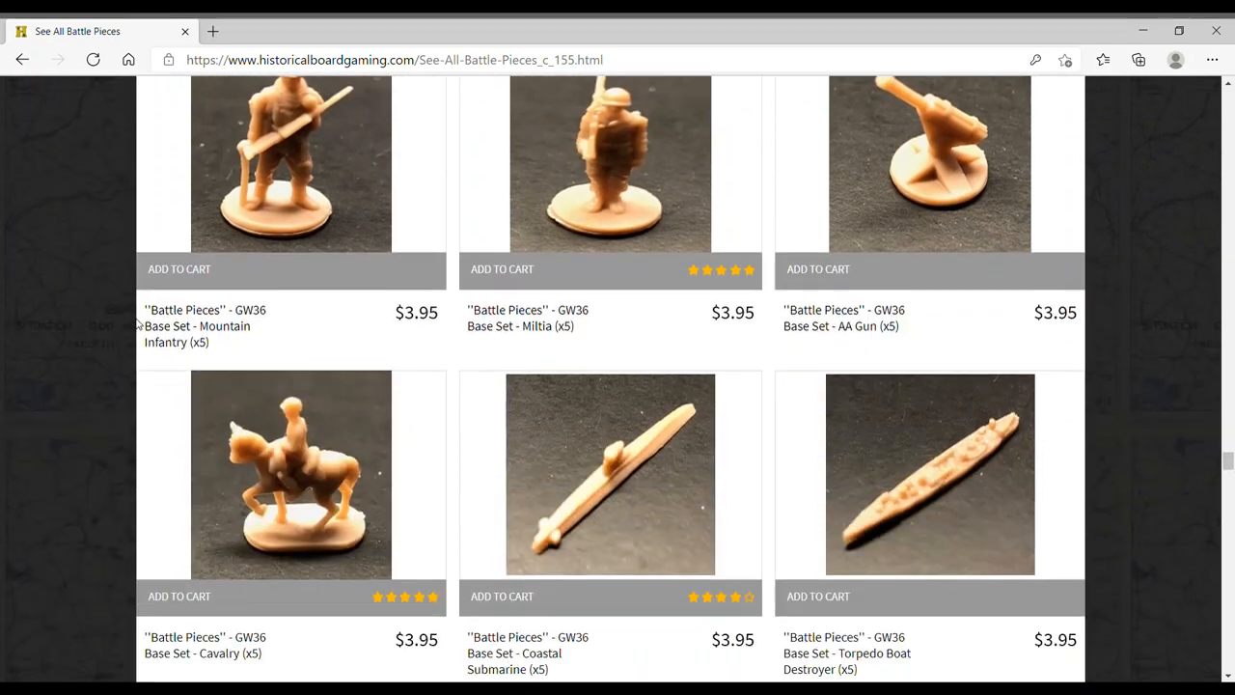
pyautogui.scroll(-3)
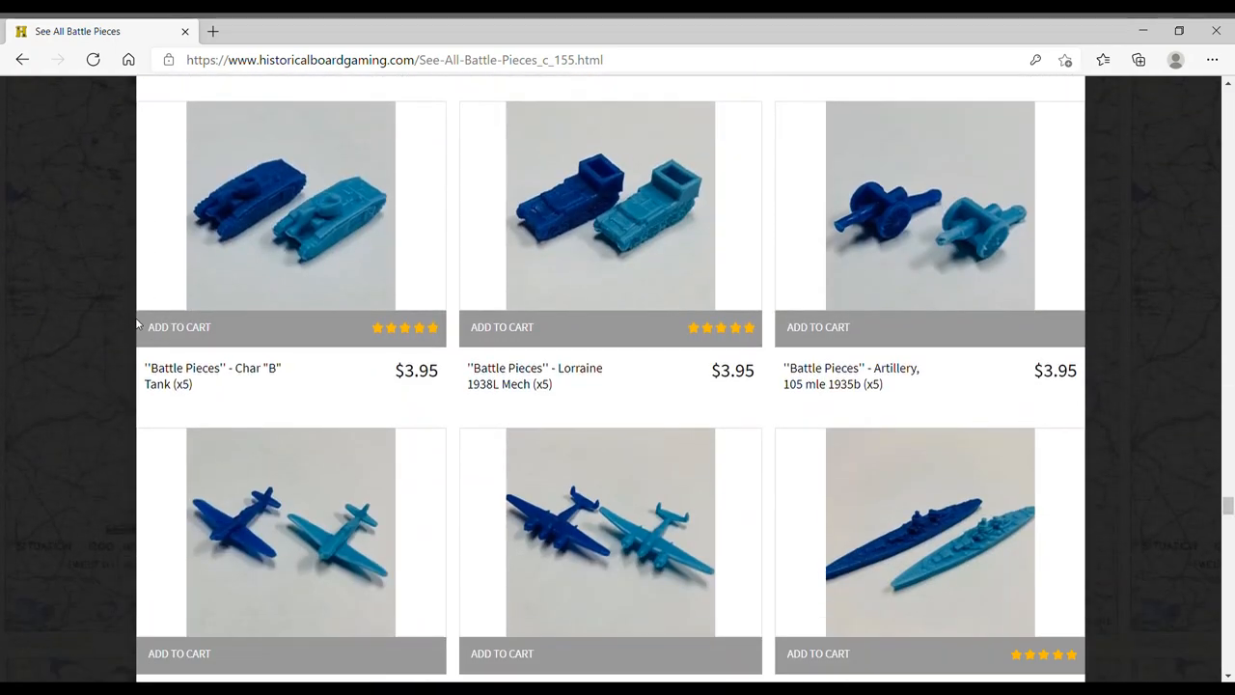
pyautogui.scroll(-3)
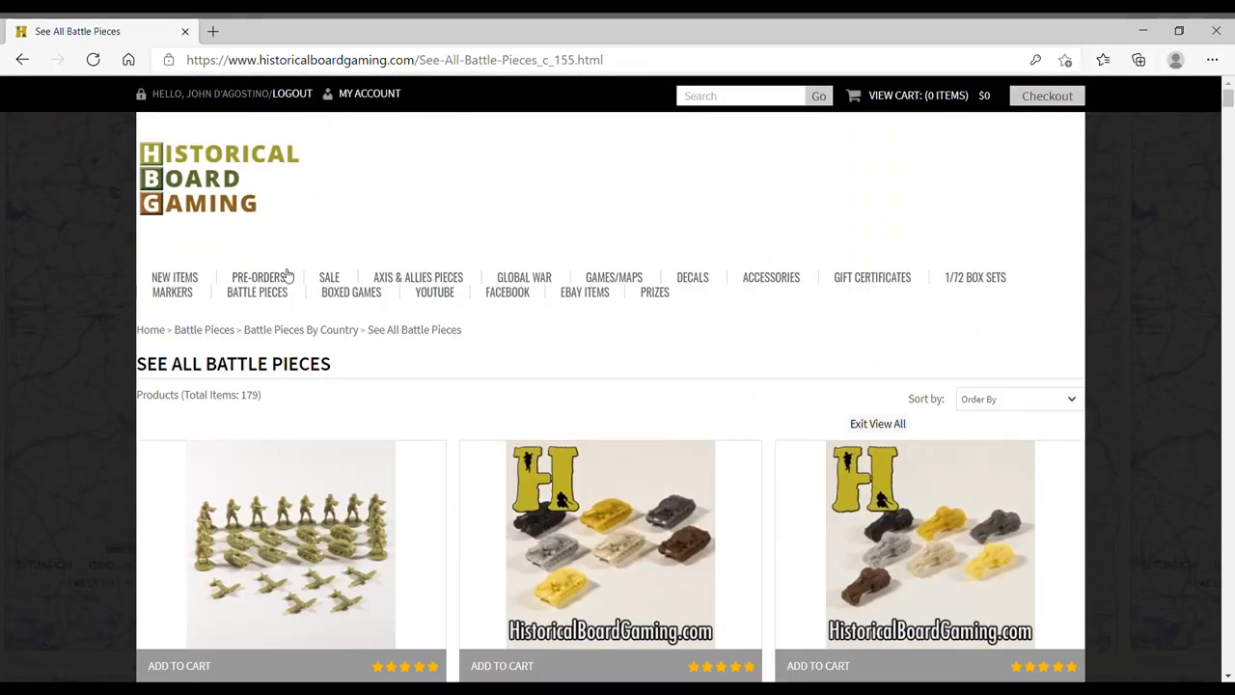
pyautogui.moveTo(293, 277)
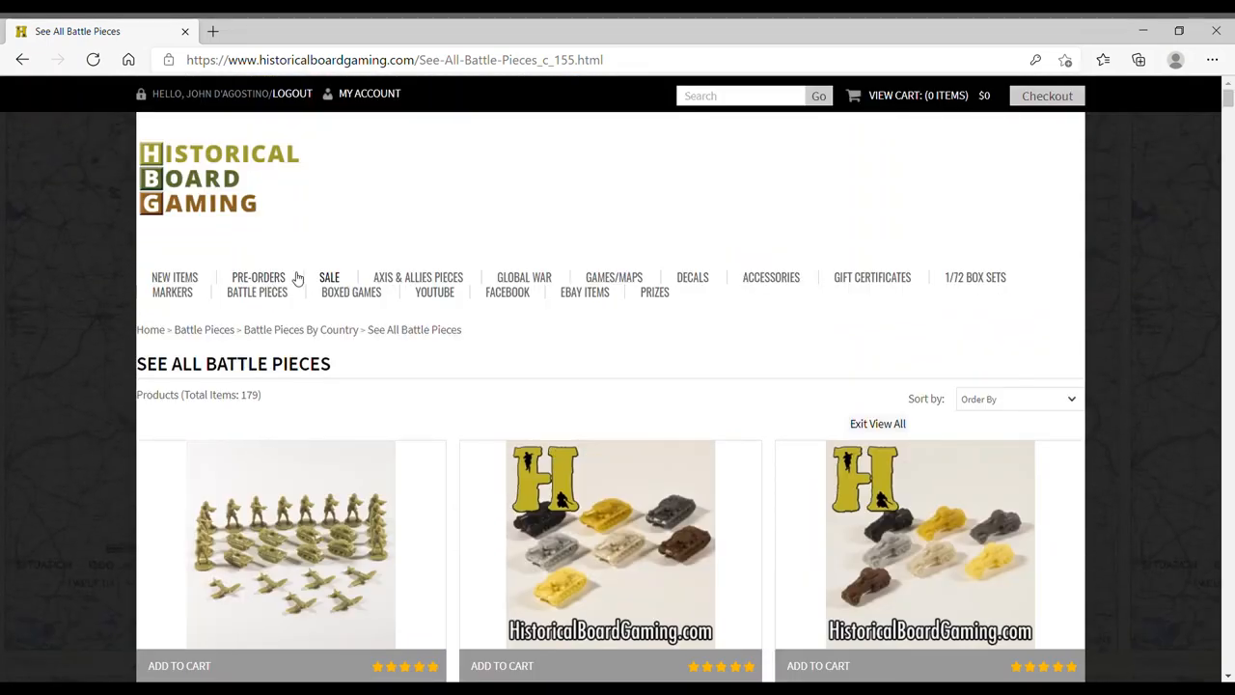
pyautogui.click(328, 278)
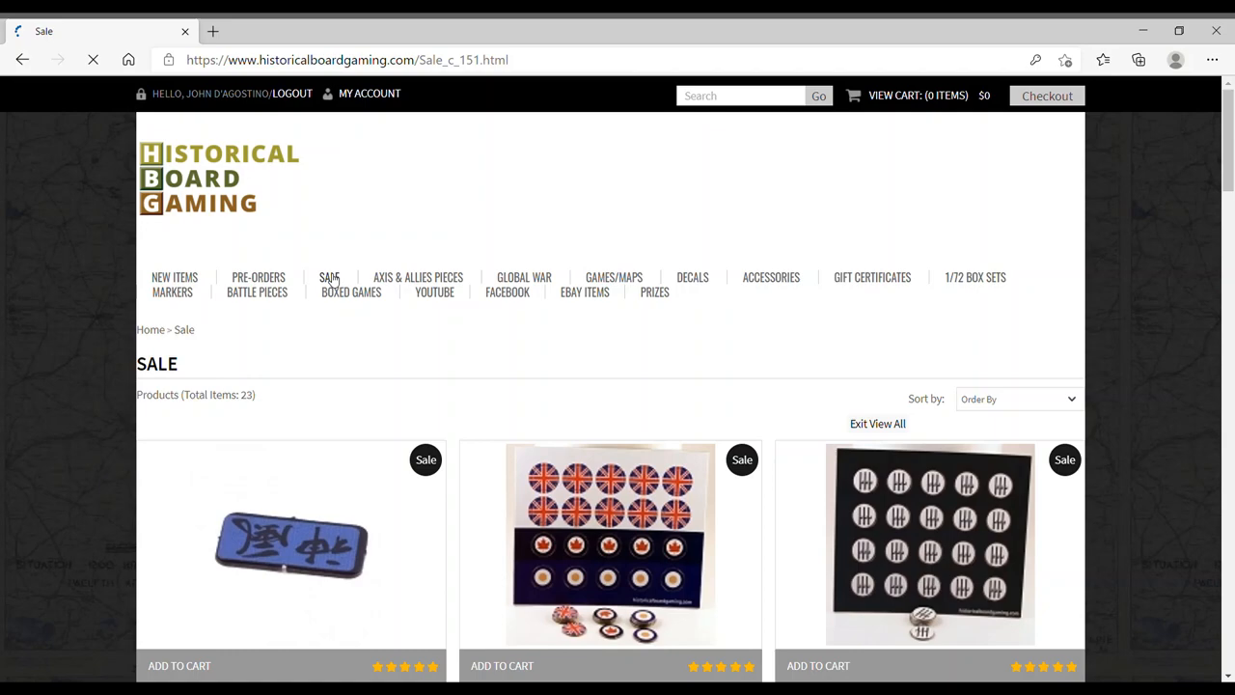
# Scroll down through the discounted roundels and pieces on the Sale page
pyautogui.scroll(-3)
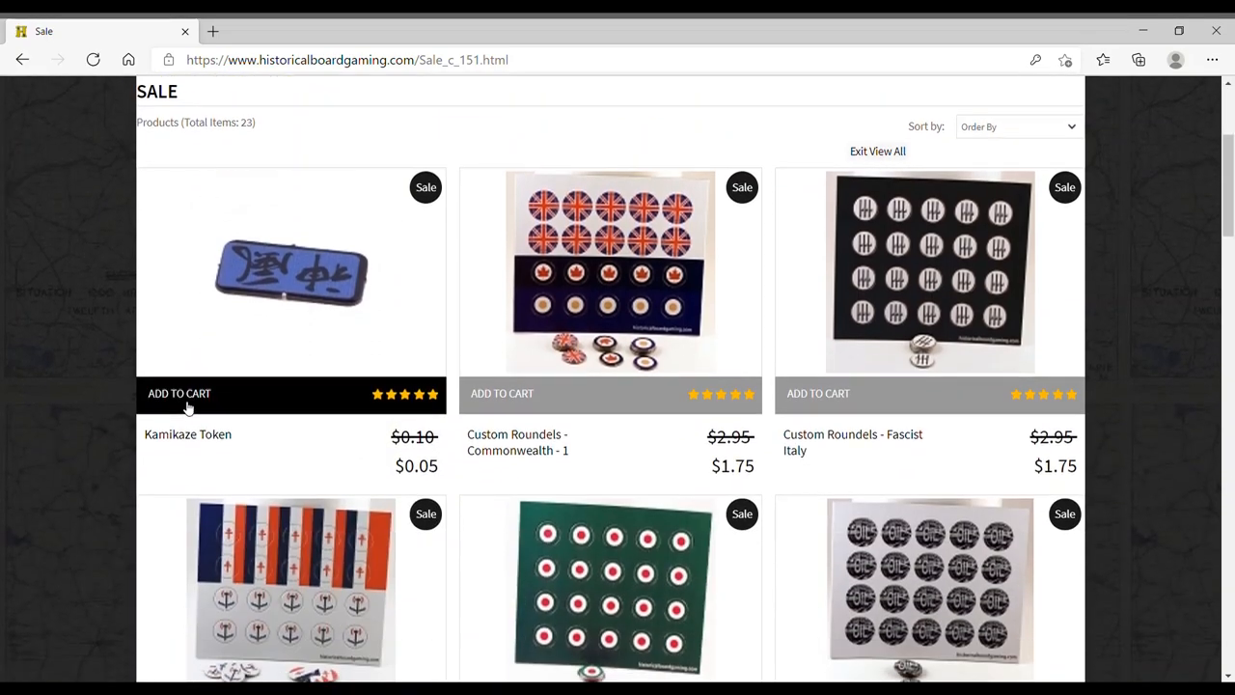
pyautogui.scroll(-3)
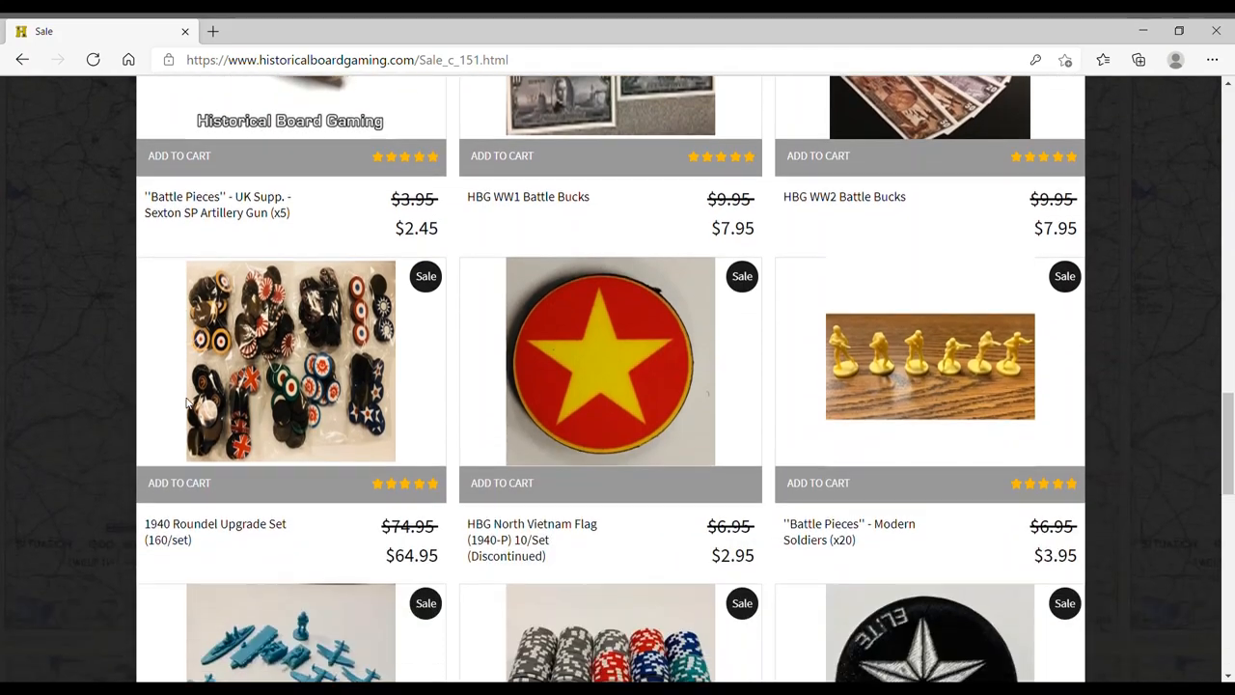
pyautogui.scroll(-3)
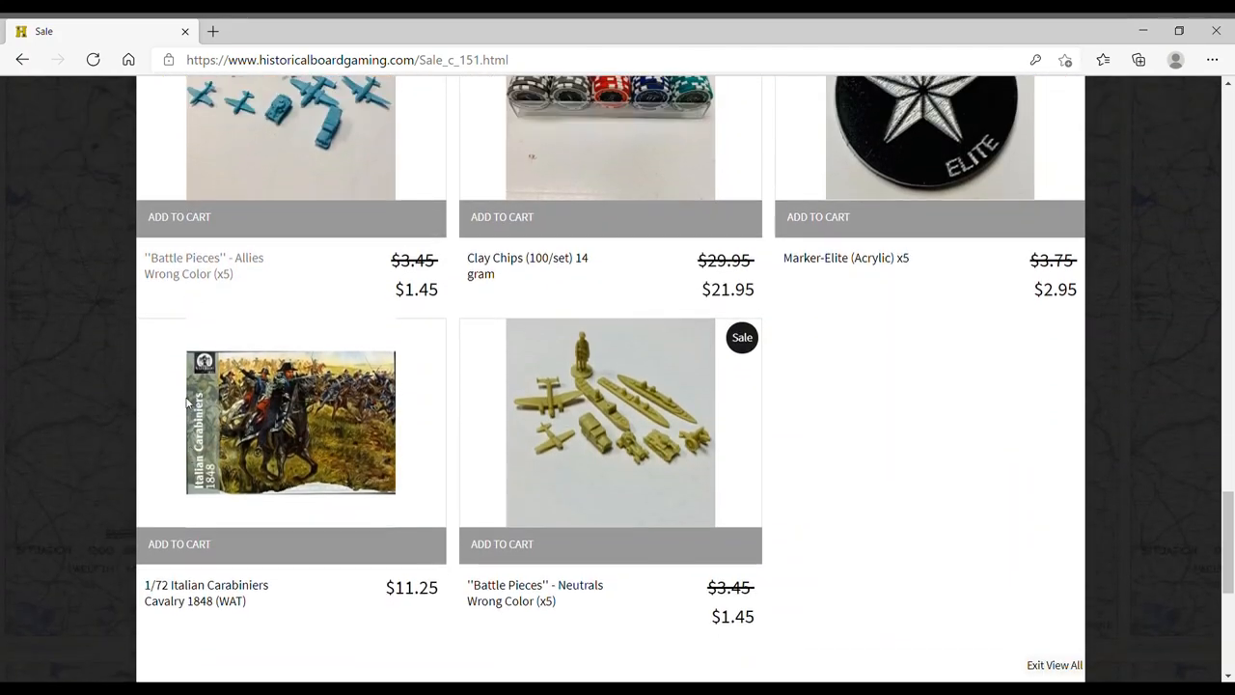
pyautogui.scroll(-3)
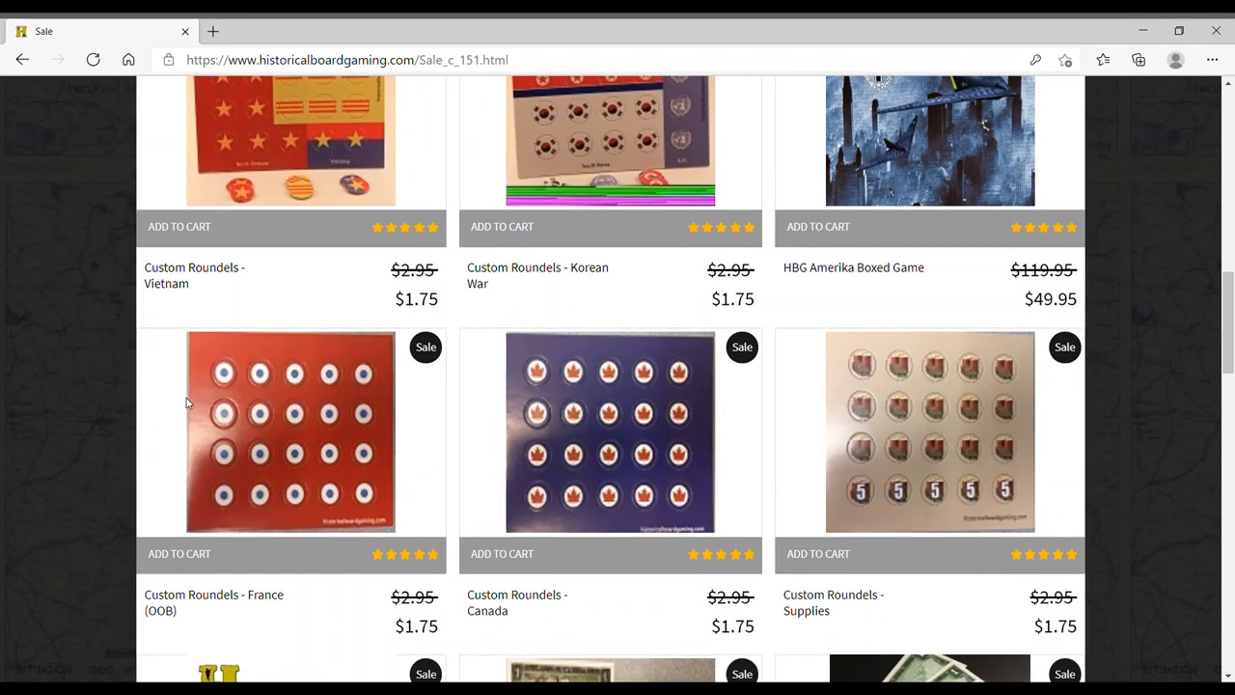
pyautogui.scroll(-3)
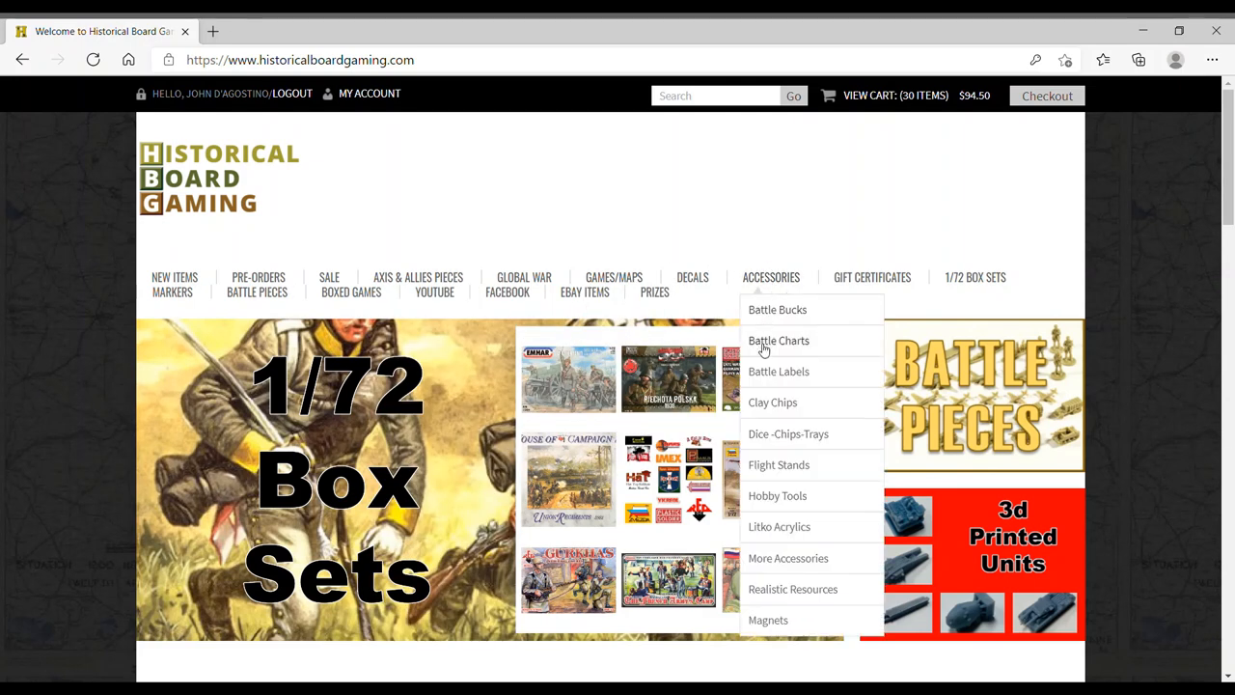
# Go through Dice-Chips-Trays and Plastic Chips to the Chips (Colored) 50/set product and review it
pyautogui.click(787, 432)
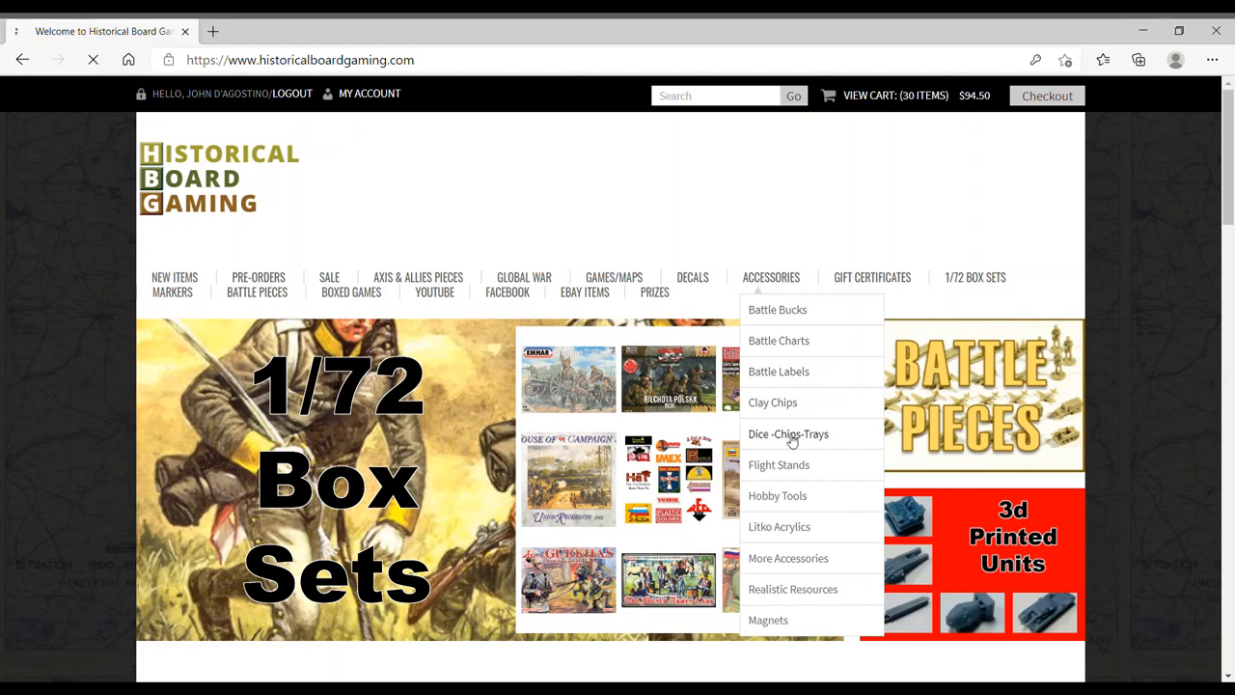
pyautogui.click(787, 432)
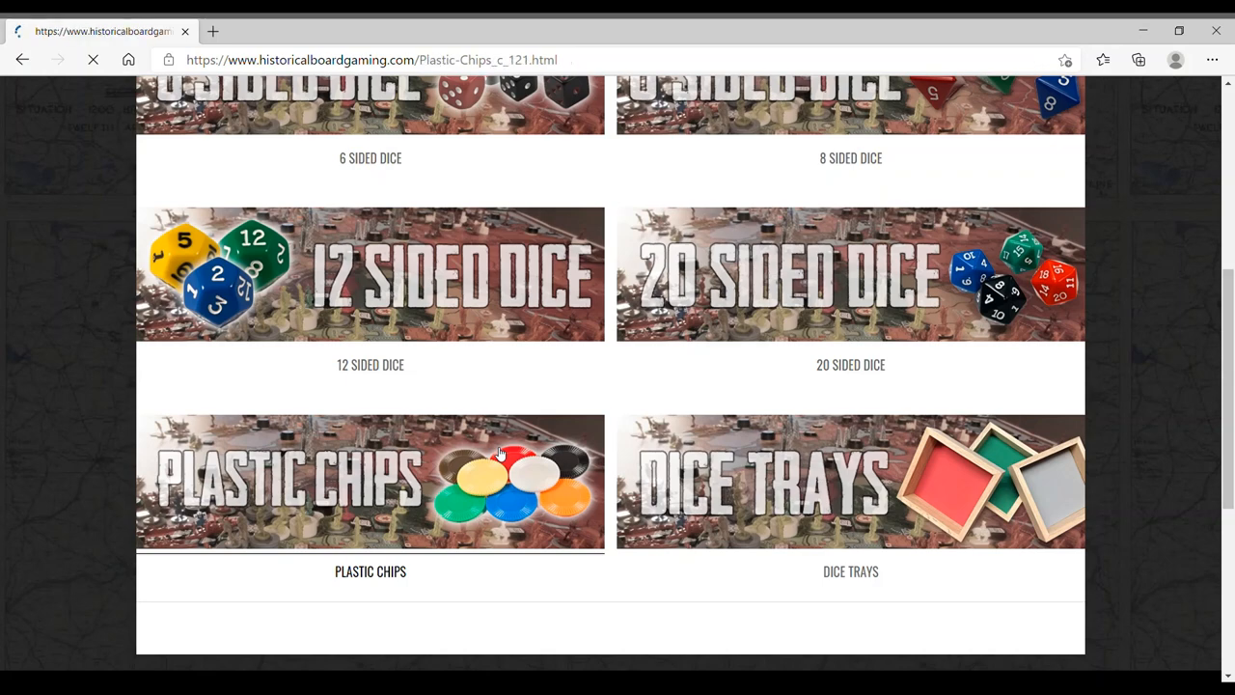
pyautogui.click(370, 483)
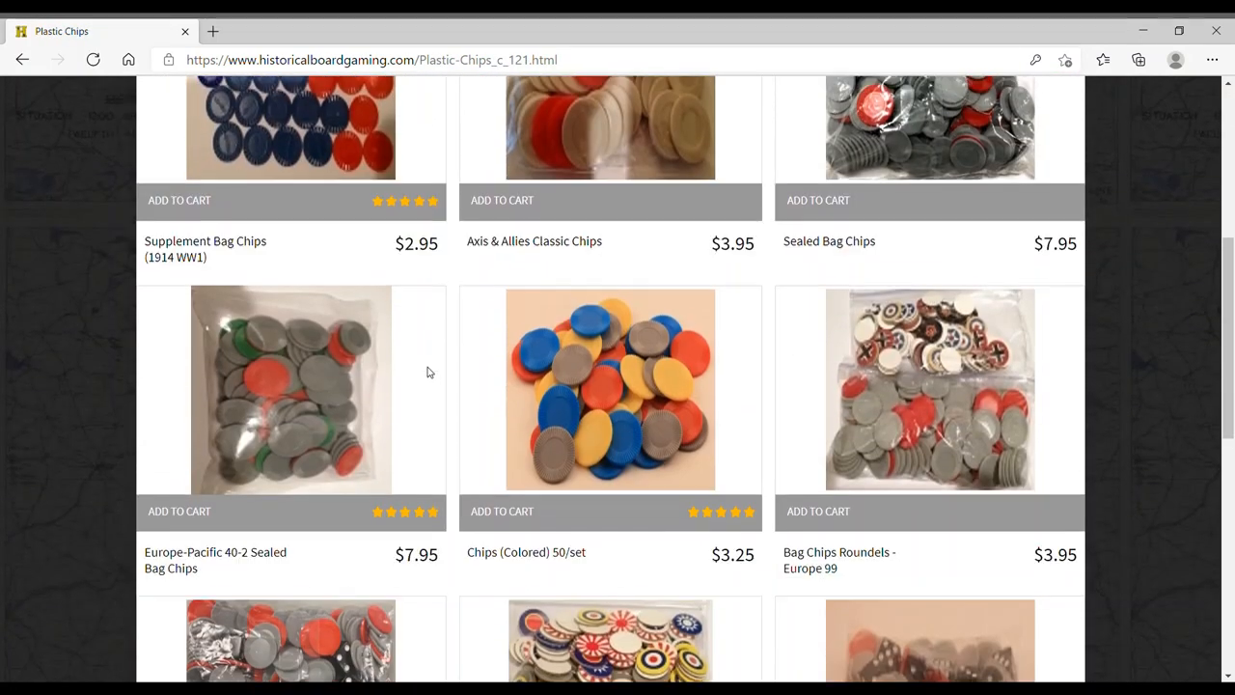
pyautogui.click(609, 390)
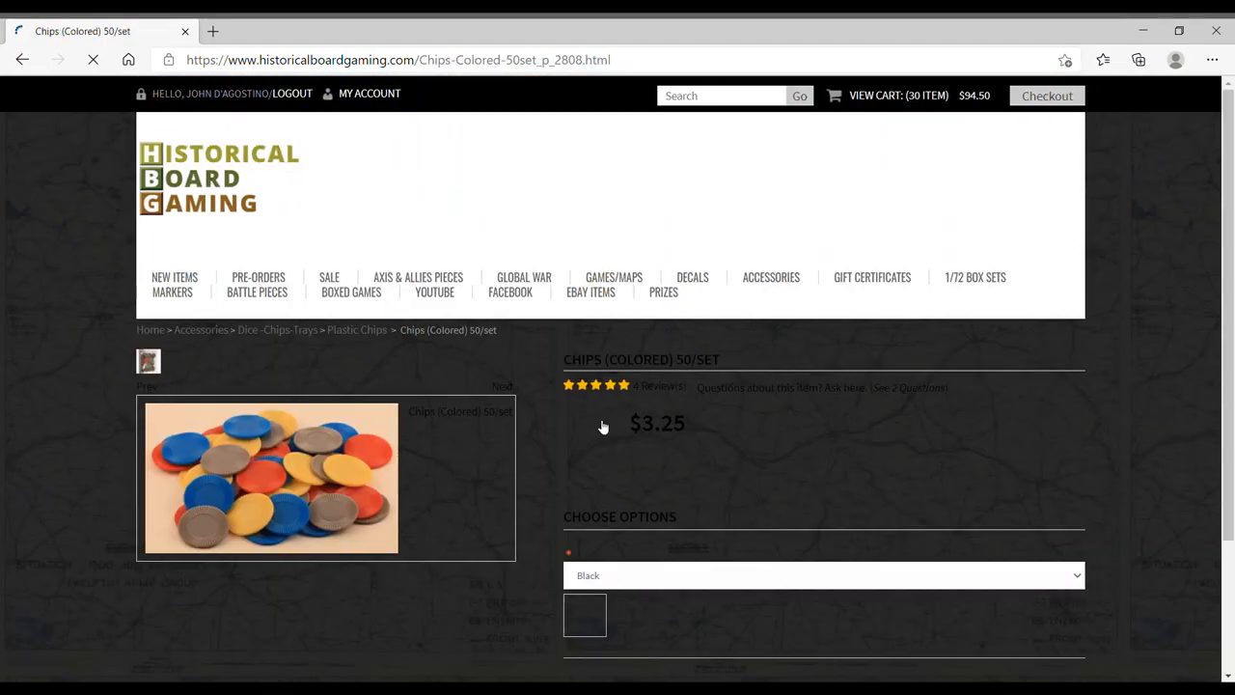
pyautogui.scroll(-3)
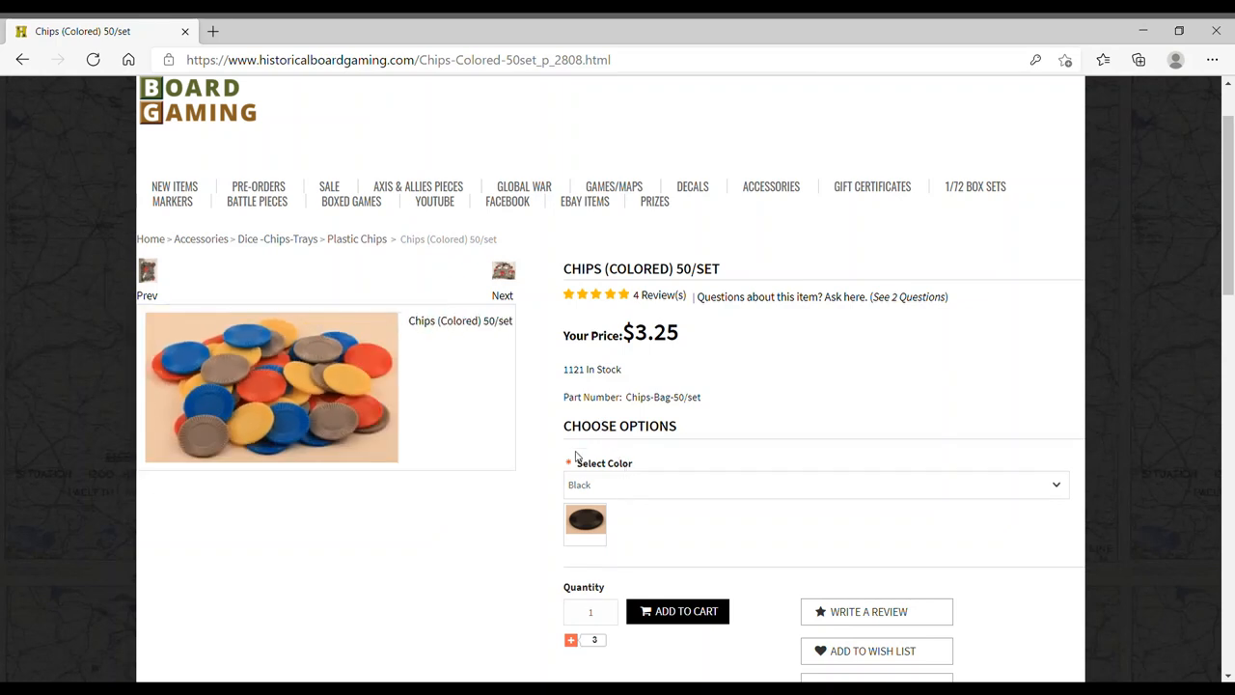
pyautogui.scroll(-3)
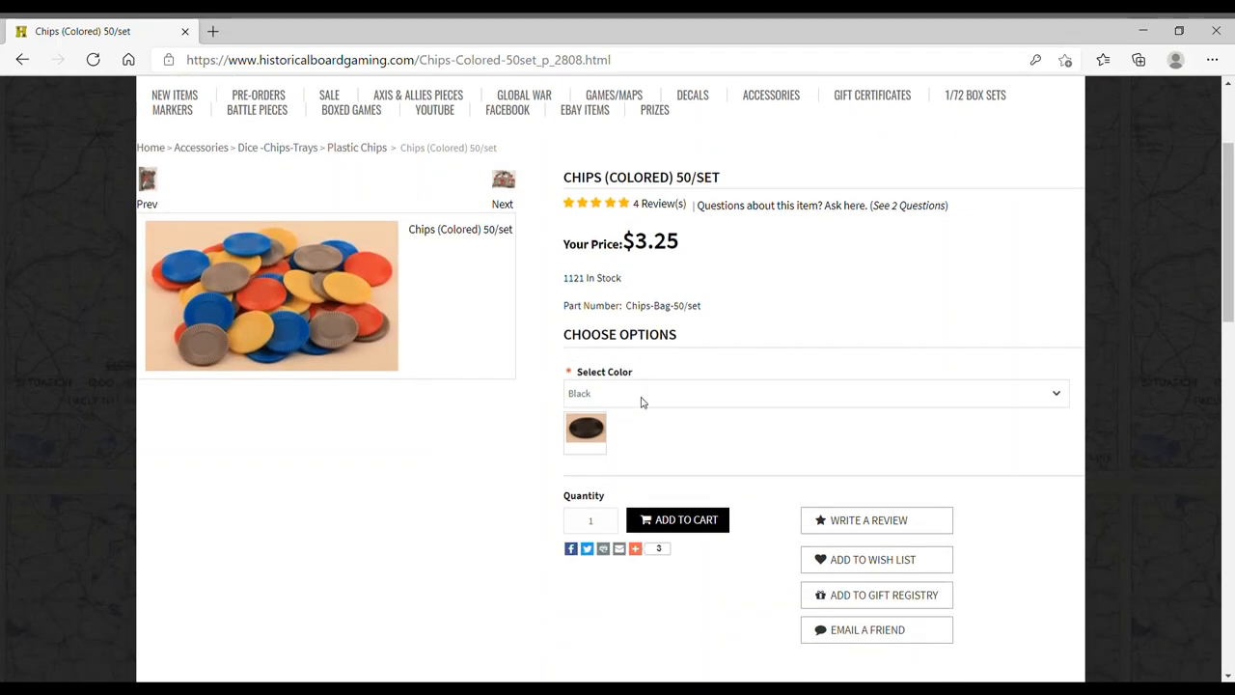
pyautogui.moveTo(525, 77)
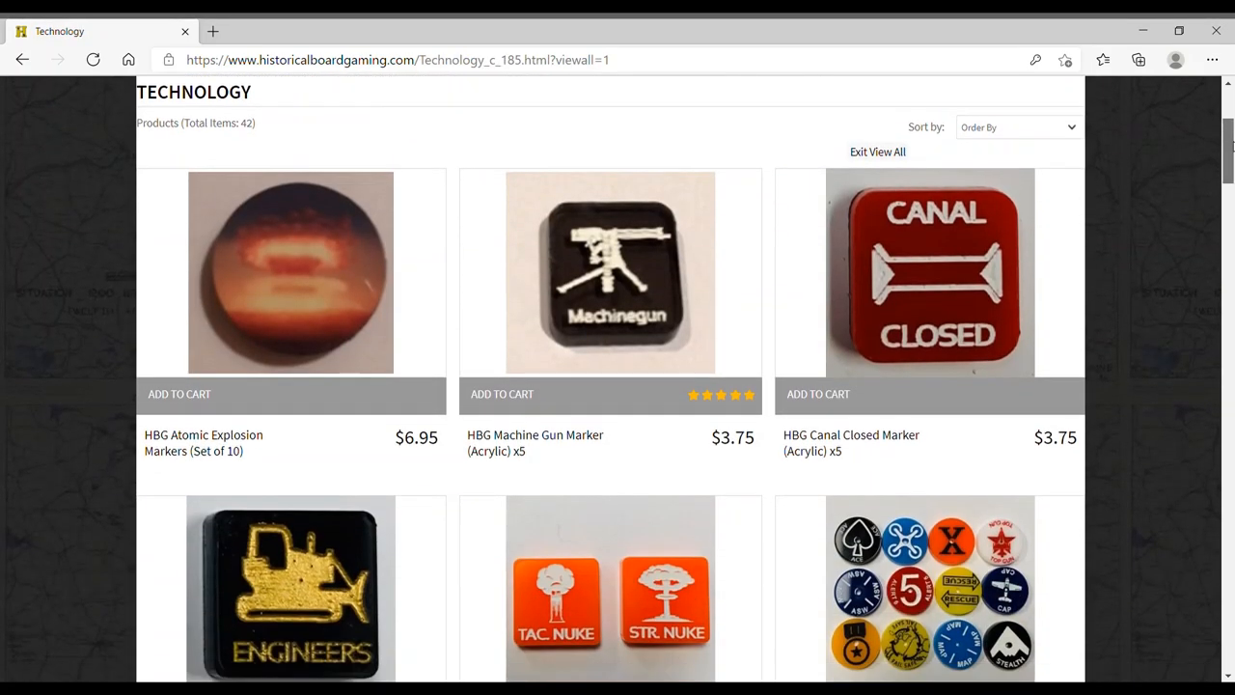
# Scroll down through the Technology markers listing
pyautogui.scroll(-3)
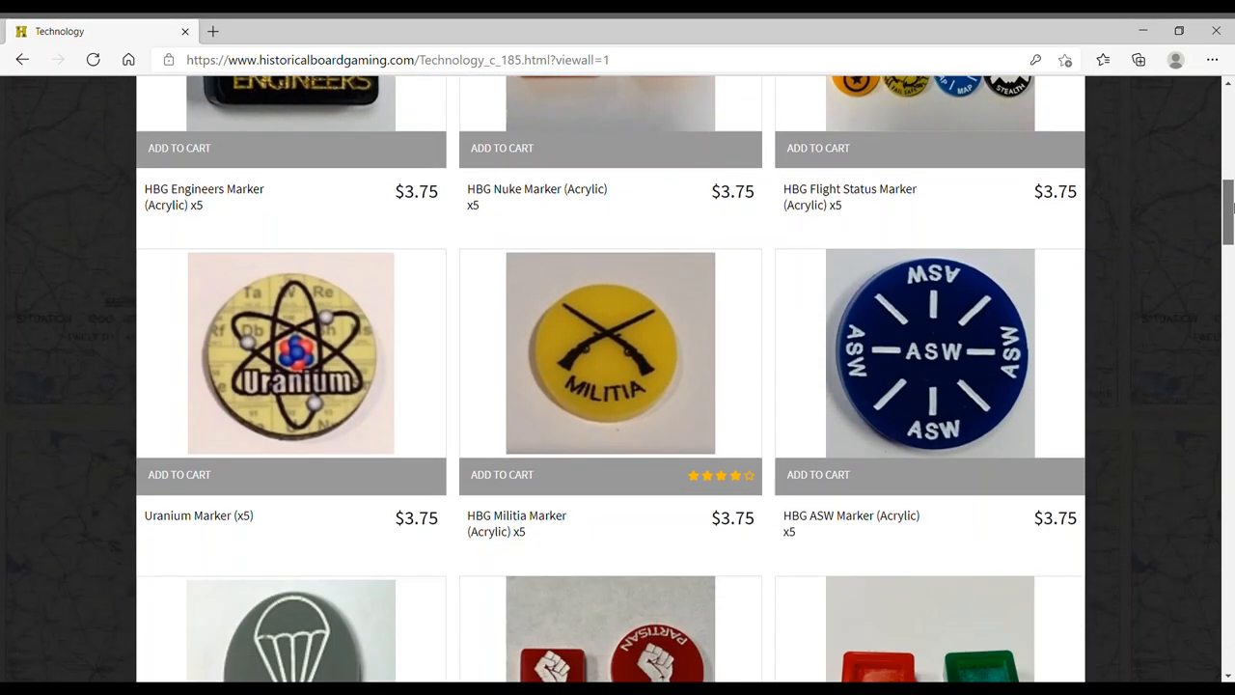
pyautogui.scroll(-3)
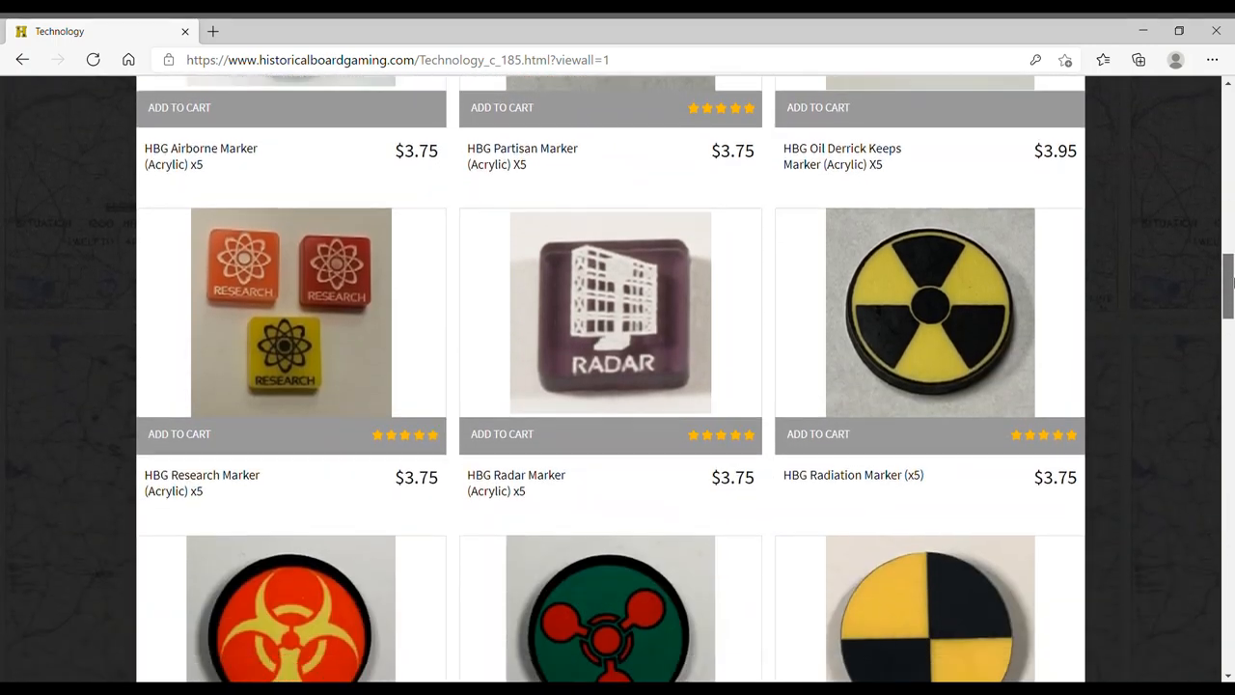
pyautogui.scroll(-3)
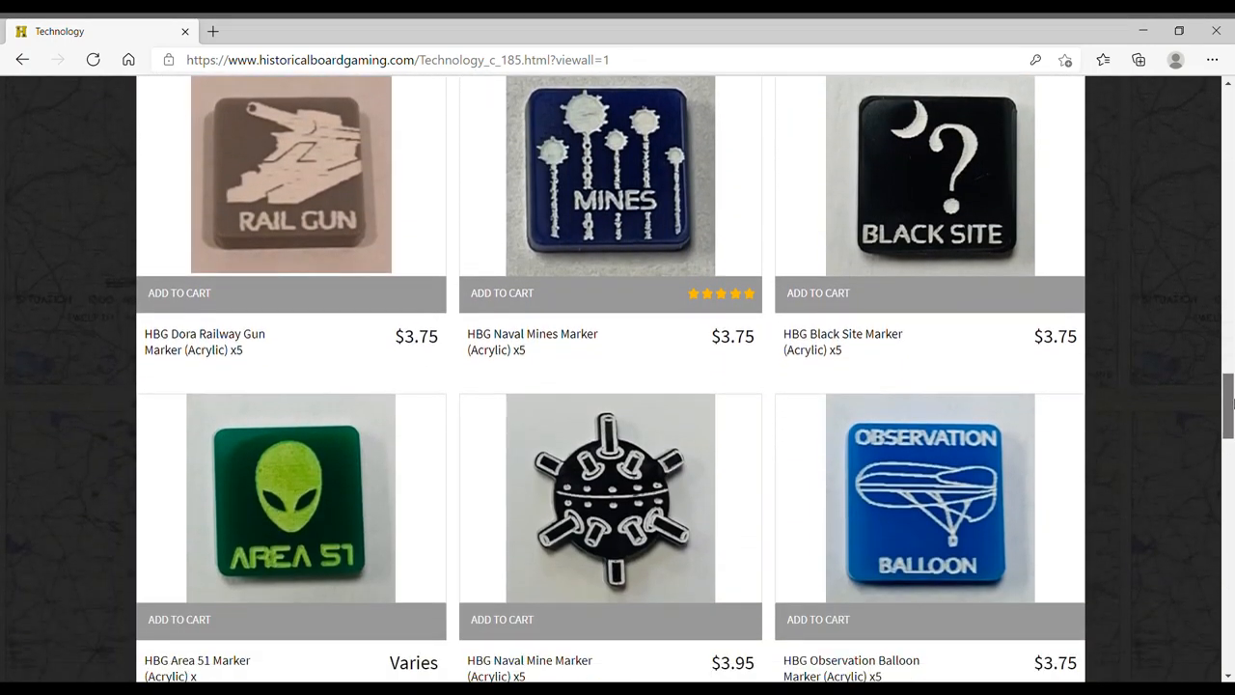
pyautogui.scroll(-3)
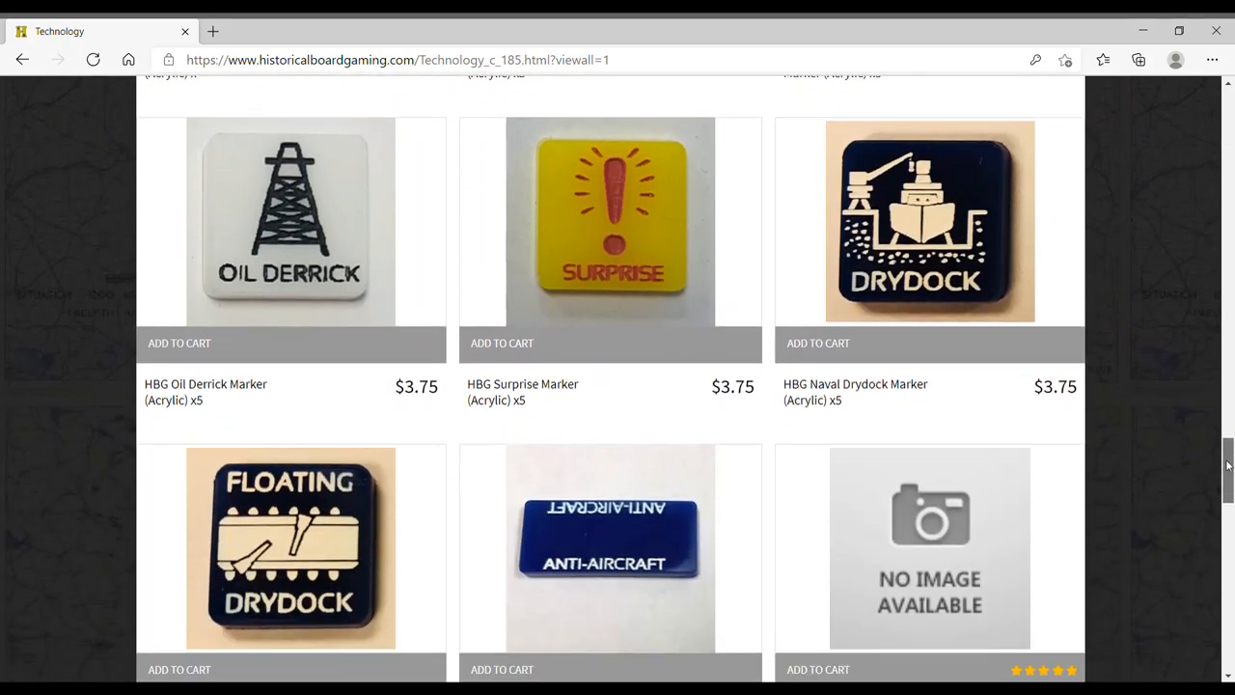
pyautogui.scroll(-3)
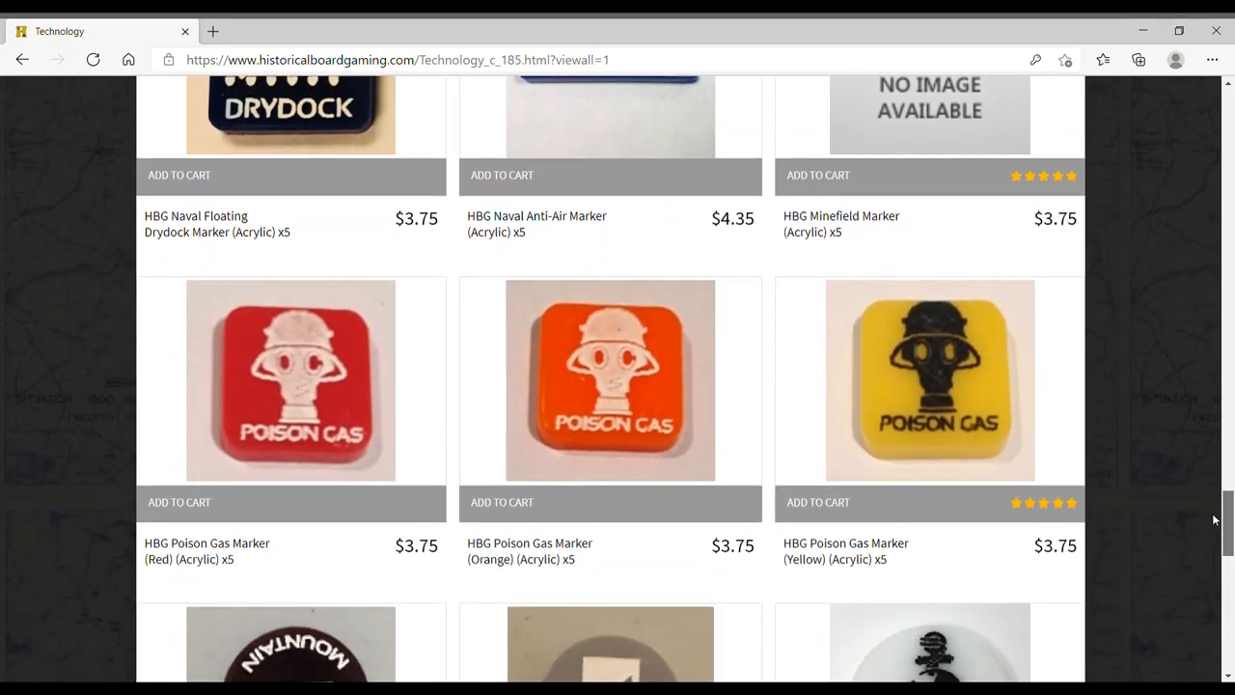
pyautogui.scroll(-3)
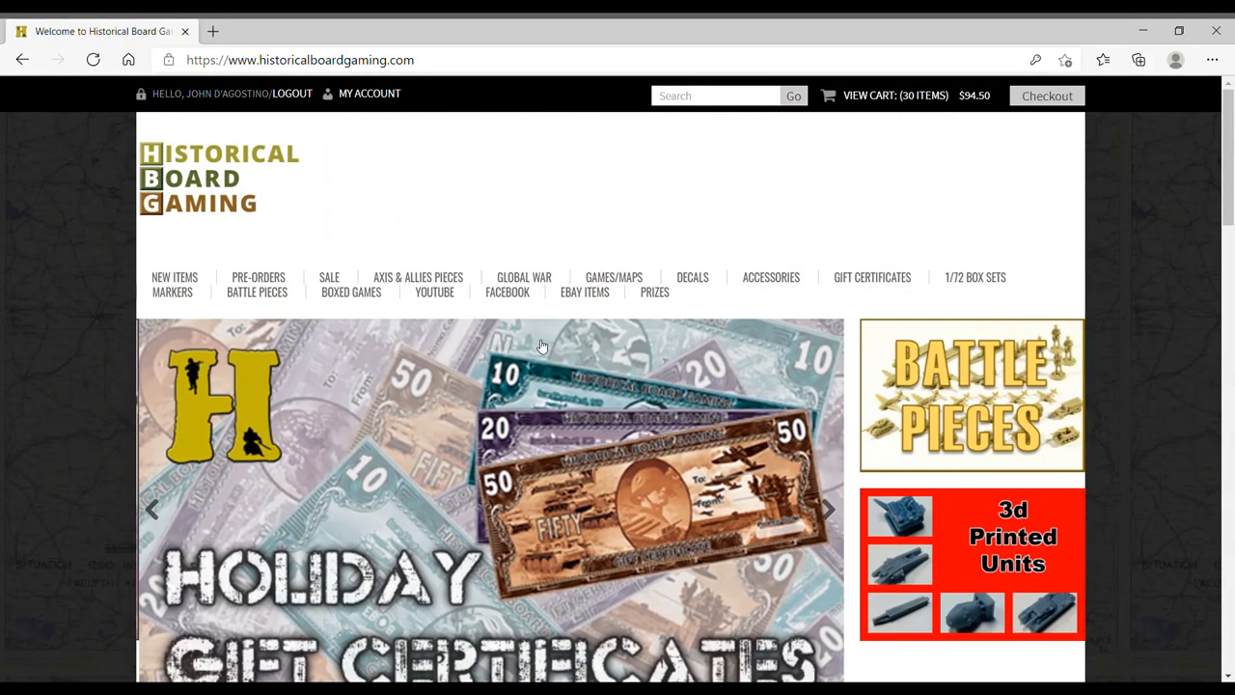
pyautogui.moveTo(614, 278)
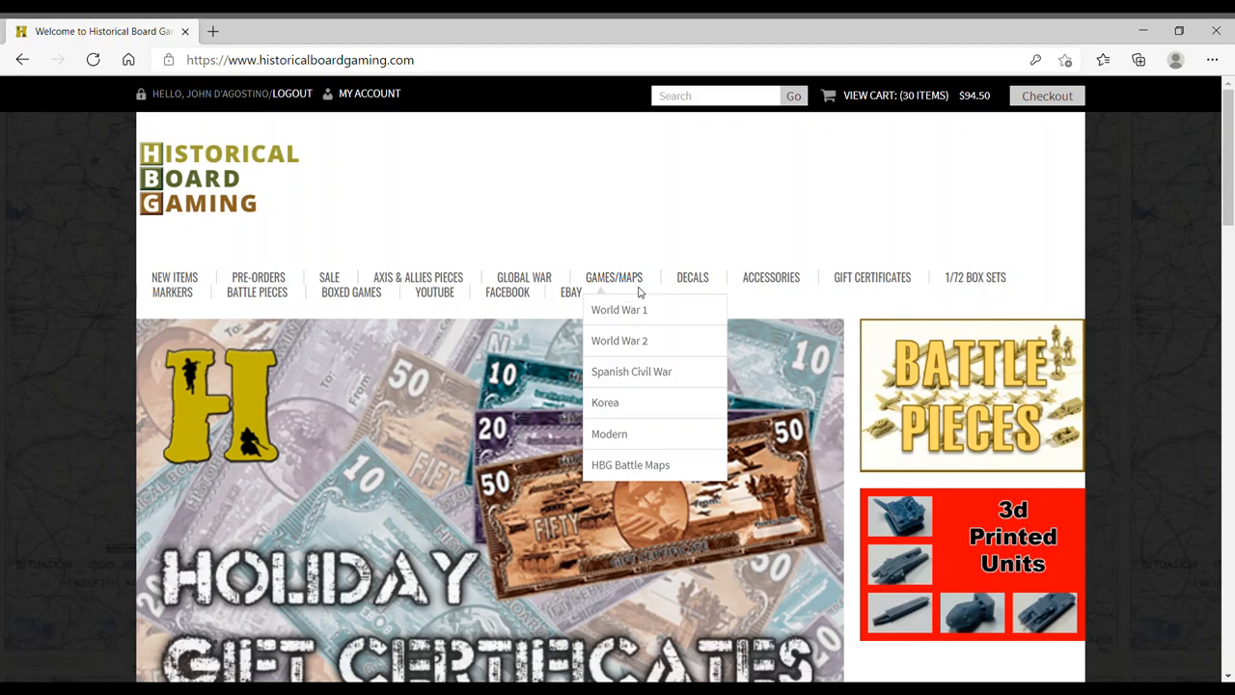
pyautogui.moveTo(525, 277)
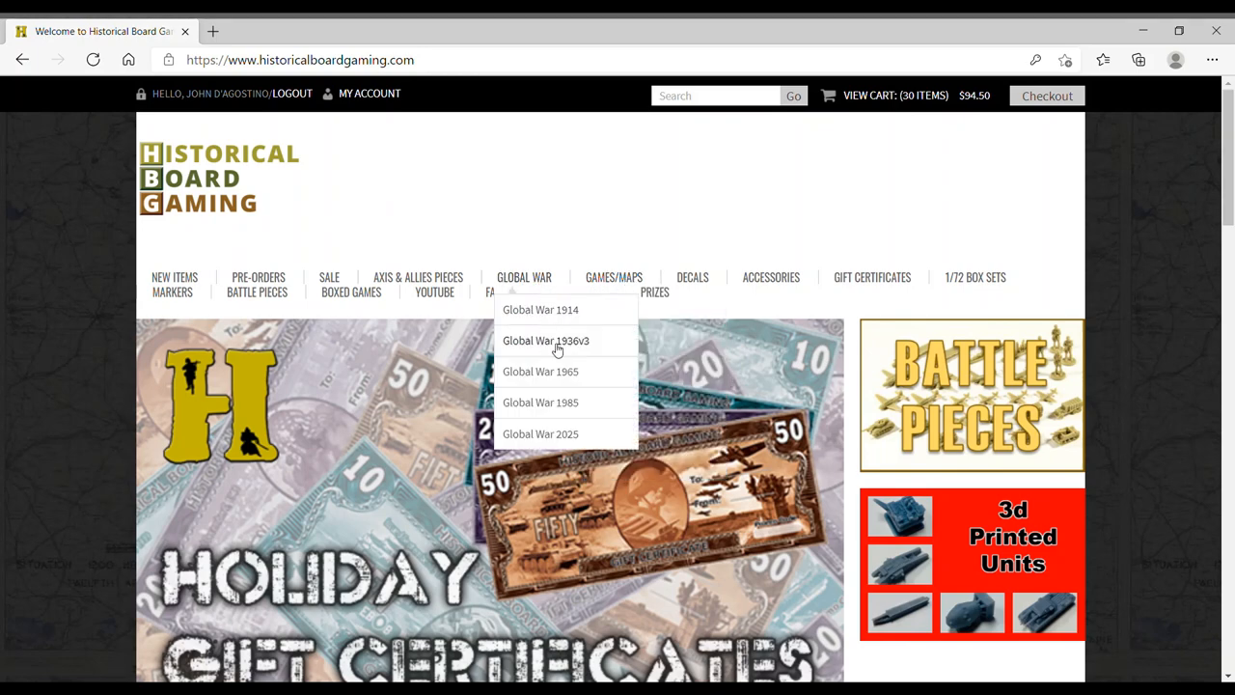
# Reach Base Set of Markers for GW1936v3 via Global War 1936v3 Accessories and enlarge its image
pyautogui.click(546, 339)
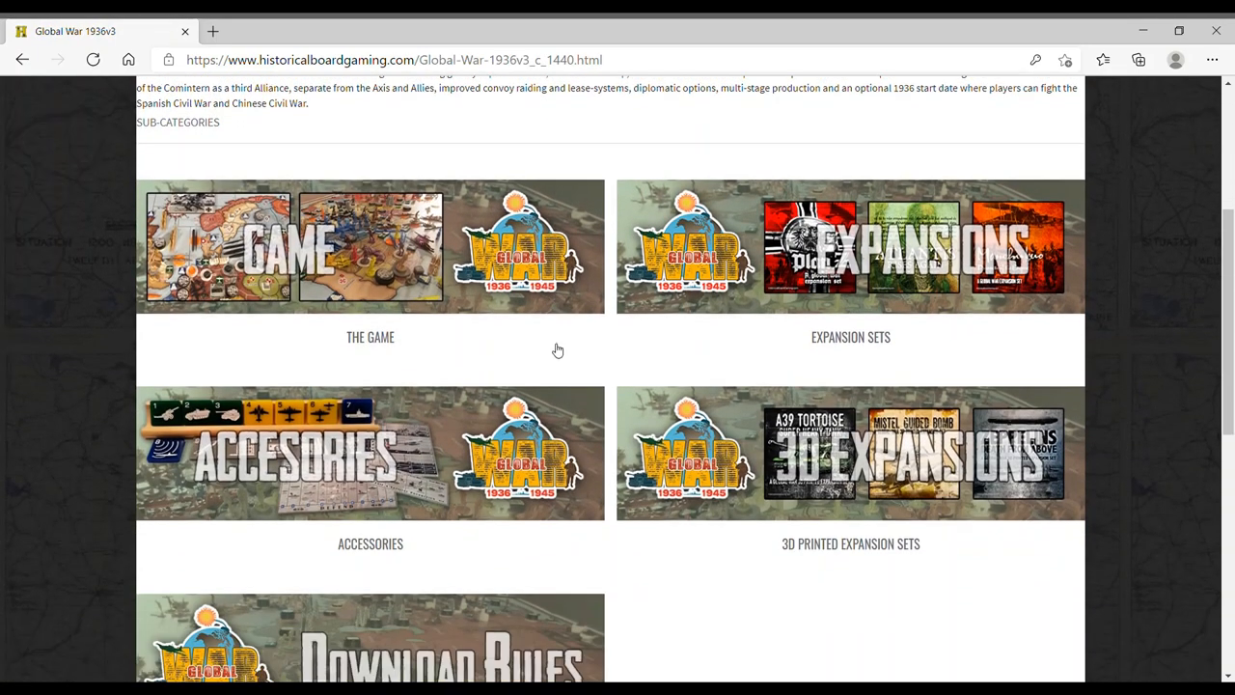
pyautogui.click(370, 453)
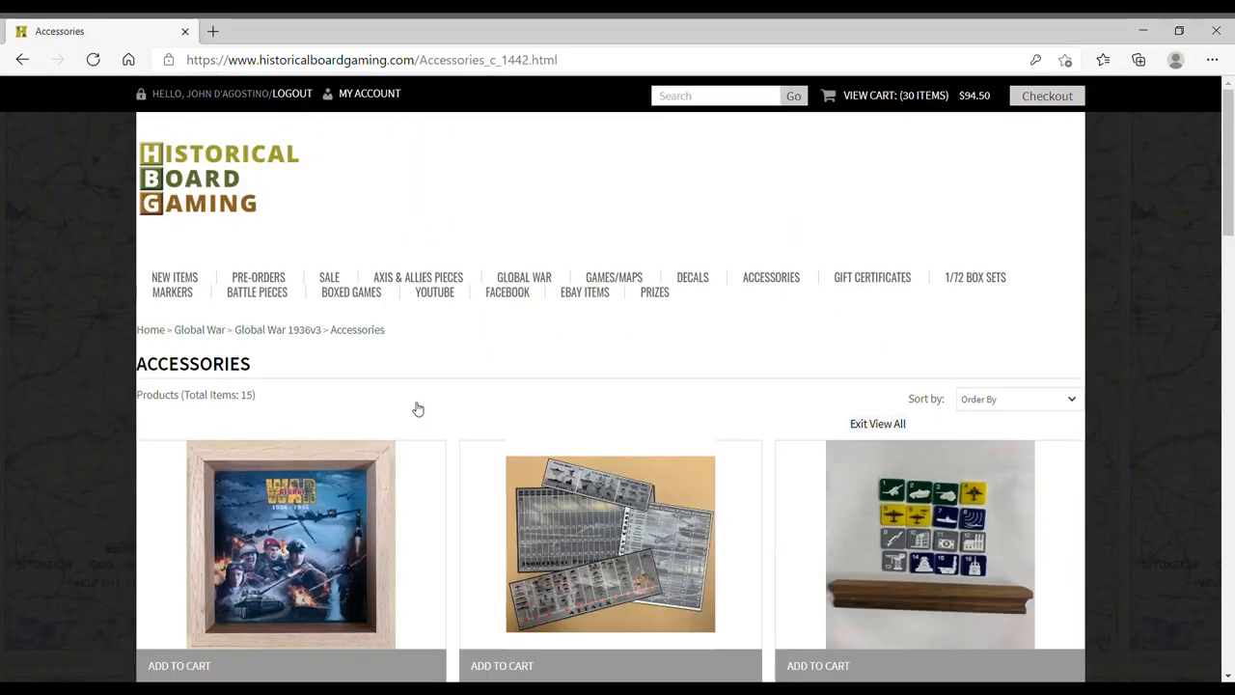
pyautogui.click(290, 540)
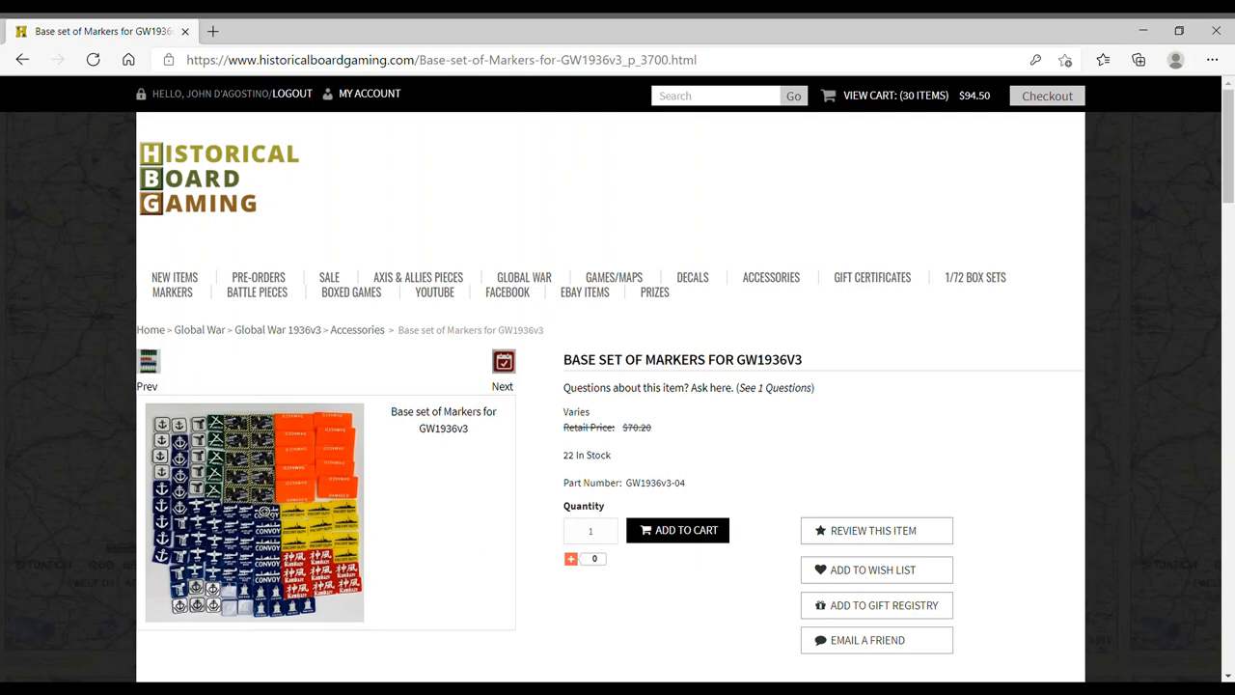
pyautogui.click(255, 511)
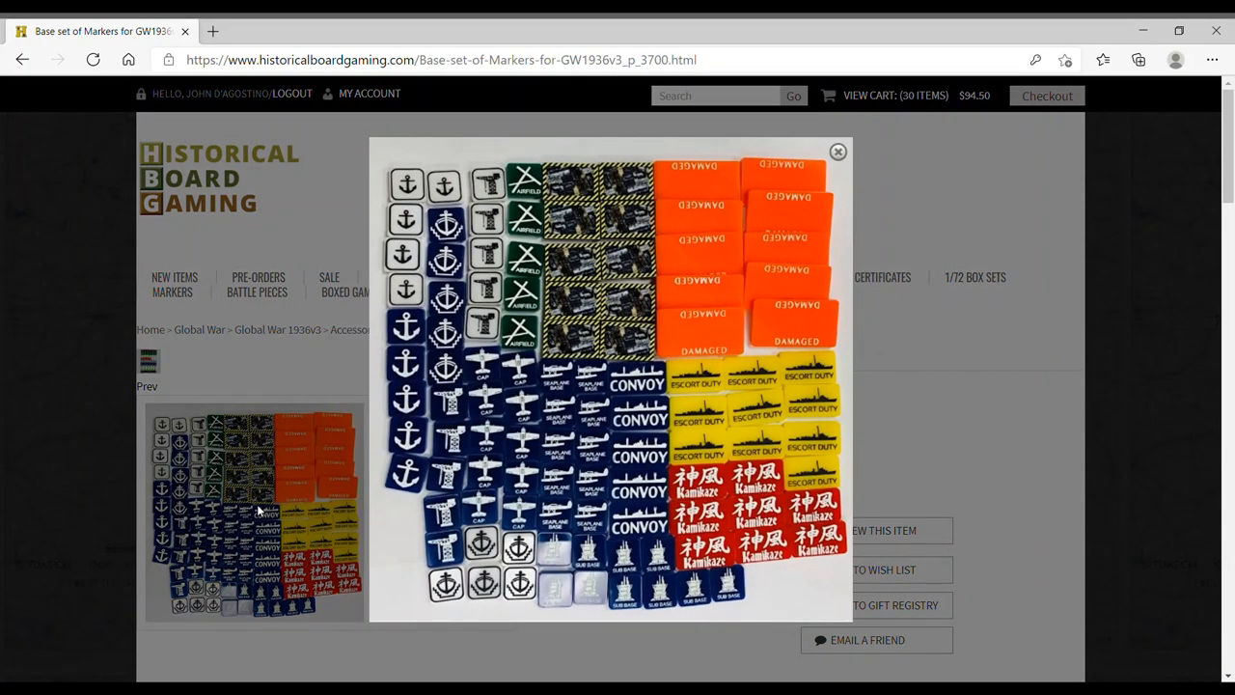